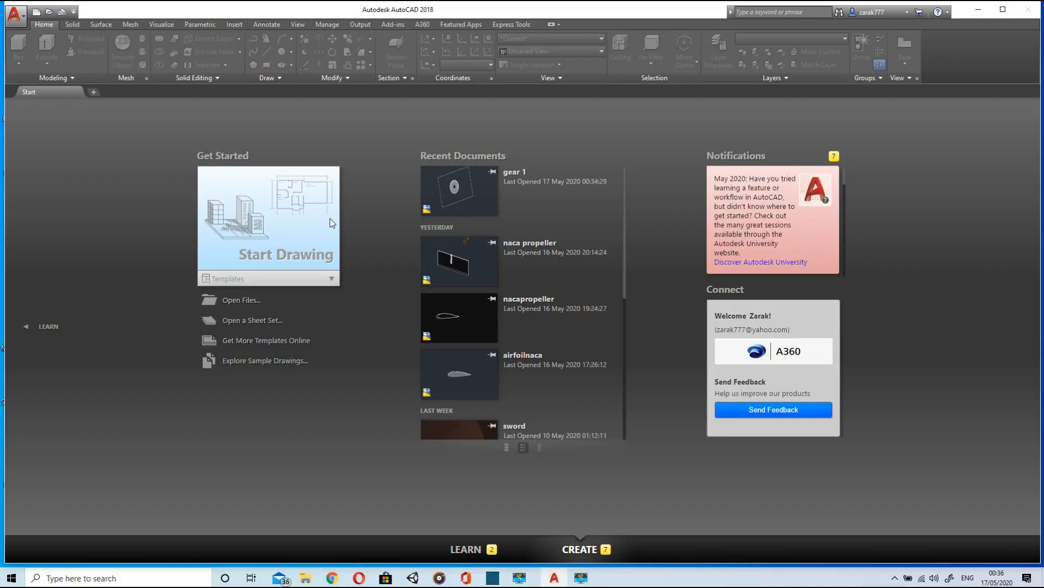
Step: Start a new blank drawing (Drawing1) from the Start tab
left_click(268, 223)
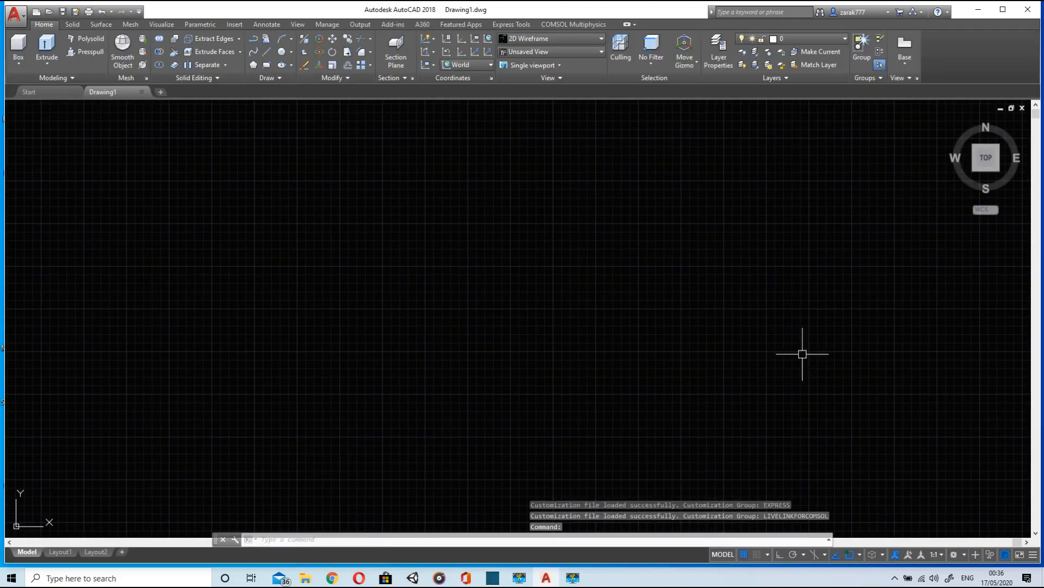
mouse_move(501, 363)
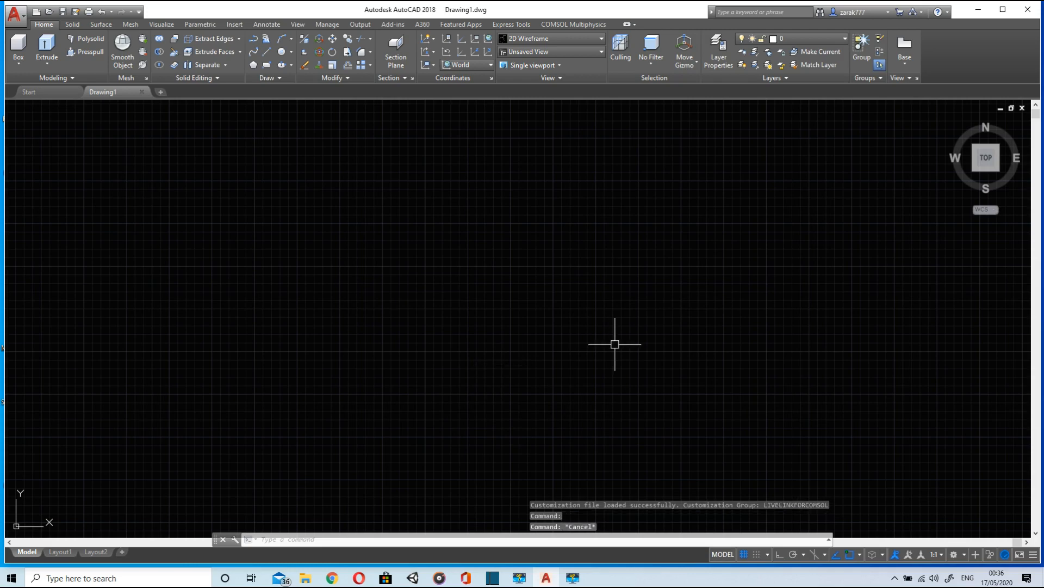
mouse_move(137, 170)
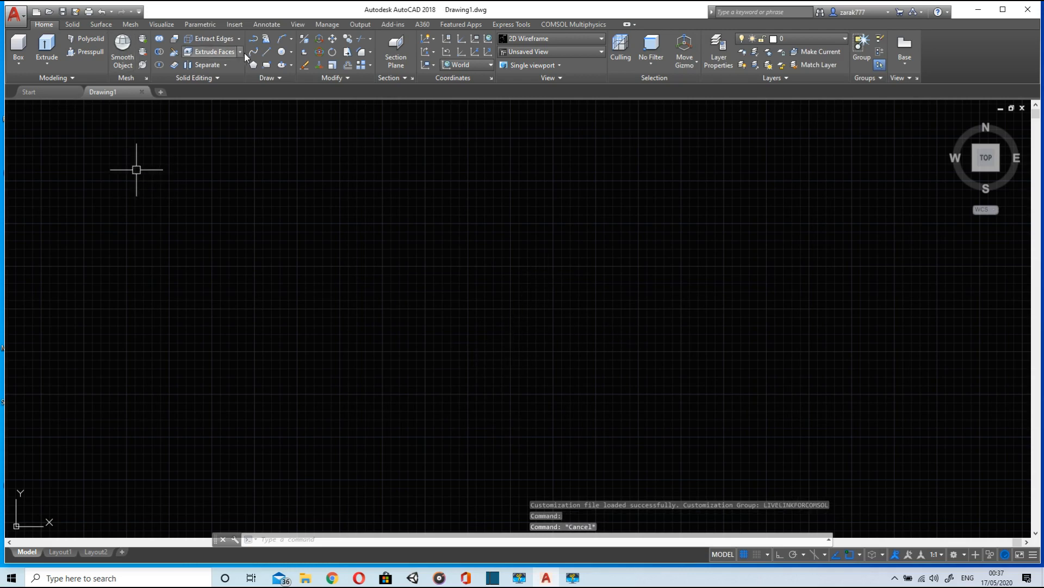
Step: Draw the outer circle of radius 140 centred on the origin
left_click(253, 51)
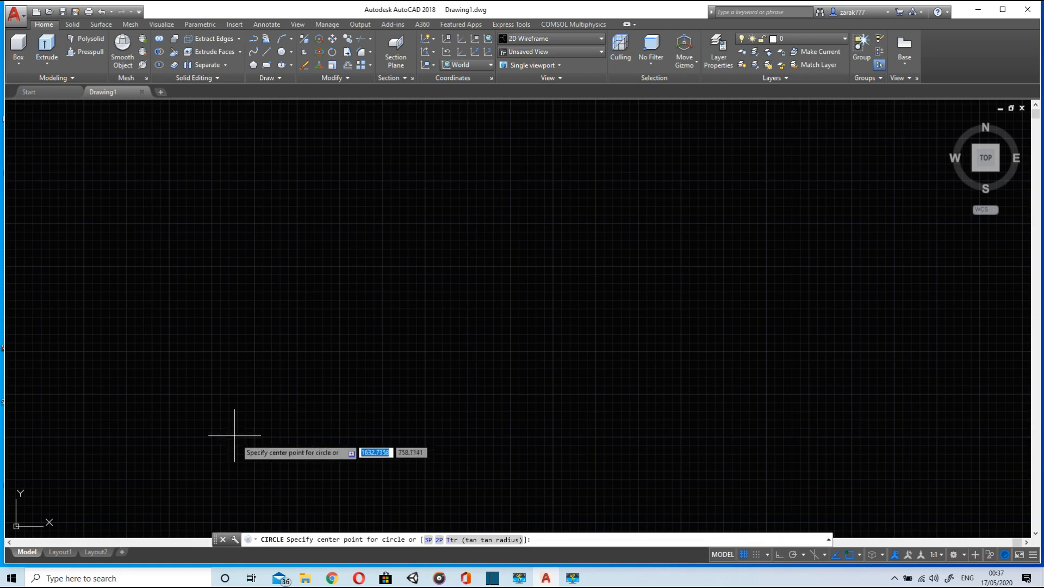
mouse_move(520, 516)
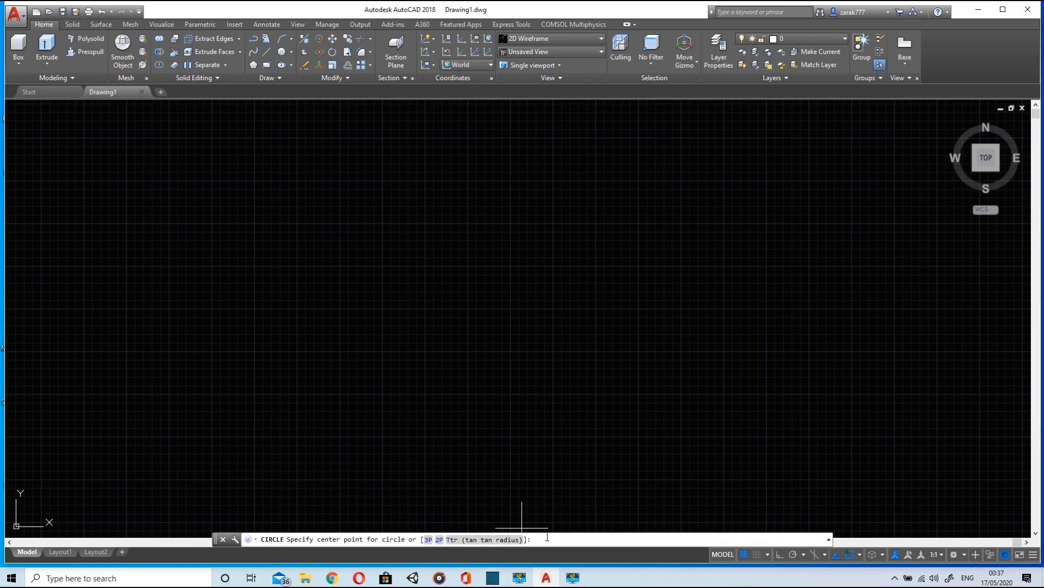
type("140")
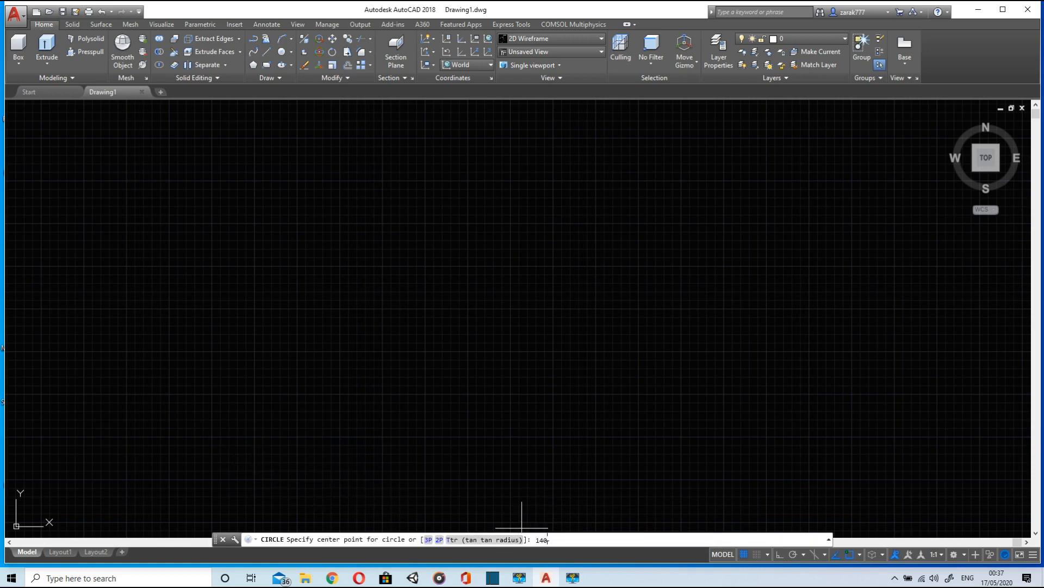
type("0")
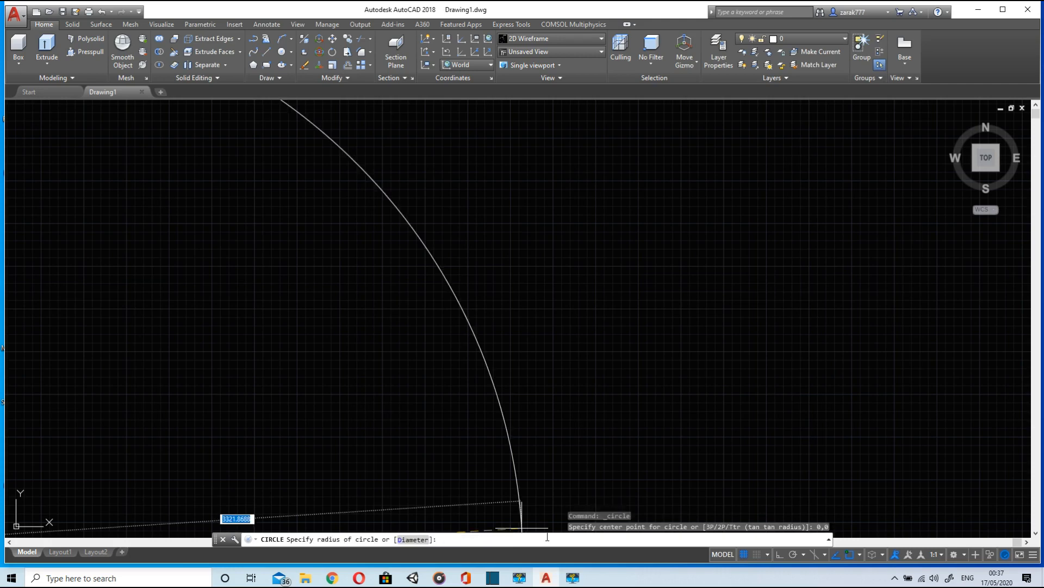
type("140")
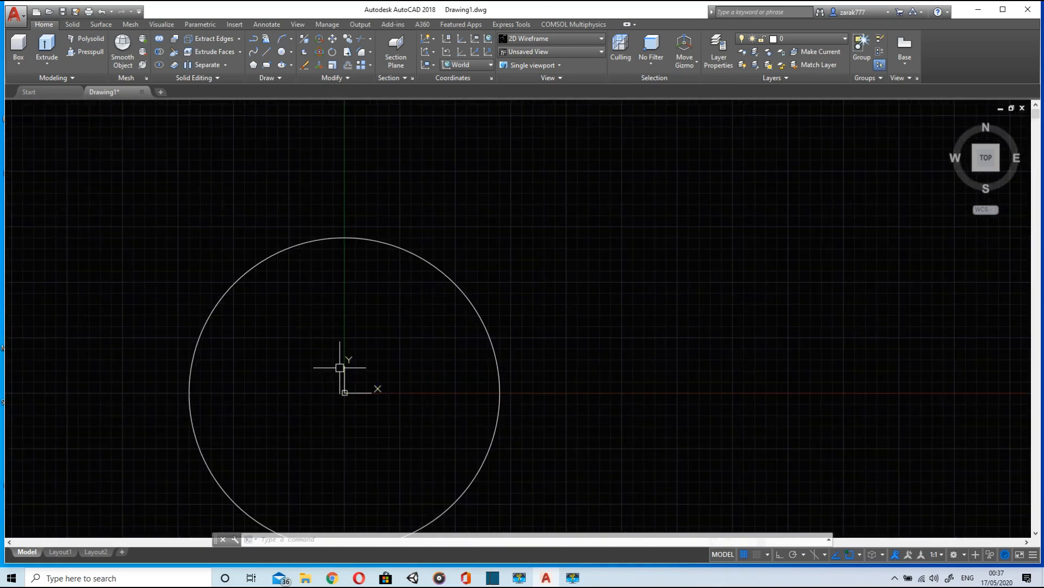
mouse_move(334, 354)
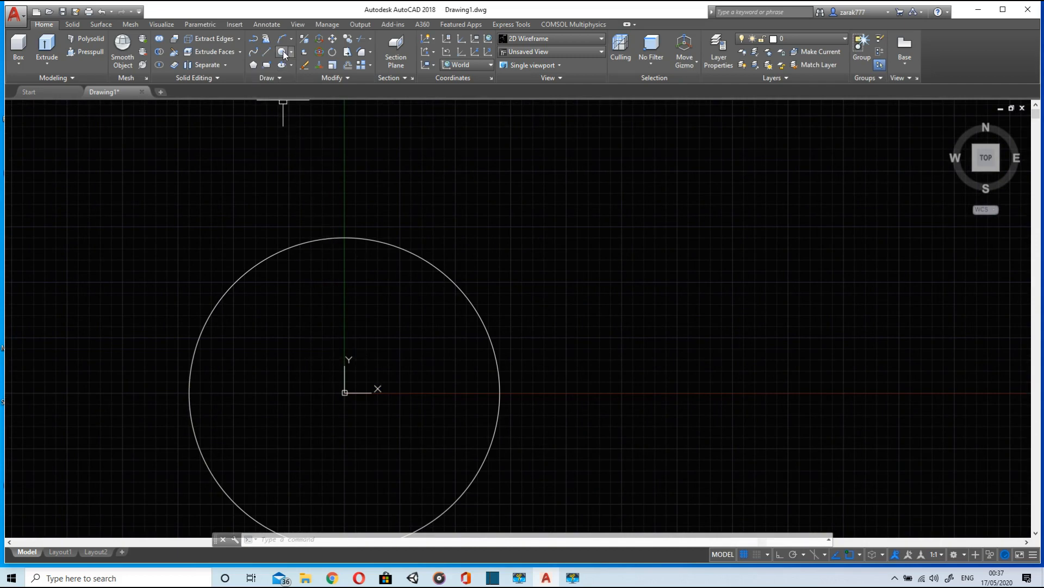
Step: Draw two more concentric circles at the origin with radii 130 and 117.5
left_click(283, 52)
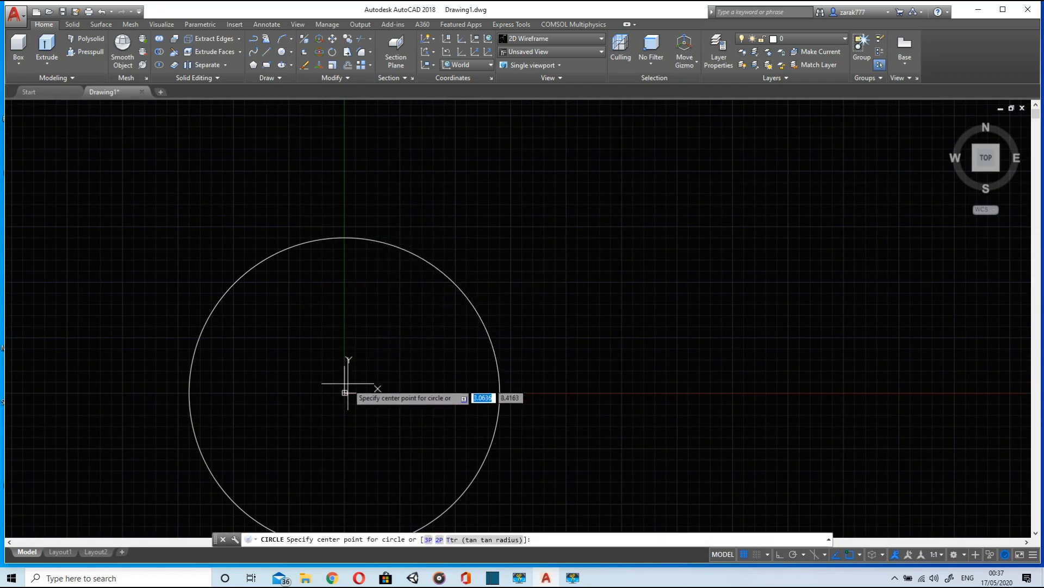
left_click(345, 392)
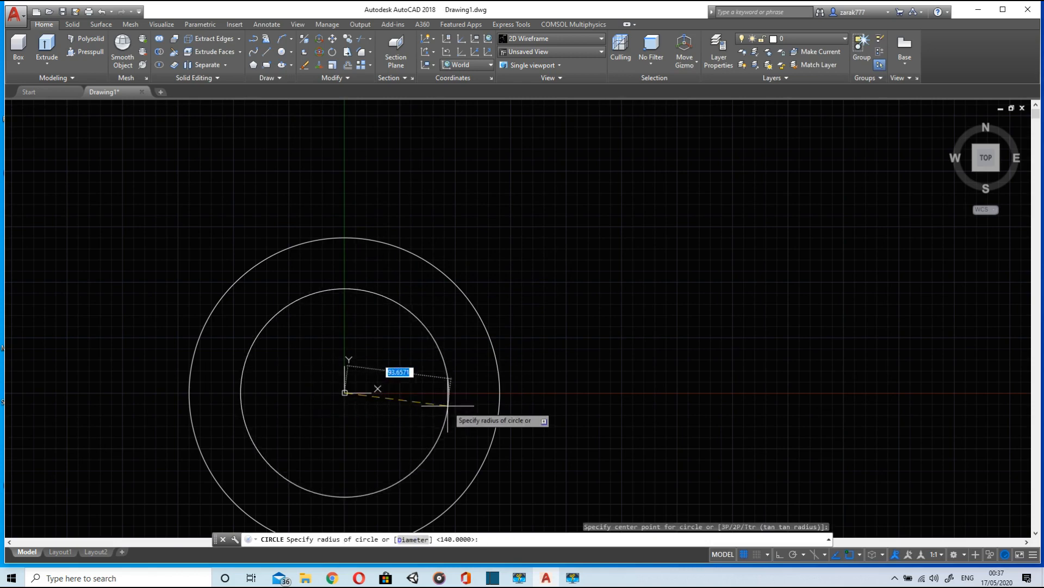
type("1")
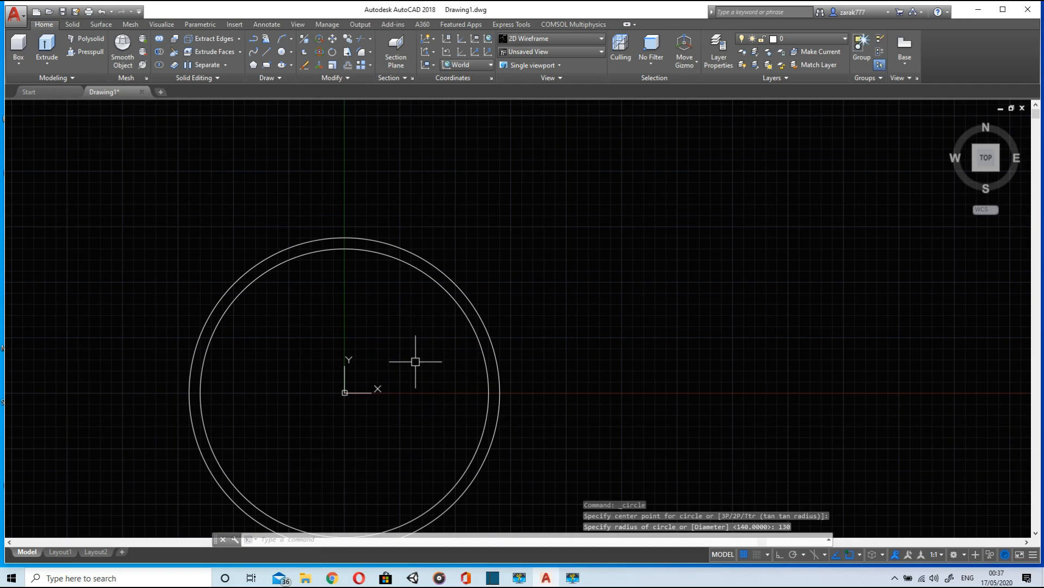
mouse_move(307, 107)
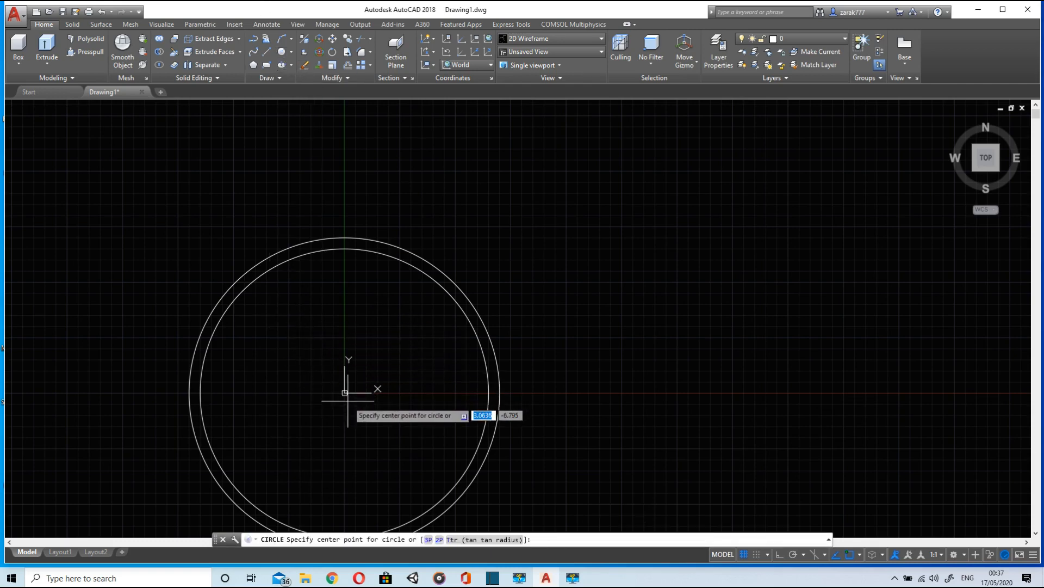
mouse_move(467, 315)
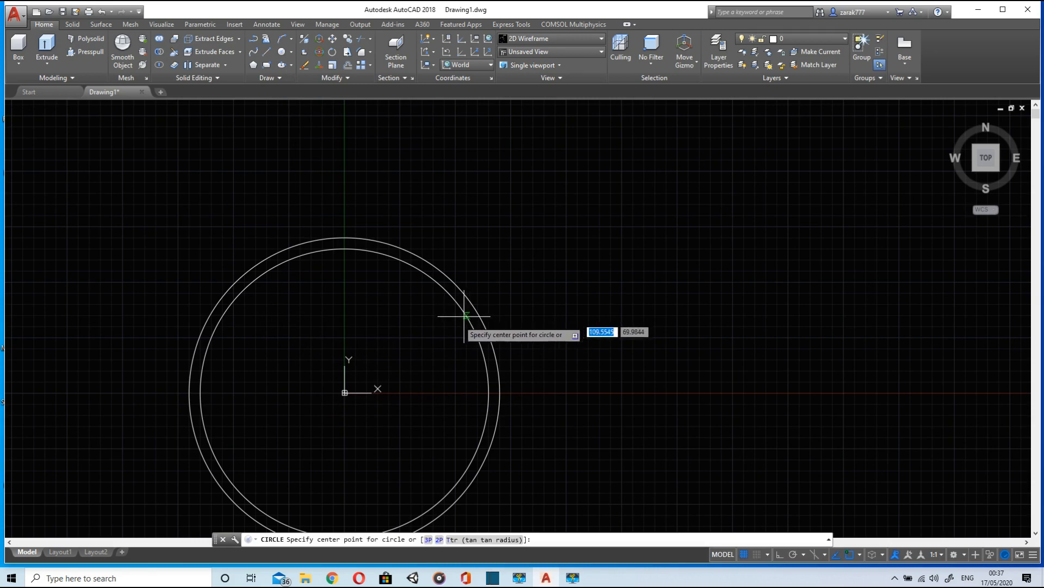
left_click(345, 392)
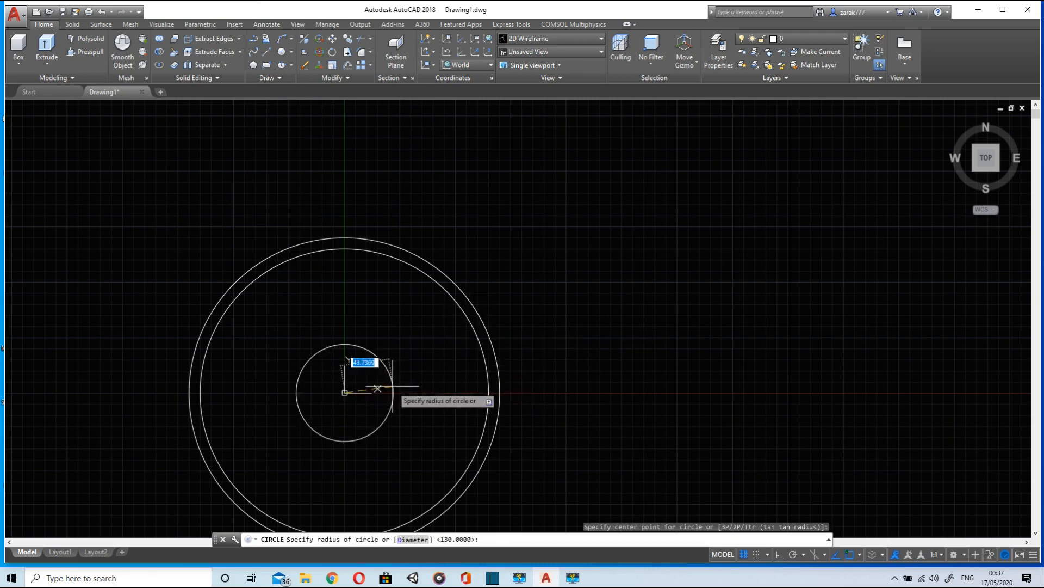
type("11")
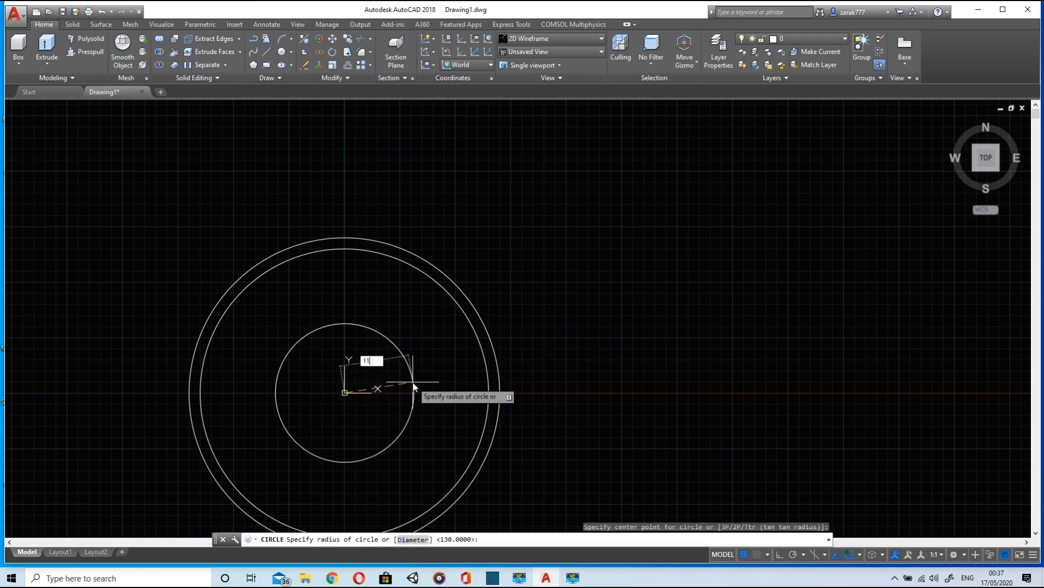
type("7")
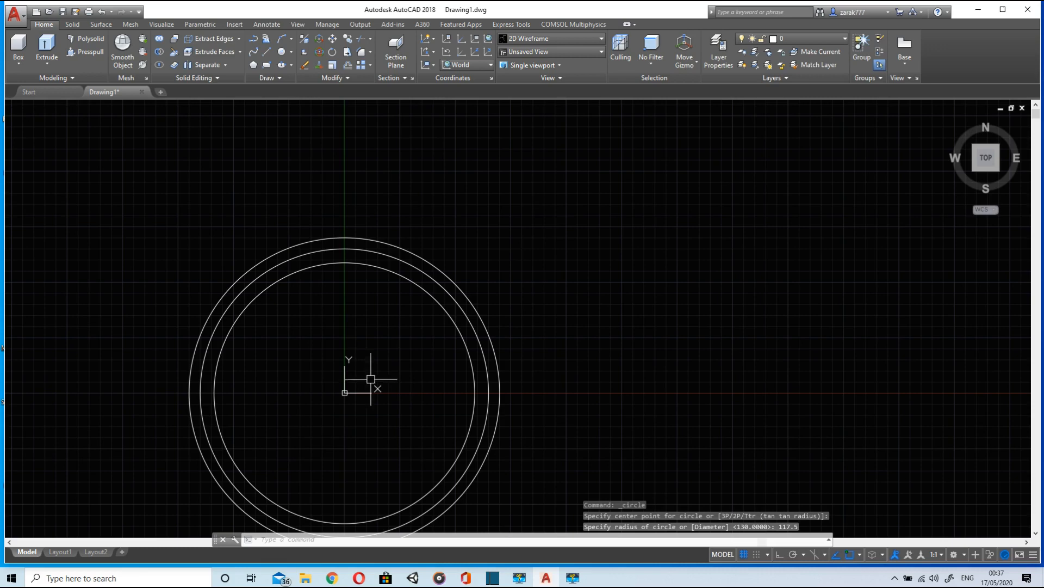
mouse_move(347, 166)
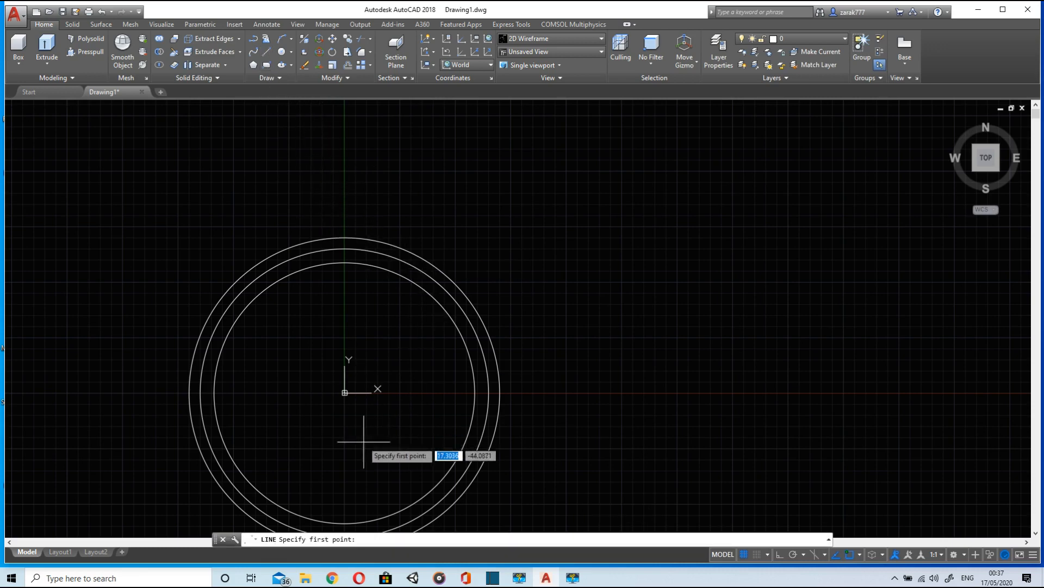
Step: Draw a 140-unit horizontal line from the origin to the outer circle
left_click(345, 391)
type("140")
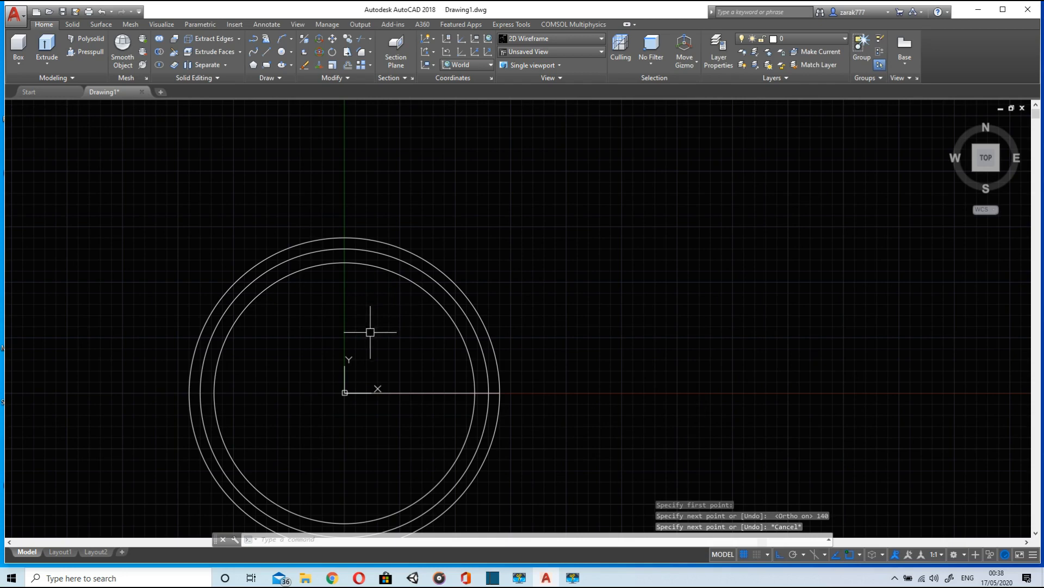
mouse_move(413, 159)
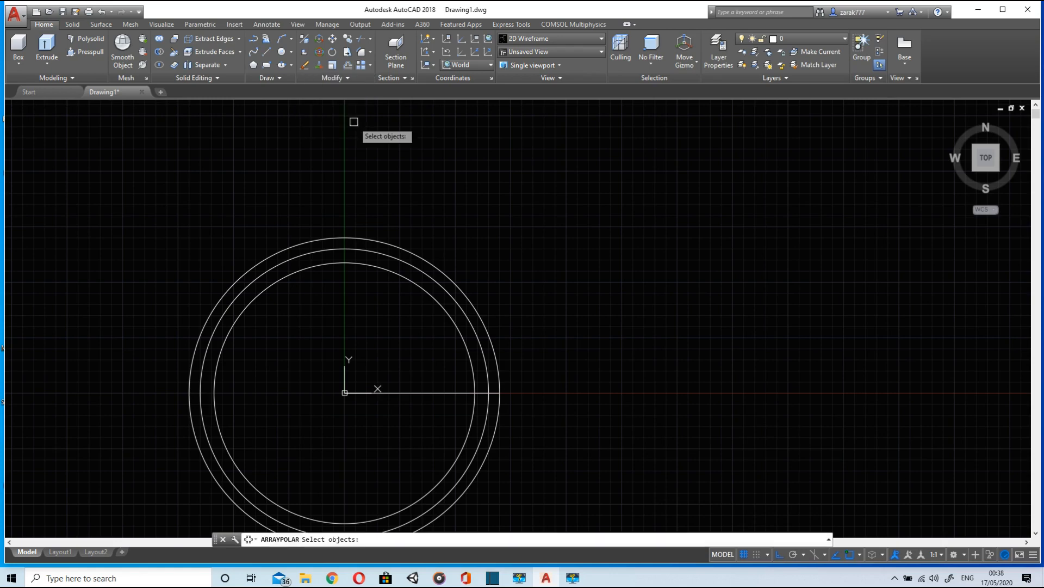
mouse_move(298, 198)
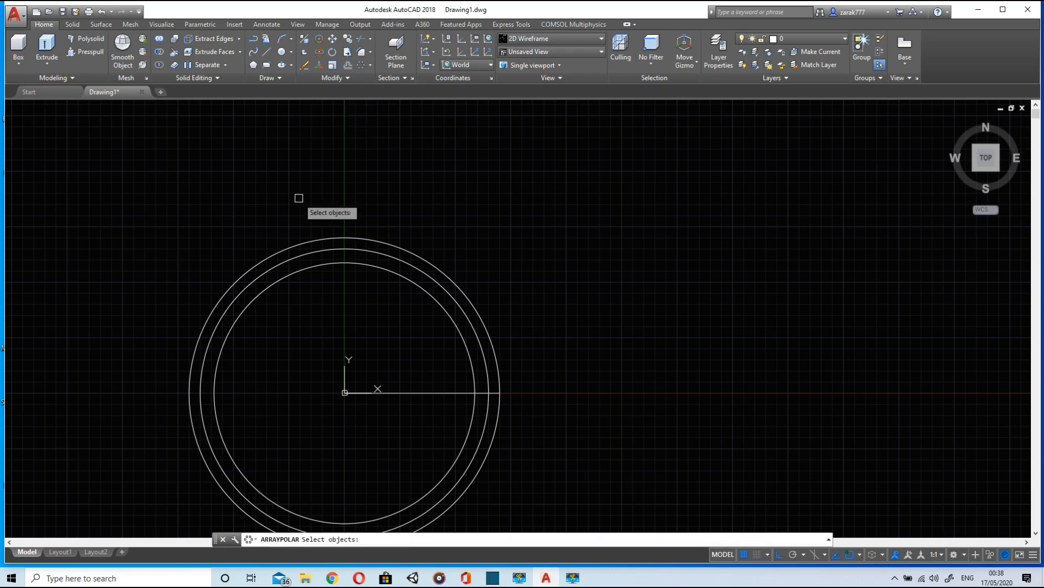
mouse_move(380, 230)
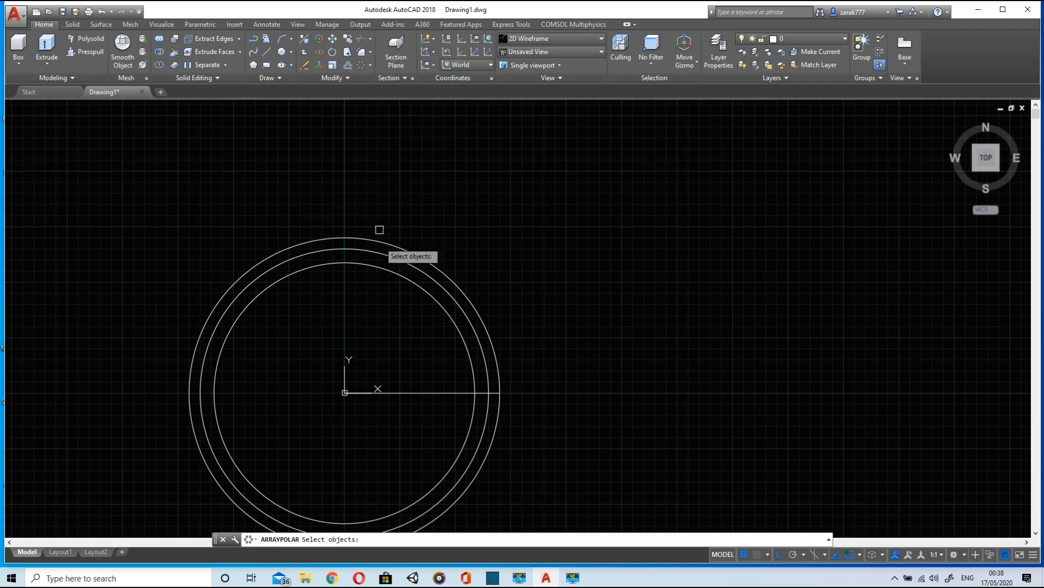
Step: Polar-array the radial line 52 times over 360° about the origin
left_click(419, 393)
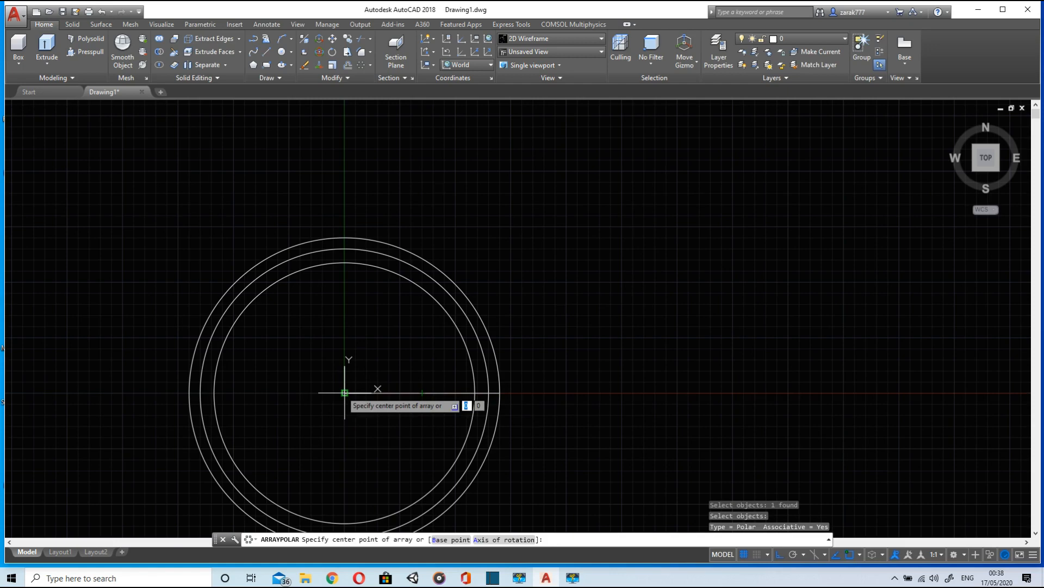
left_click(345, 392)
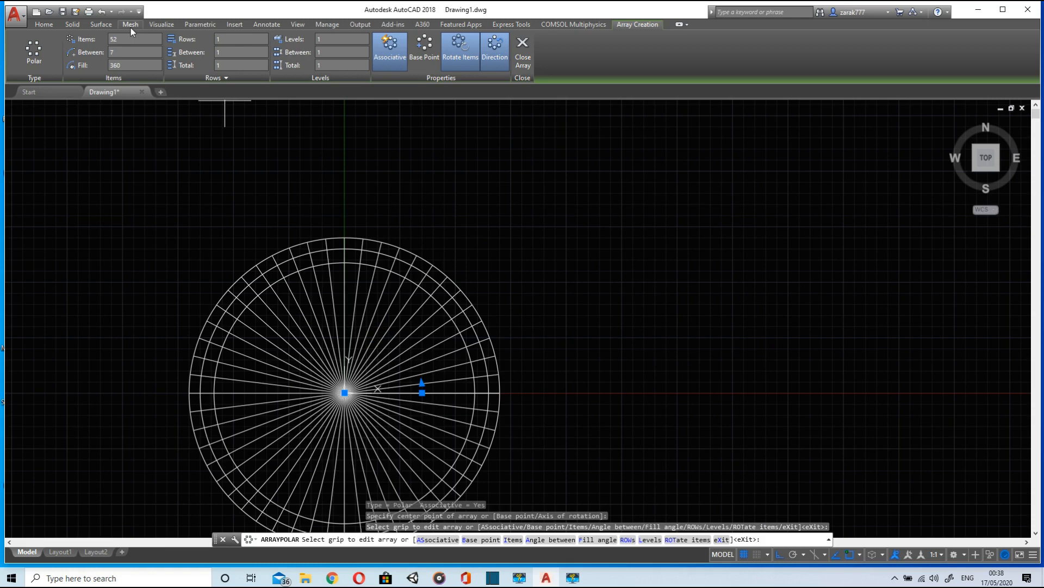
mouse_move(523, 52)
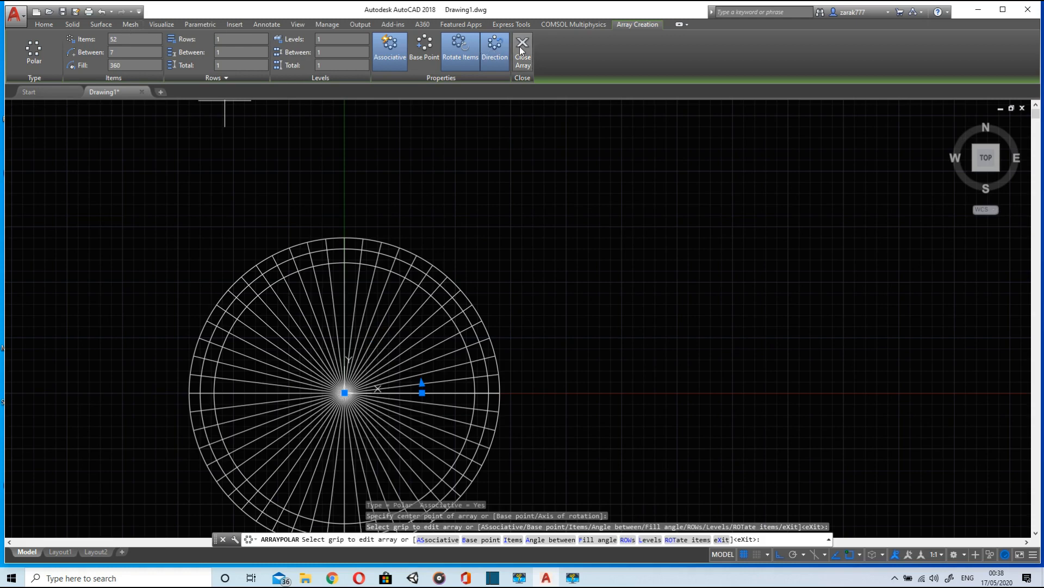
left_click(522, 50)
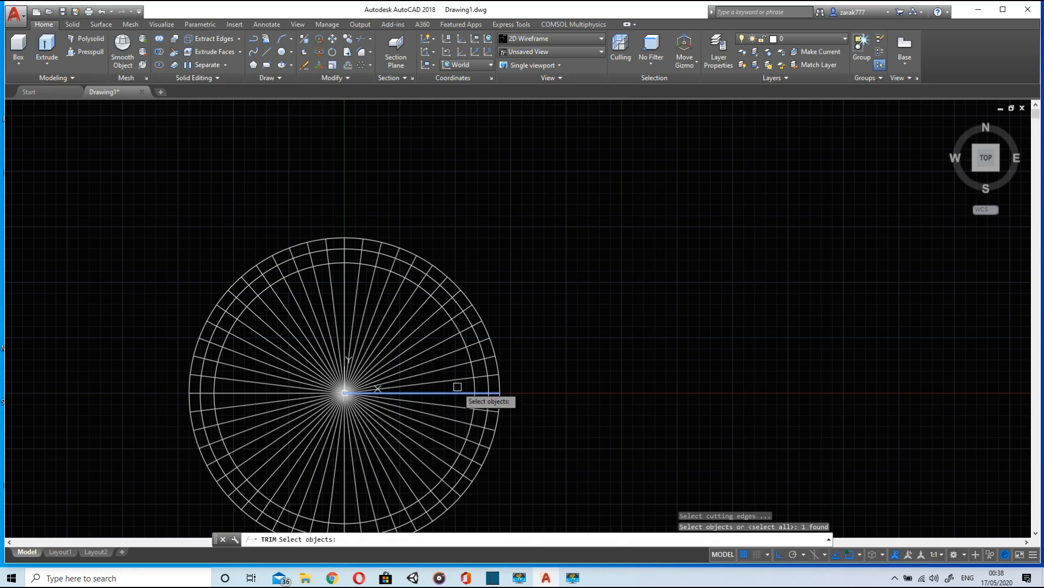
Step: Trim a piece near the right edge using the radial line as cutting edge
left_click(458, 378)
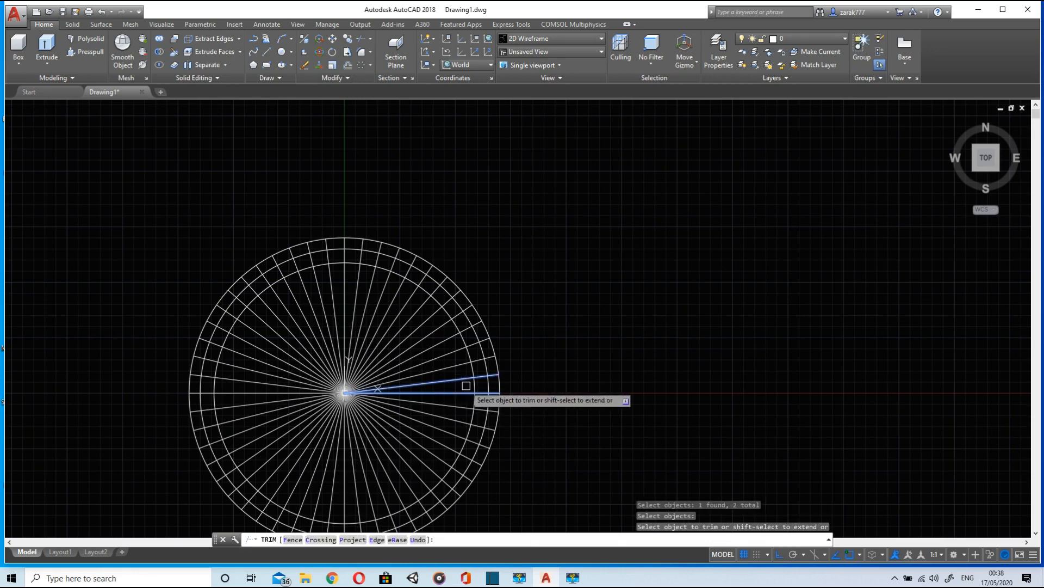
mouse_move(473, 371)
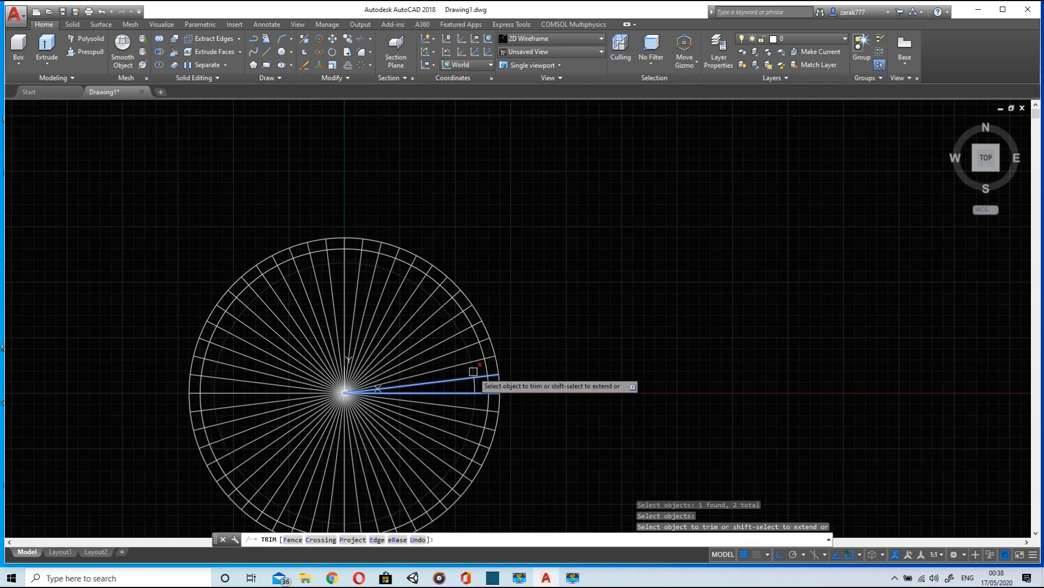
left_click(474, 371)
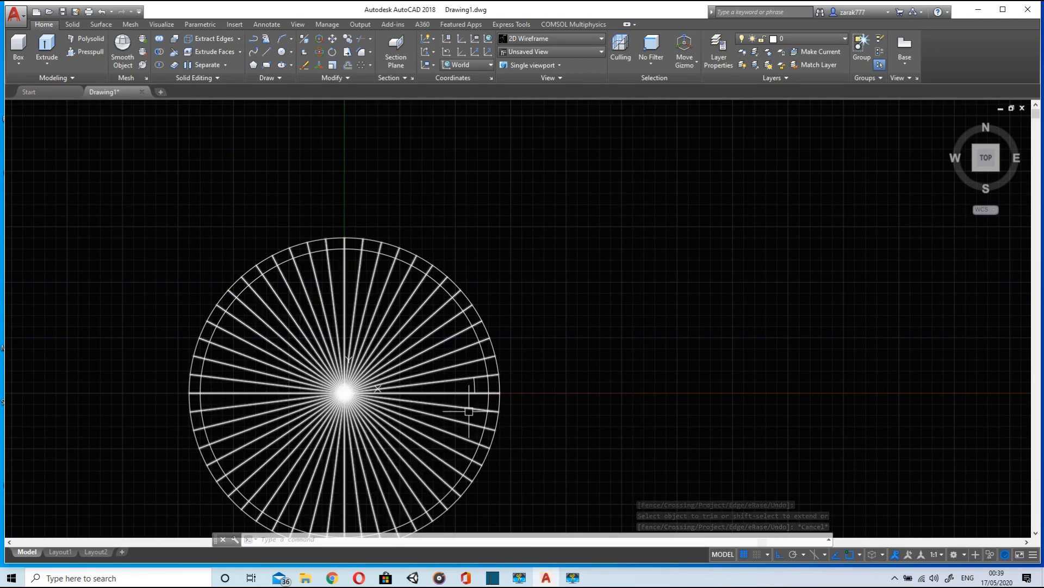
mouse_move(466, 406)
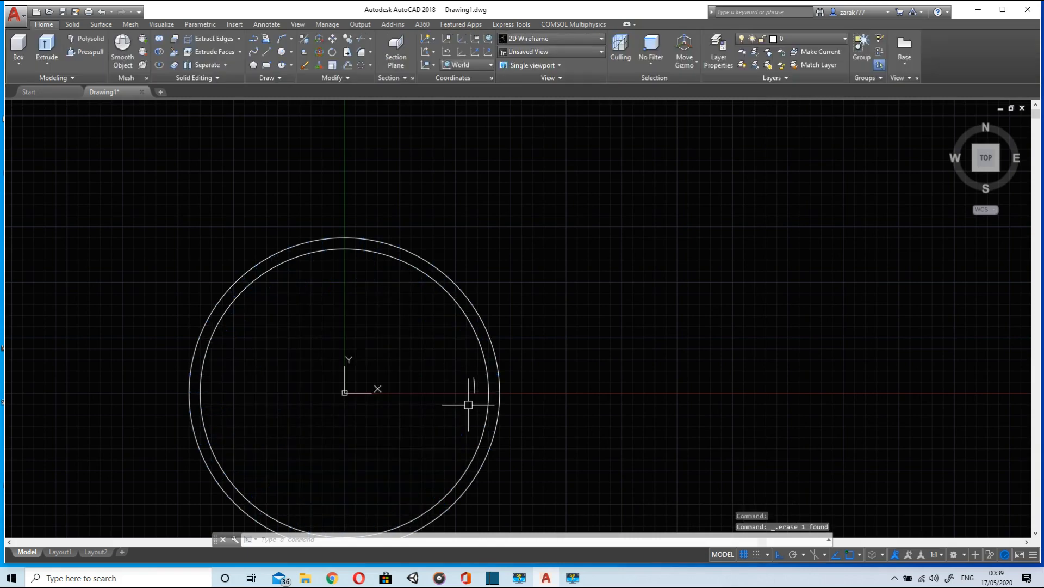
mouse_move(322, 117)
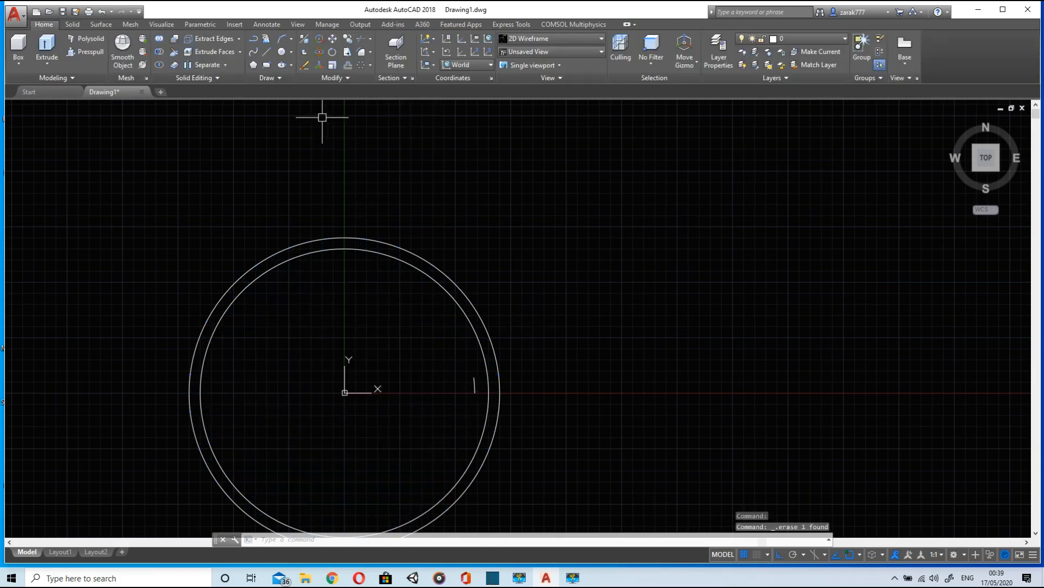
Step: Polar-array the small tooth arc 26 times about the gear centre
left_click(363, 64)
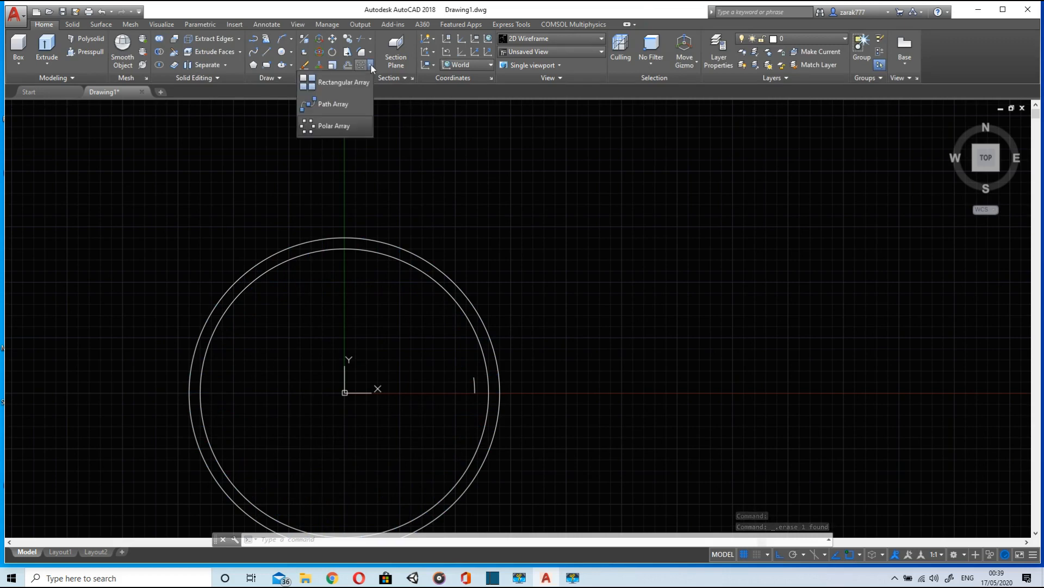
left_click(333, 126)
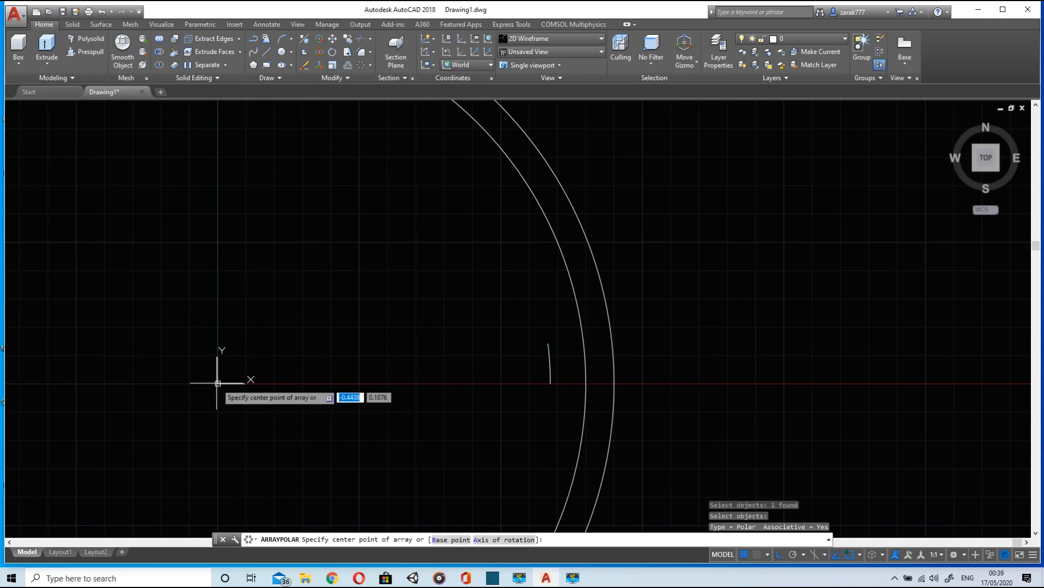
mouse_move(568, 275)
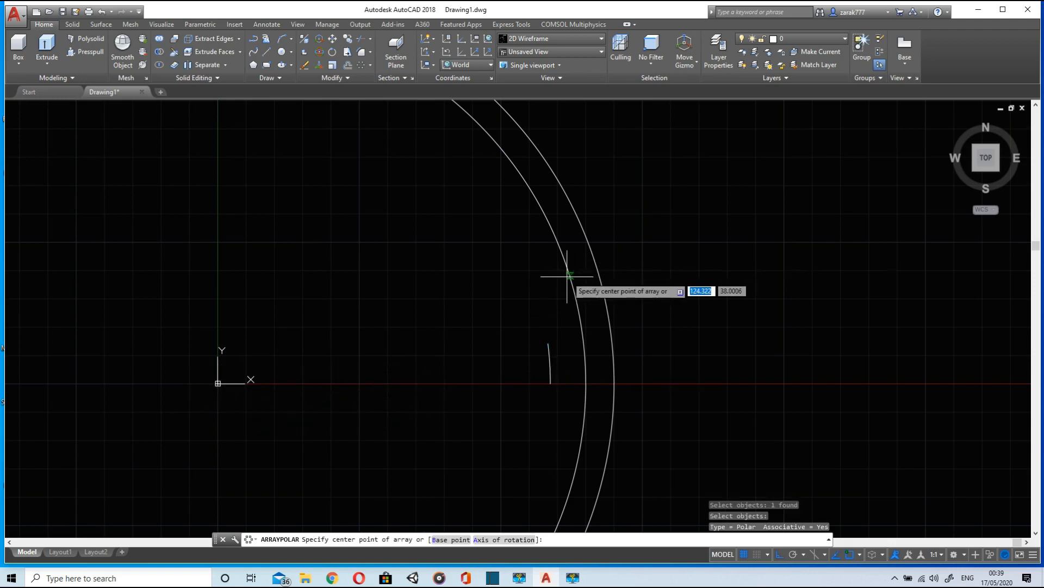
mouse_move(217, 383)
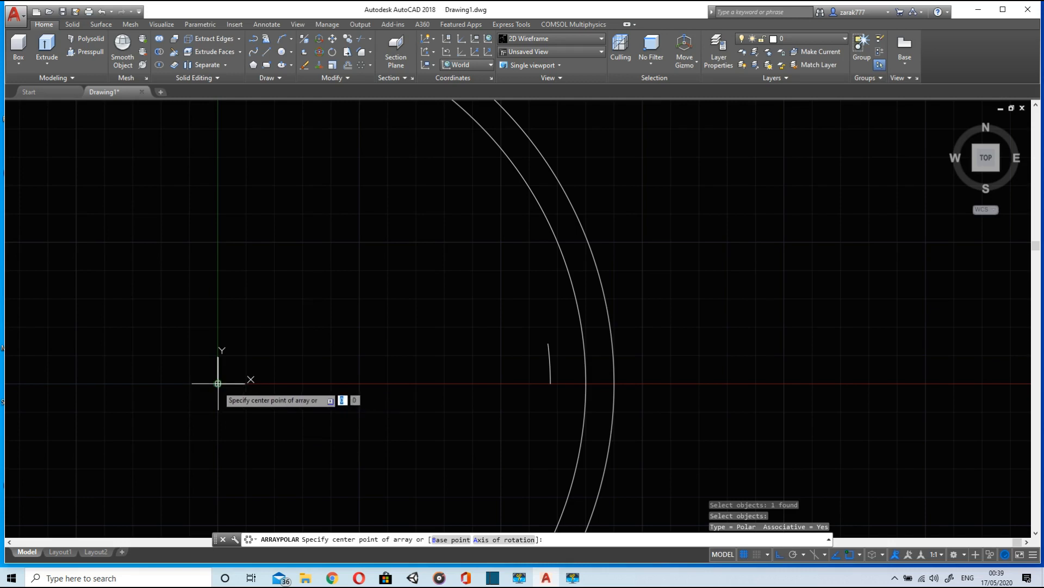
left_click(218, 383)
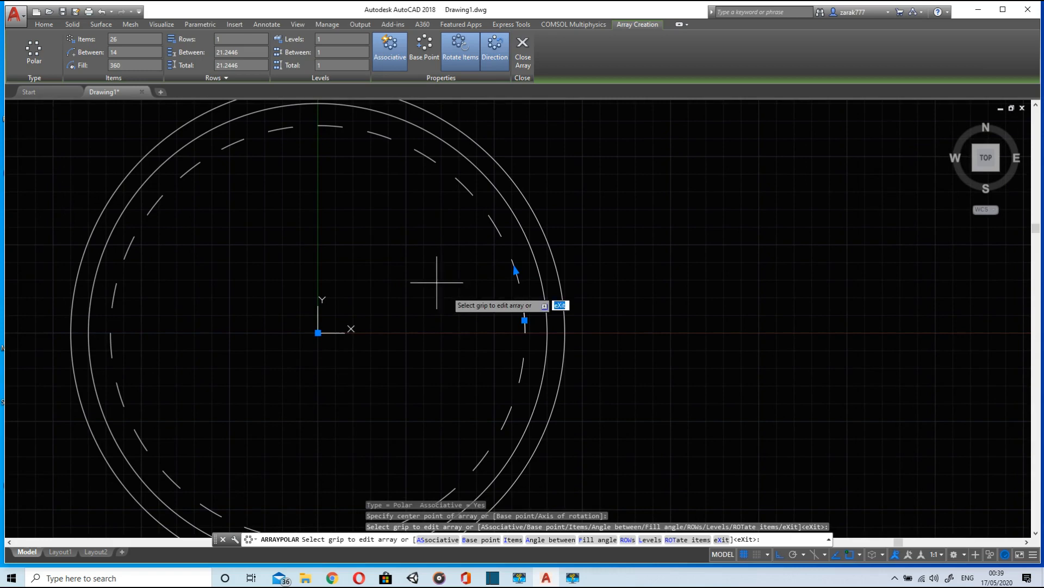
mouse_move(266, 220)
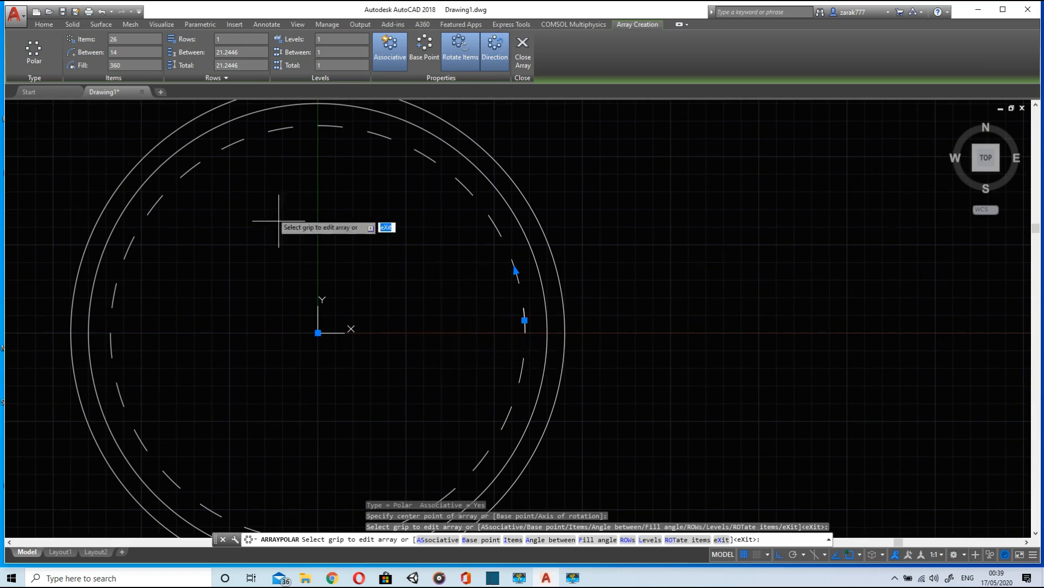
mouse_move(160, 110)
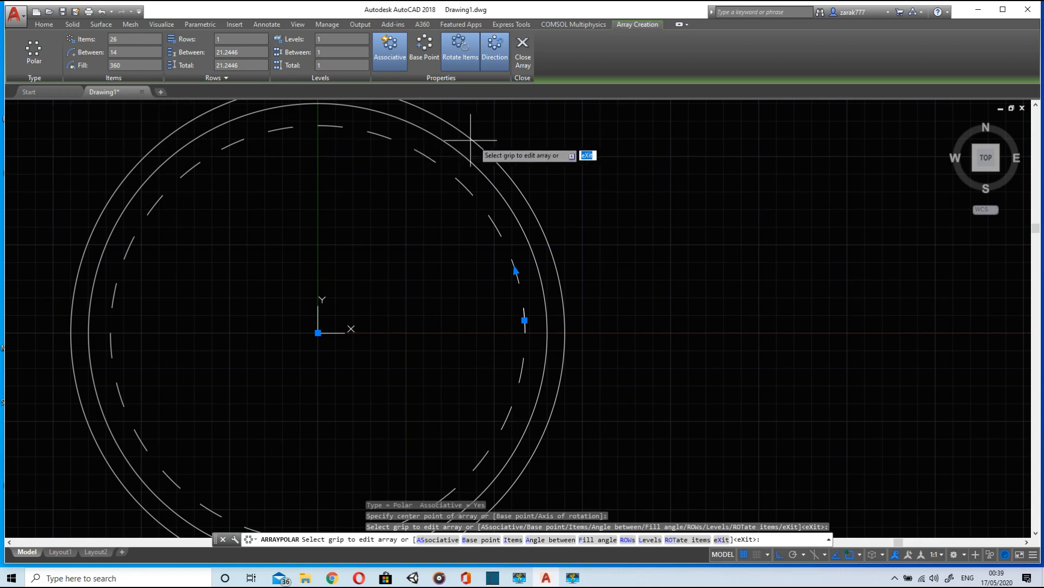
mouse_move(536, 389)
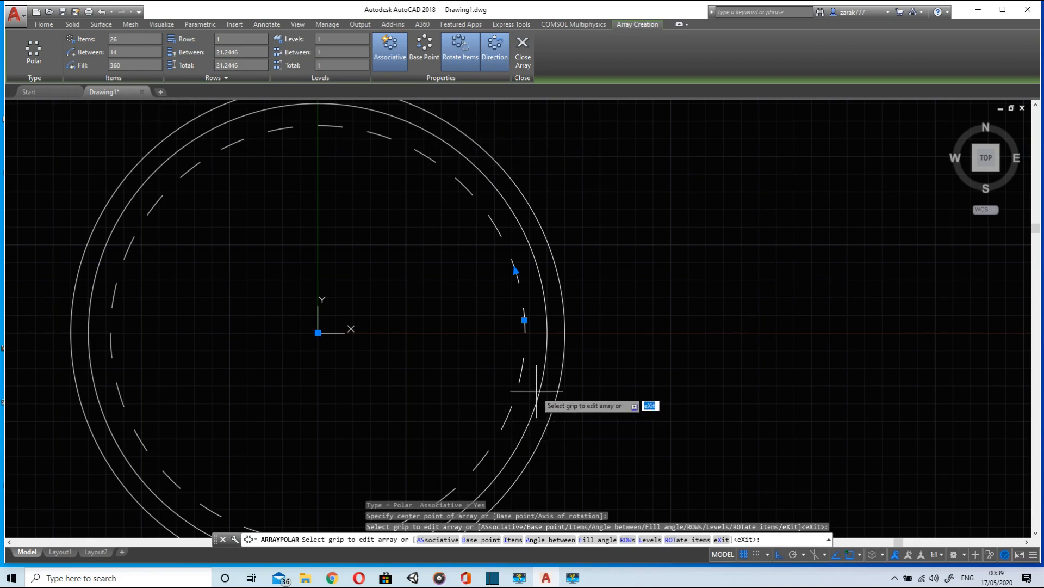
mouse_move(706, 107)
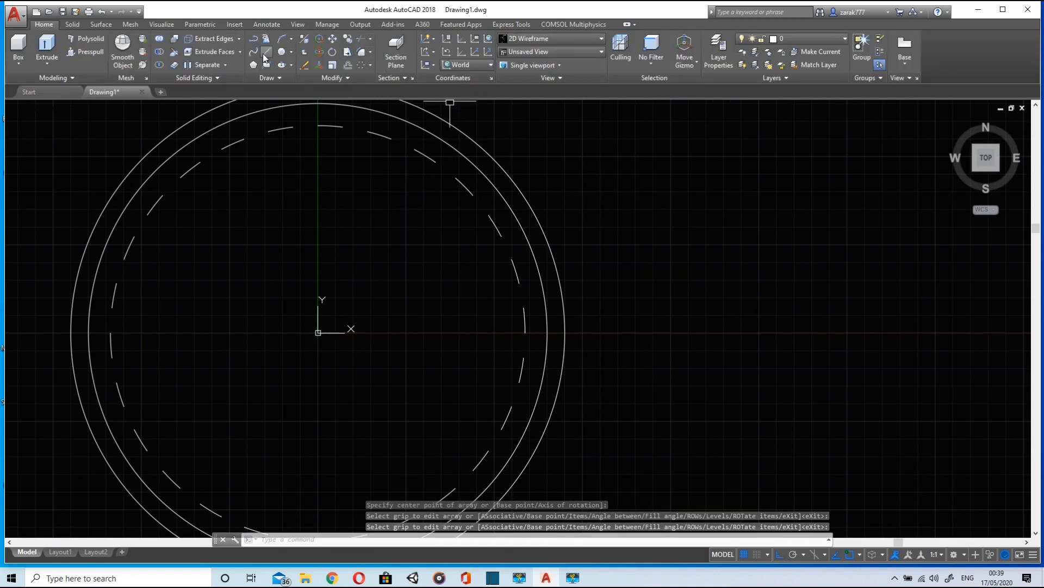
Step: Draw a 140-unit horizontal line from the gear centre, then cancel a second line at the arc
left_click(254, 52)
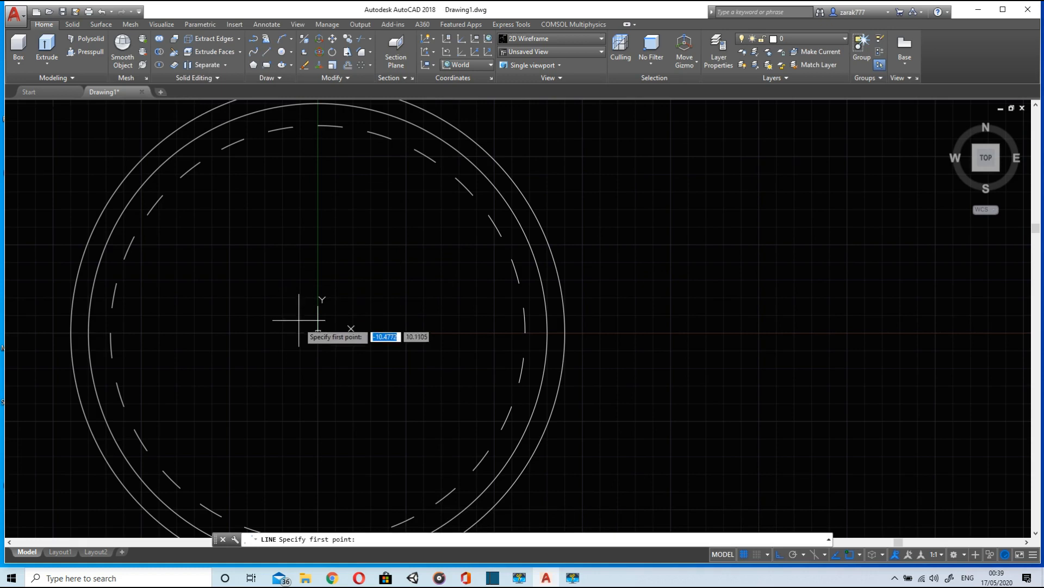
left_click(318, 331)
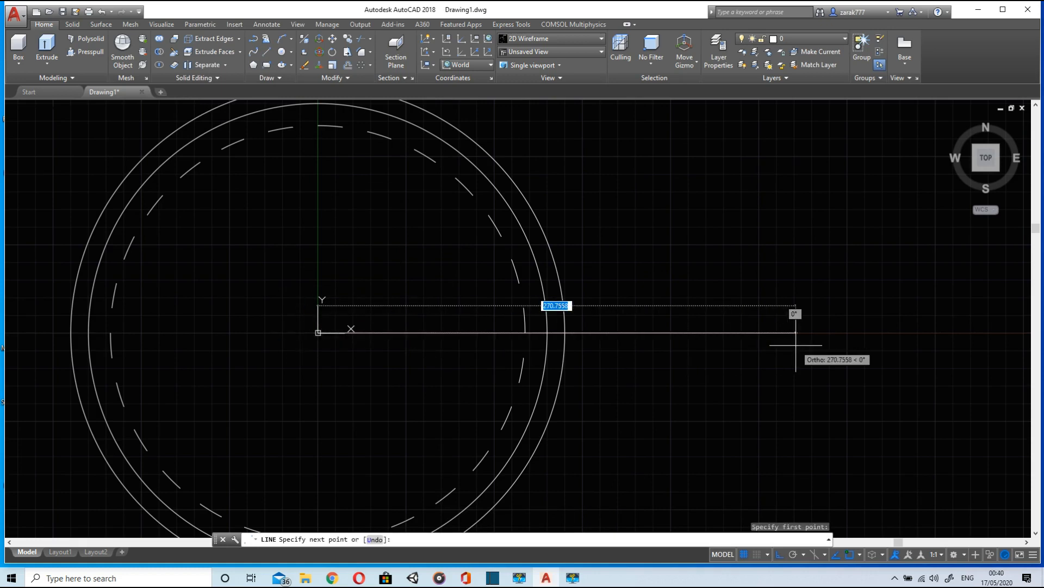
type("140")
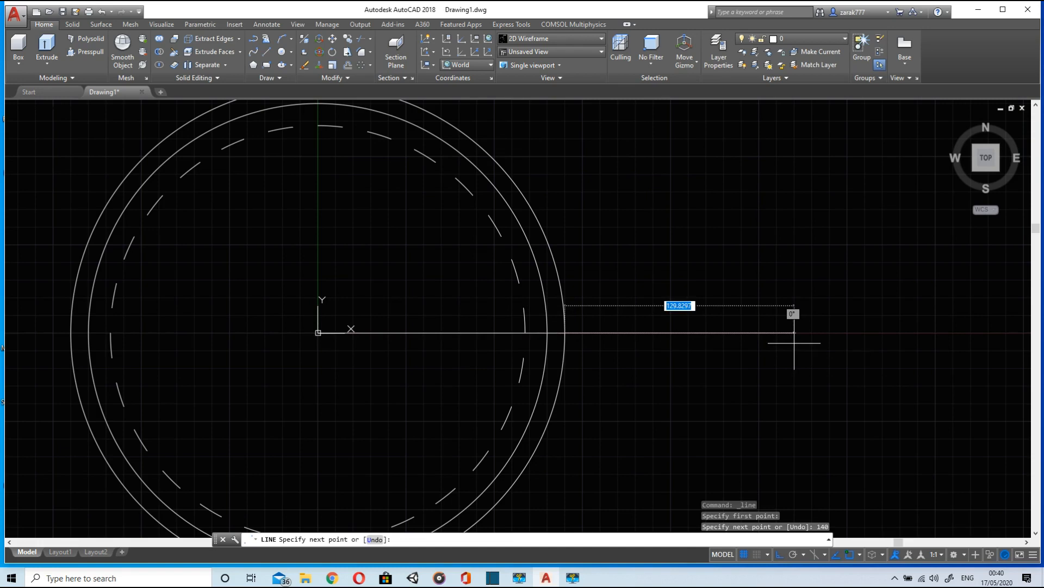
key("Escape")
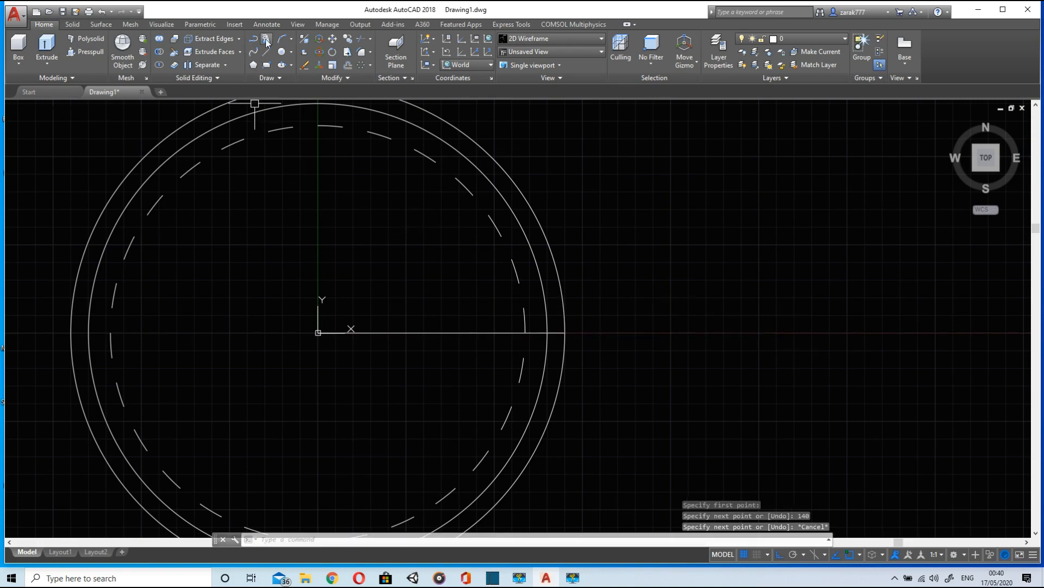
mouse_move(363, 63)
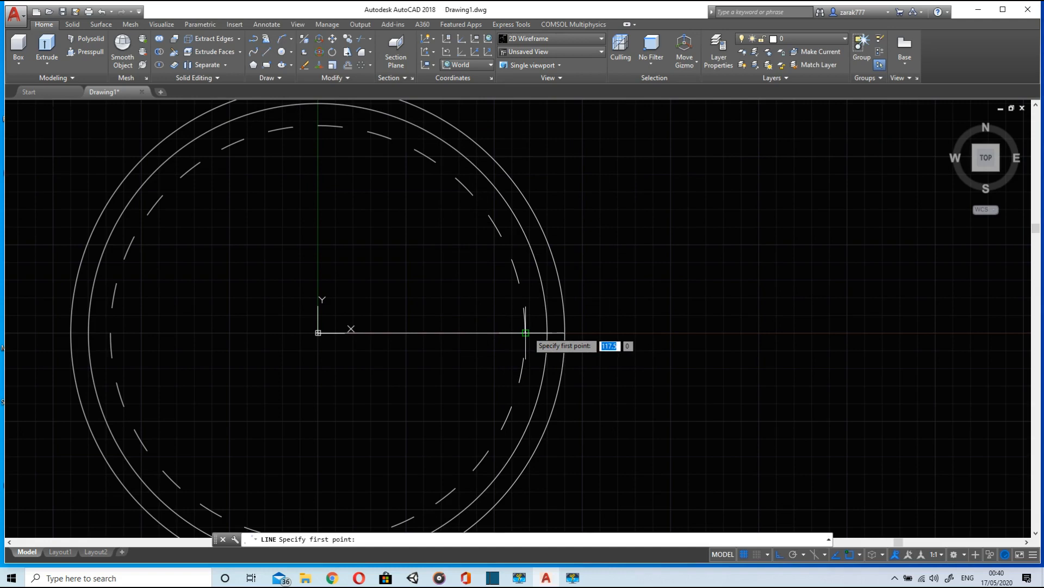
left_click(527, 333)
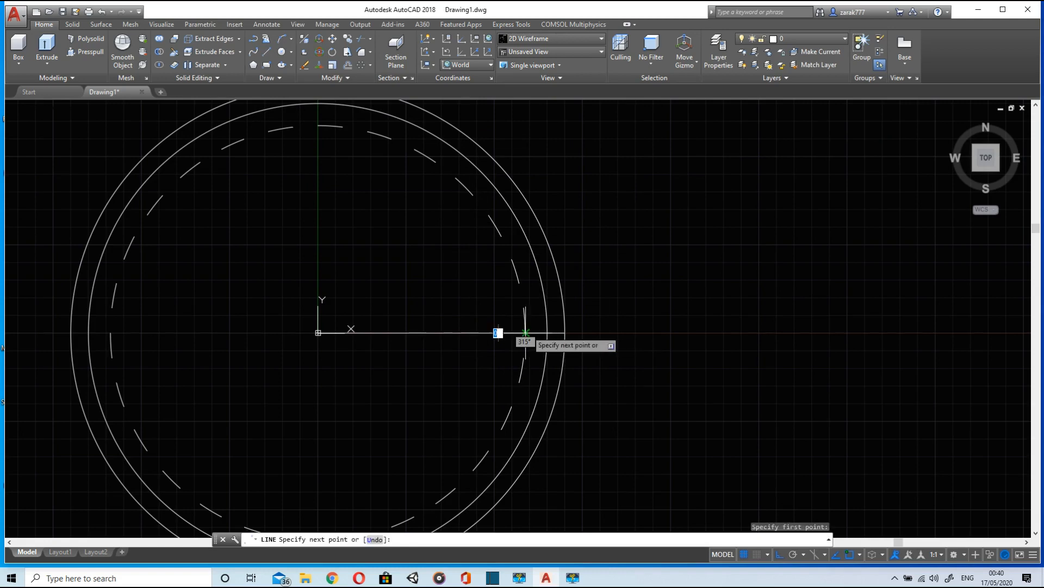
key("Escape")
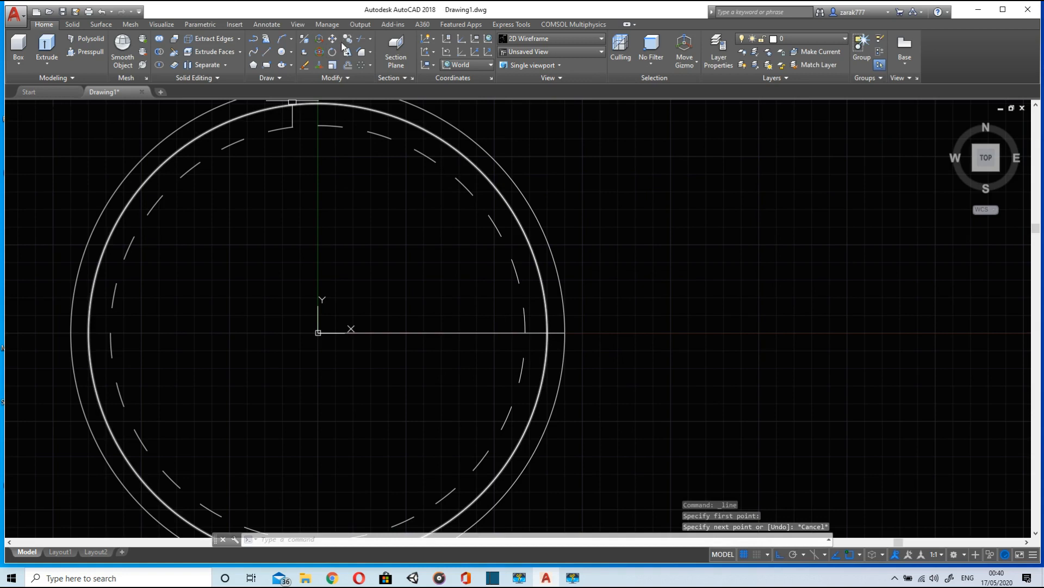
Step: Copy the horizontal line from a base point near the rim, dragging straight down
left_click(459, 333)
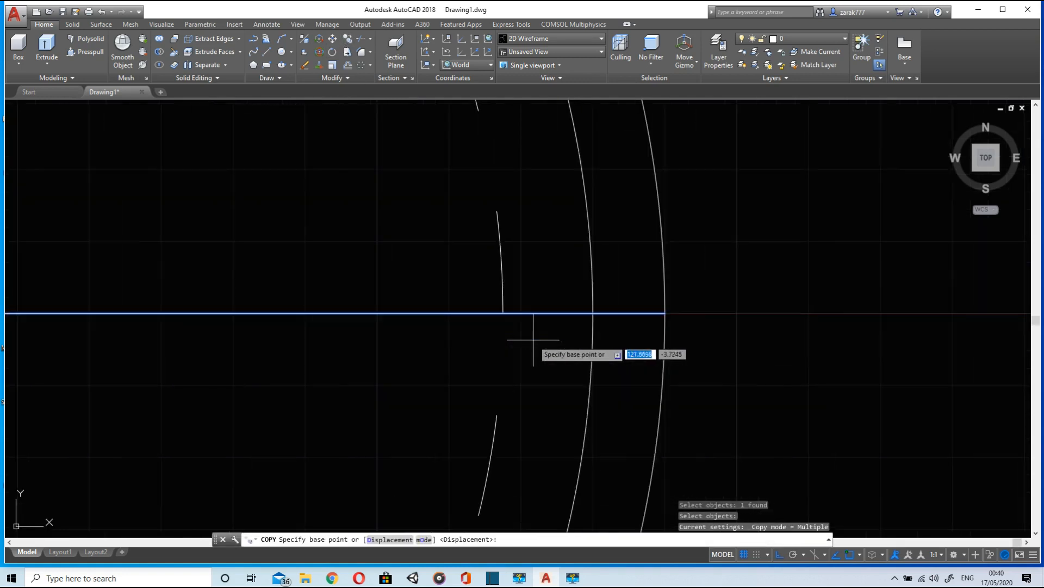
left_click(533, 330)
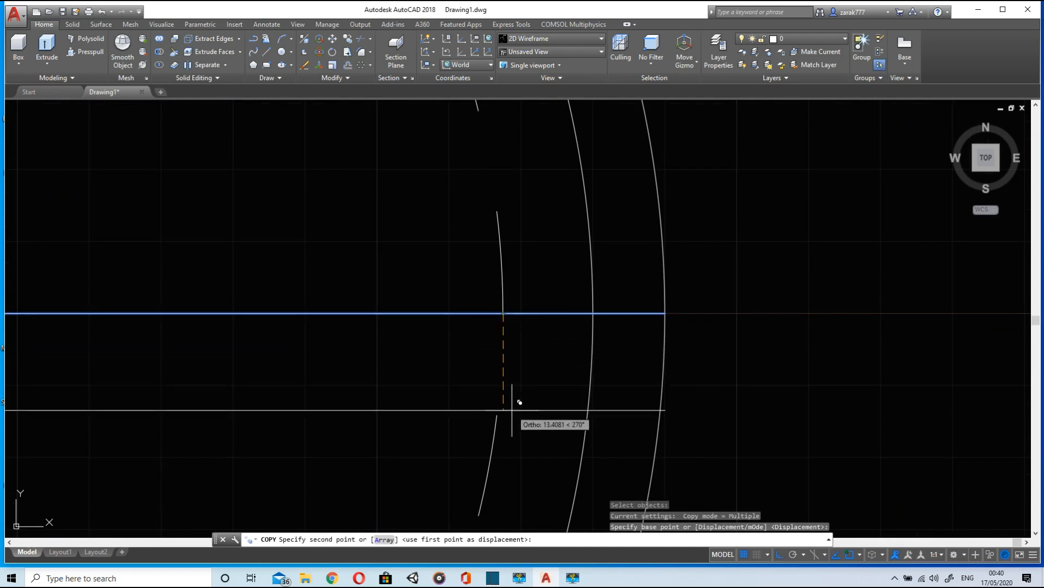
mouse_move(516, 406)
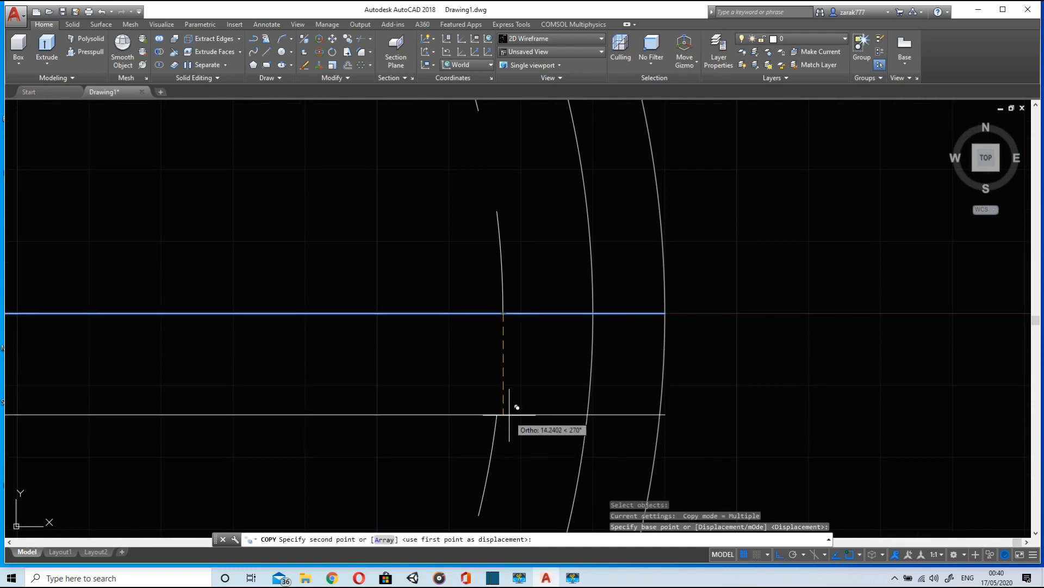
mouse_move(500, 414)
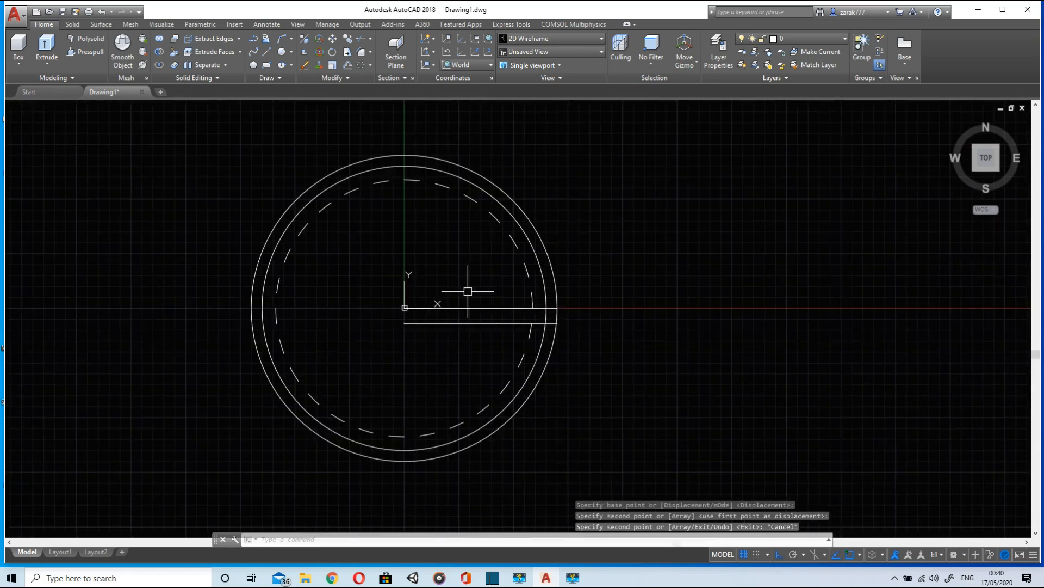
Step: Draw a short vertical line joining the two horizontal lines near the rim
left_click(253, 64)
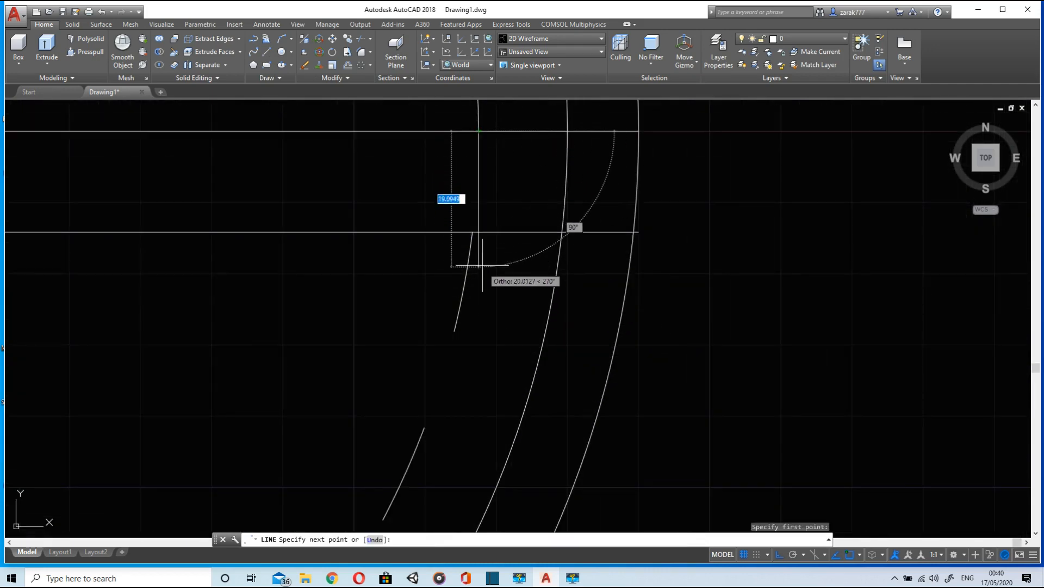
left_click(482, 263)
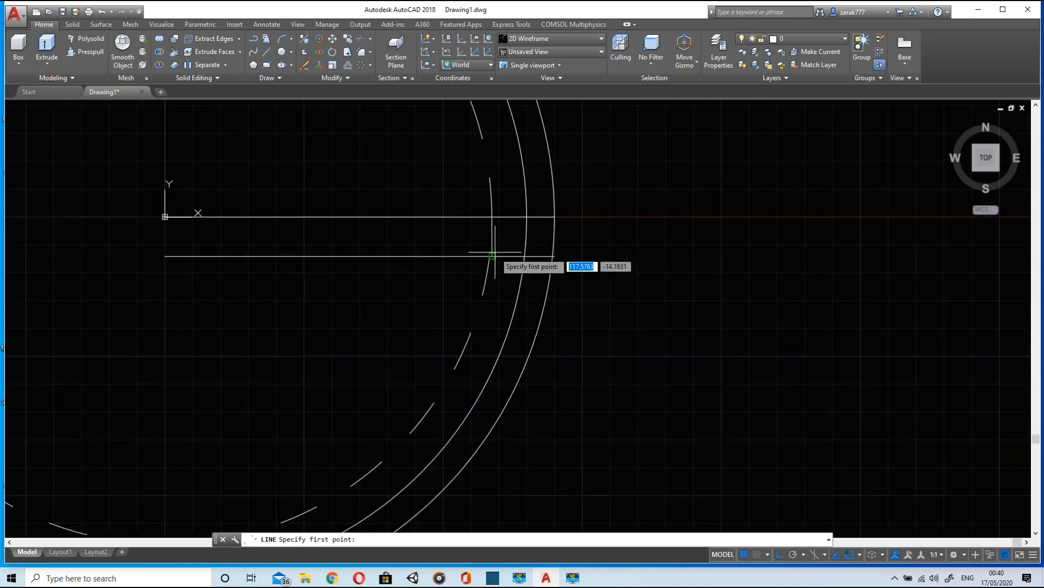
left_click(494, 254)
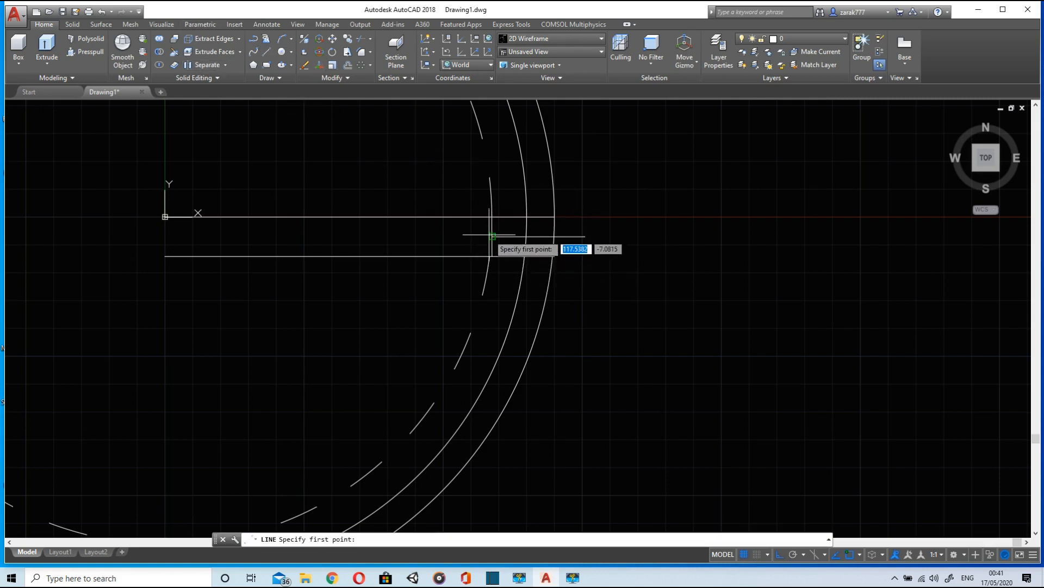
left_click(491, 235)
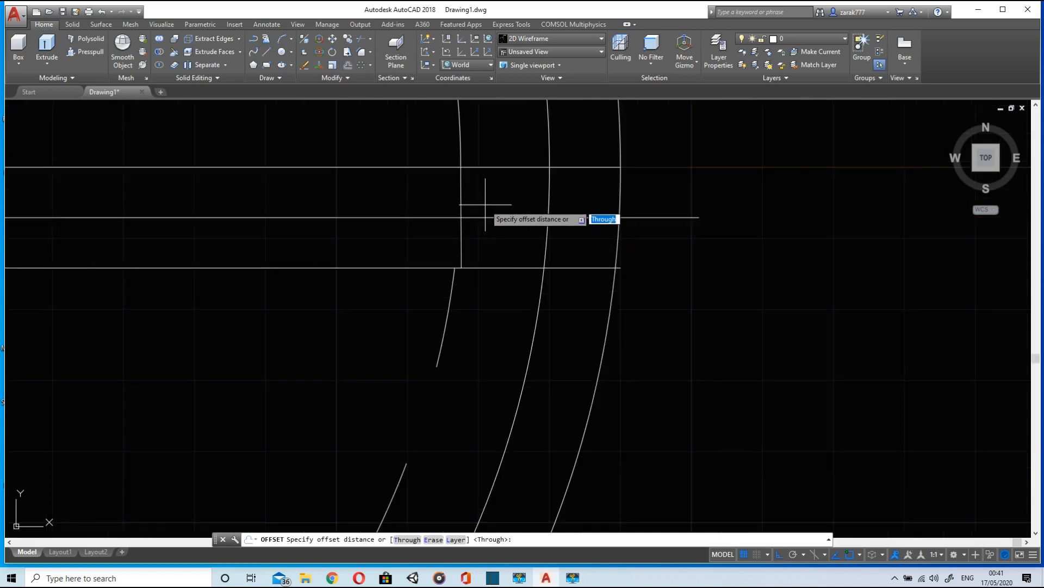
mouse_move(494, 216)
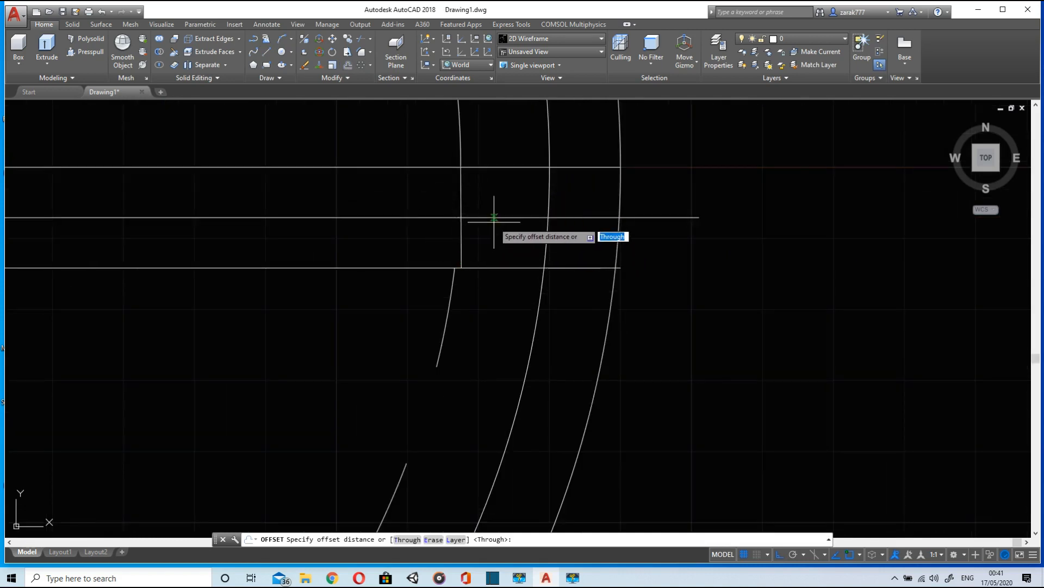
mouse_move(267, 106)
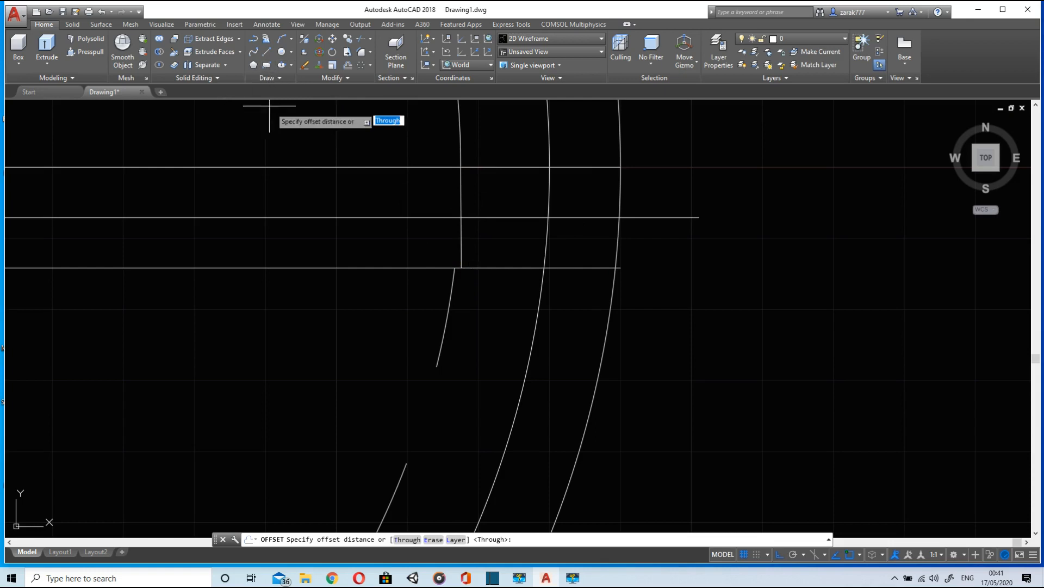
mouse_move(303, 154)
type("3.5")
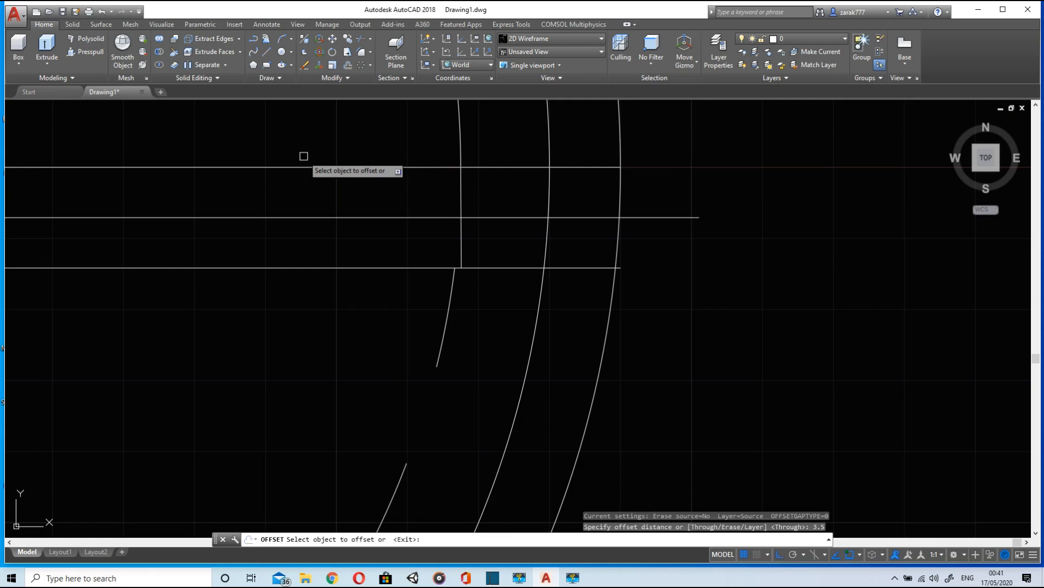
Step: Offset the middle horizontal line 3.5 units to place a copy below it
left_click(527, 217)
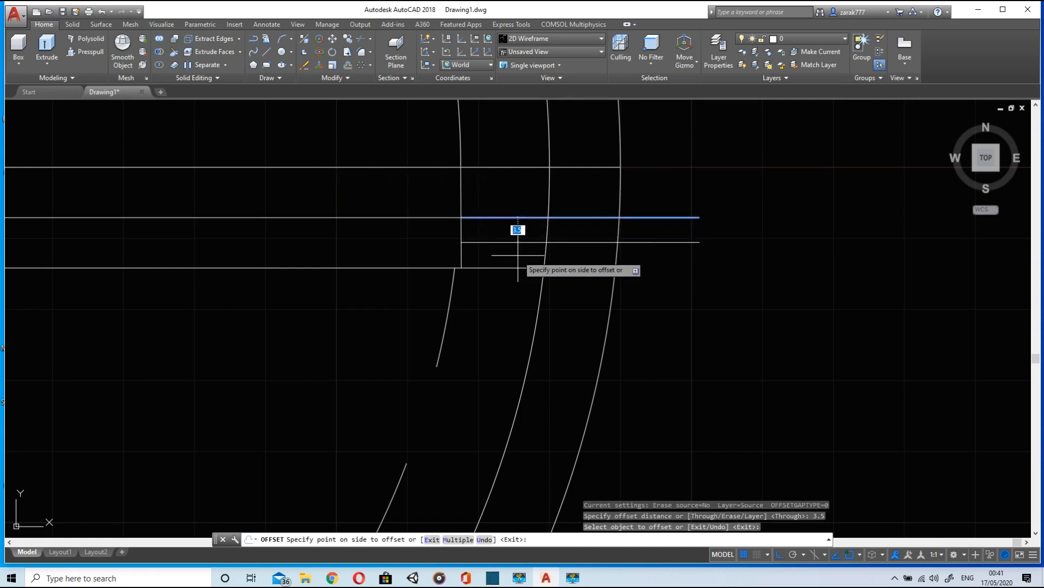
left_click(518, 230)
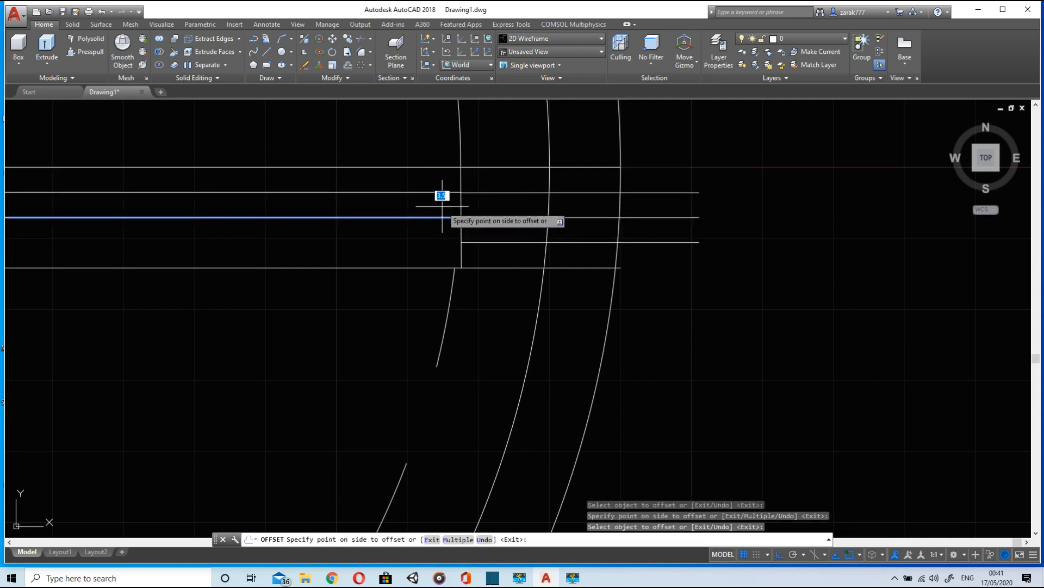
mouse_move(440, 224)
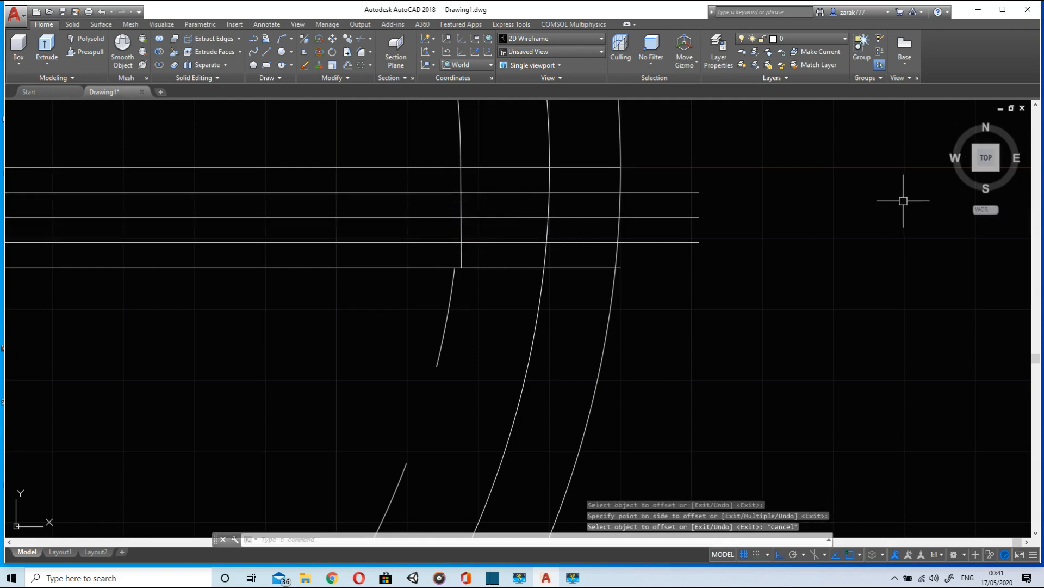
mouse_move(468, 259)
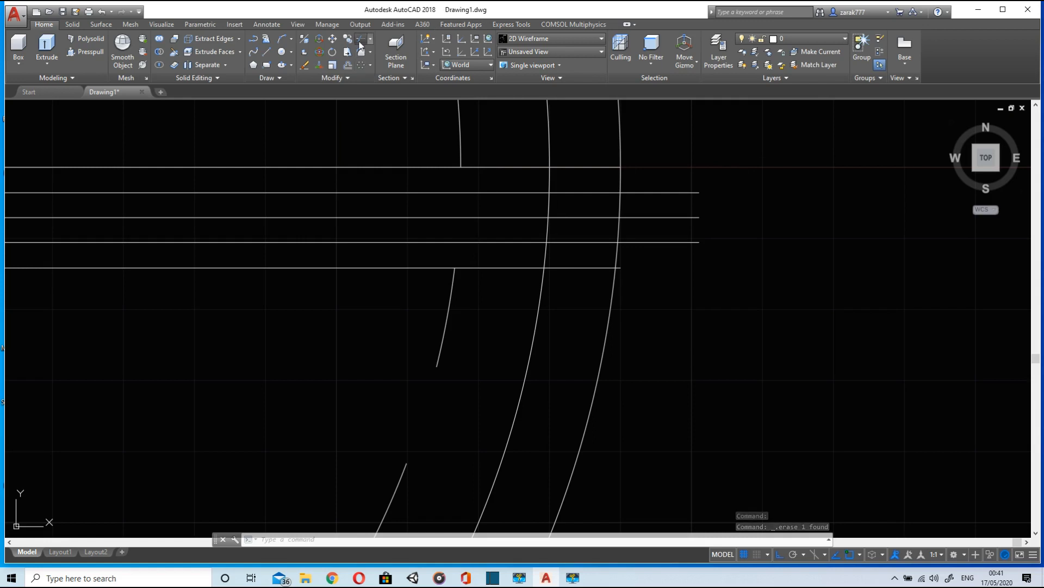
Step: Pick the outer circle as the cutting edge for trimming the guide lines
left_click(619, 177)
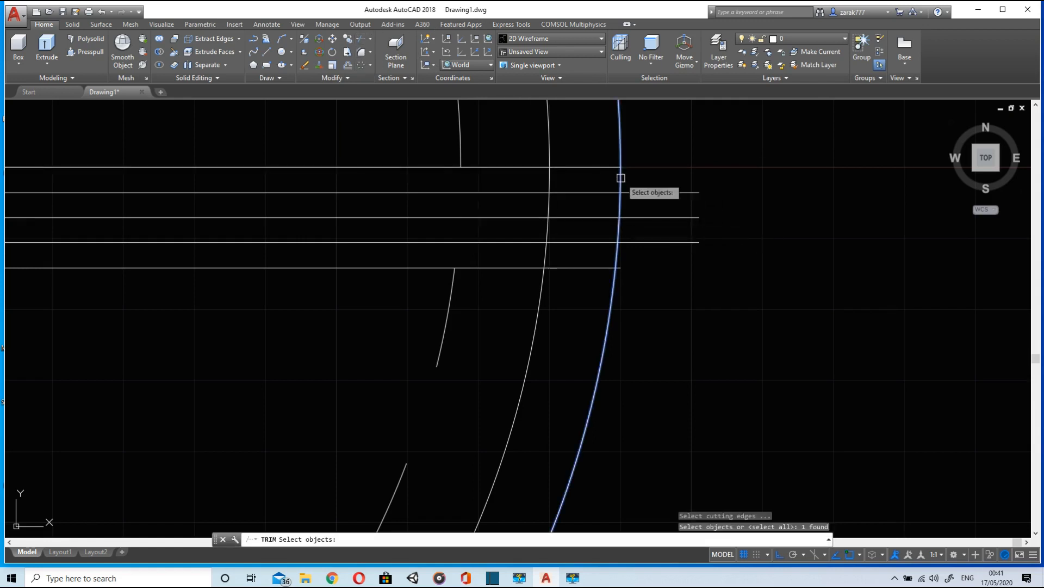
mouse_move(656, 191)
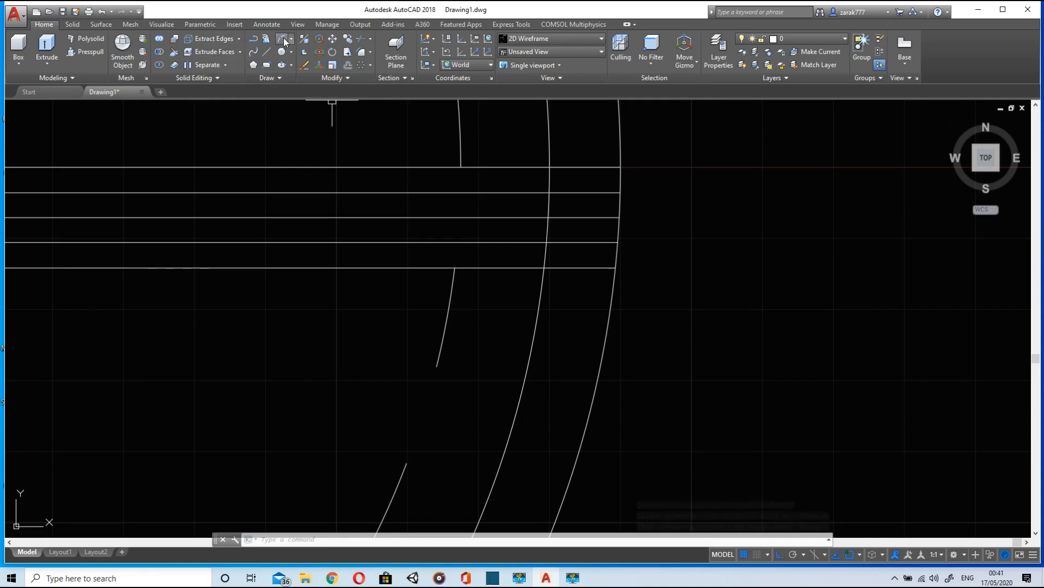
Step: Draw the upper and lower flank arcs from the guide-line endpoints to the outer circle
left_click(581, 166)
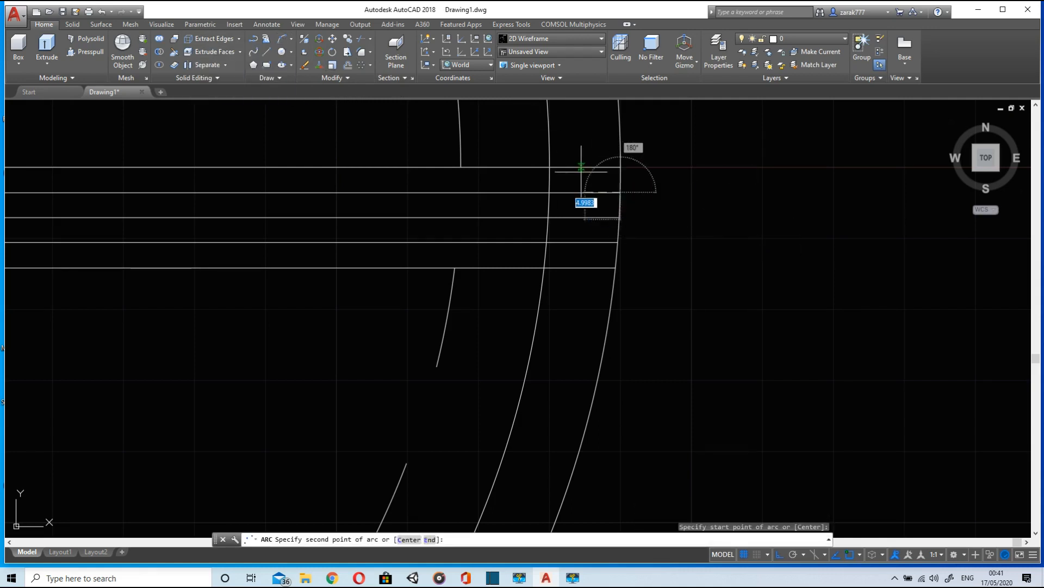
left_click(581, 171)
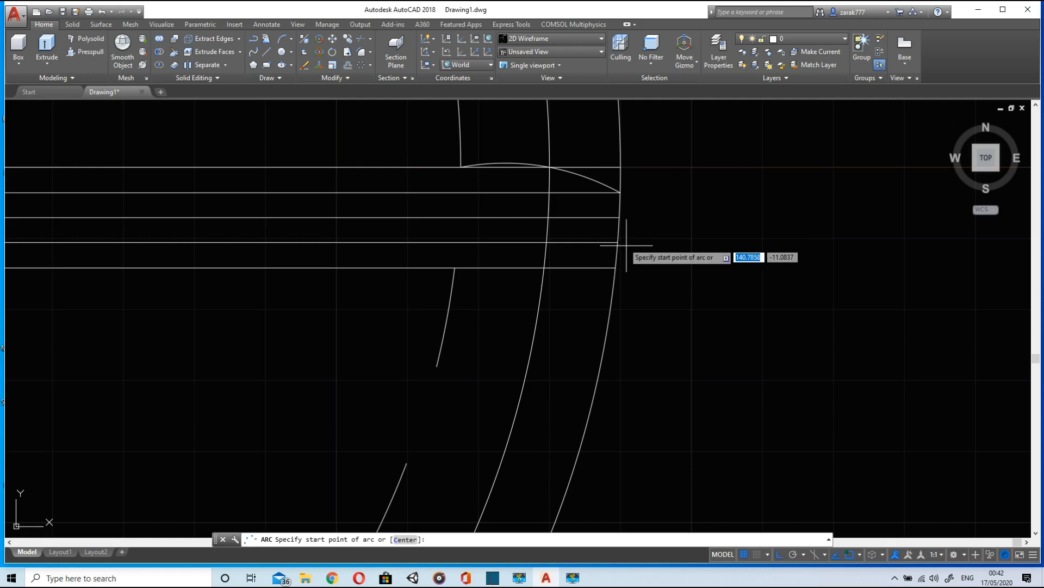
mouse_move(618, 223)
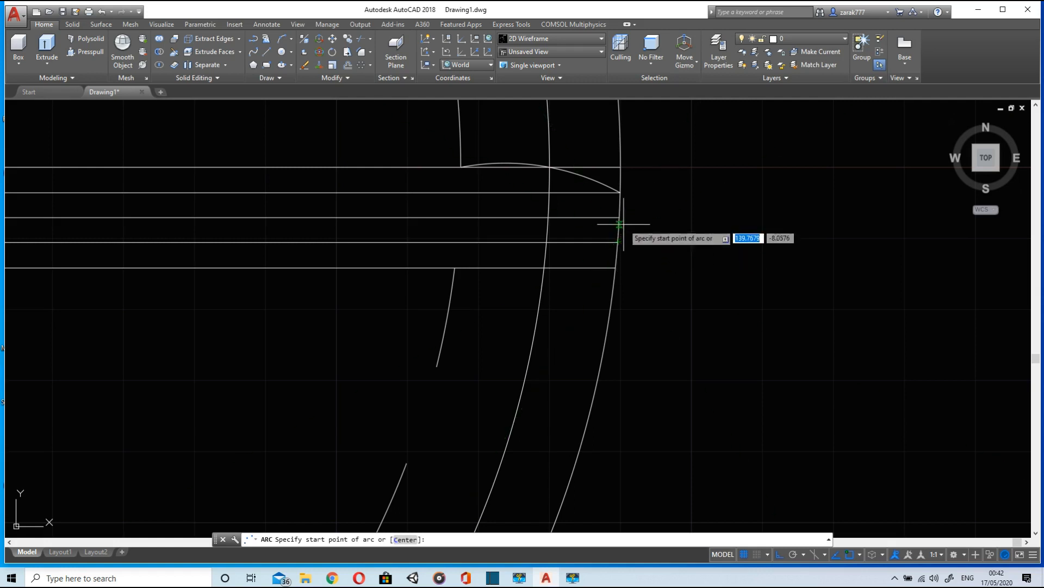
mouse_move(619, 217)
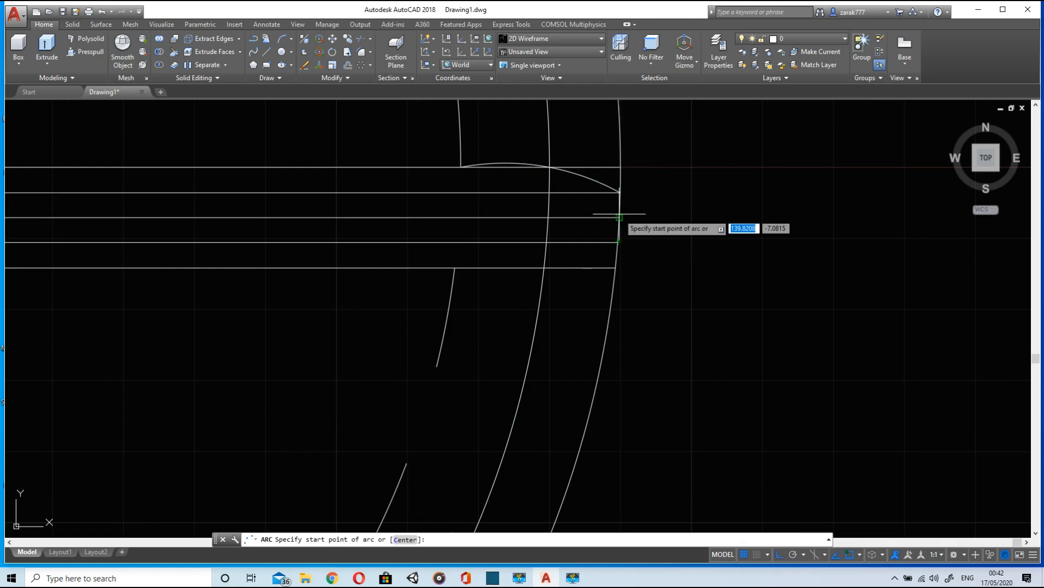
mouse_move(628, 242)
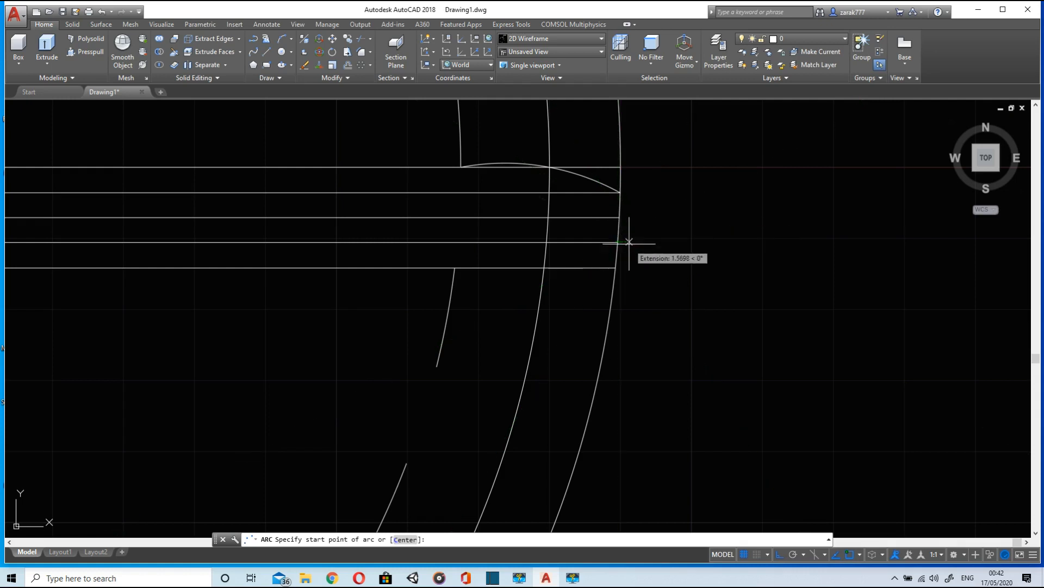
mouse_move(618, 241)
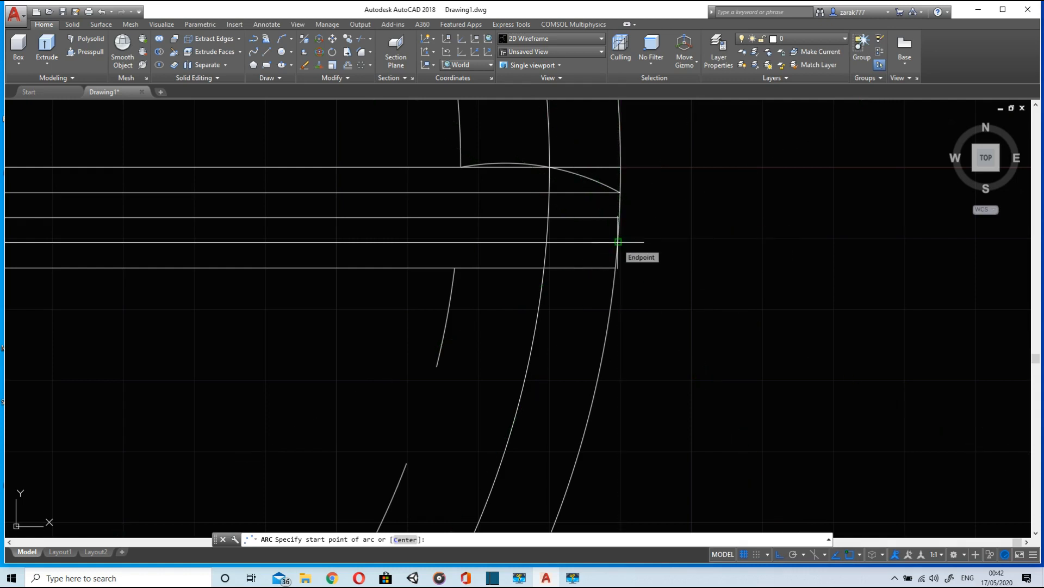
left_click(616, 241)
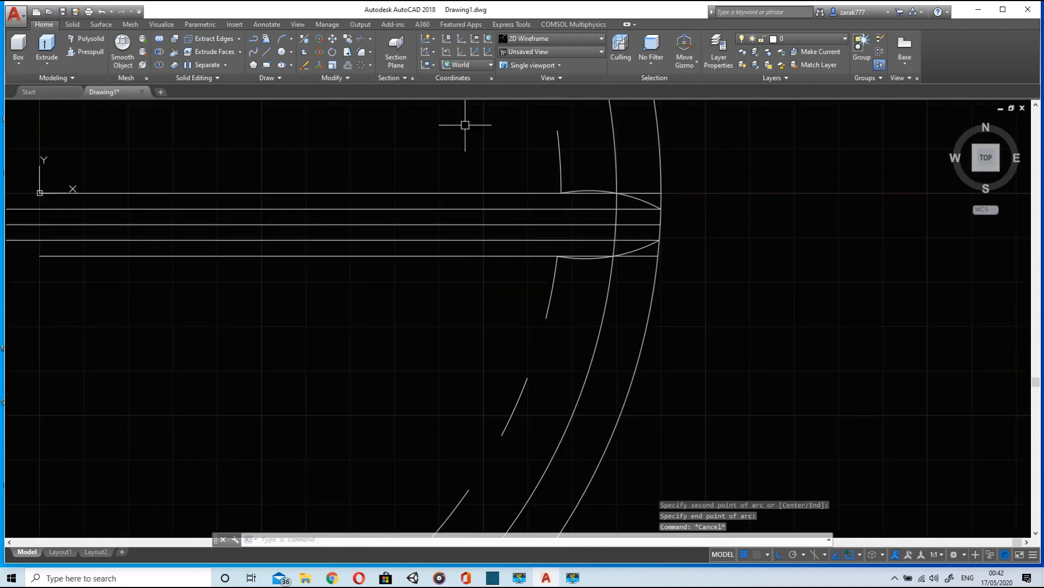
Step: Erase the middle horizontal guide line
left_click(390, 204)
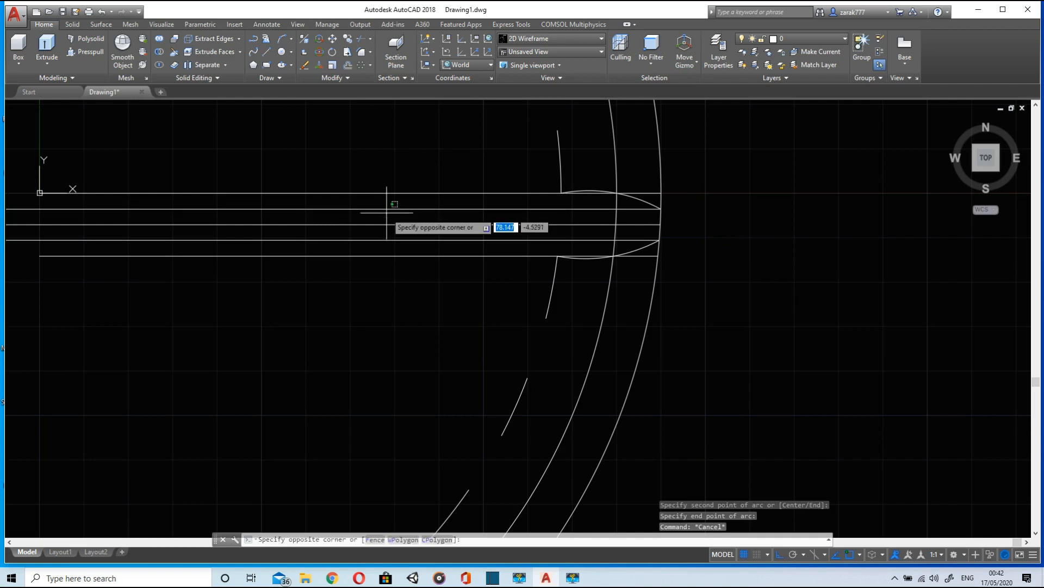
left_click(386, 204)
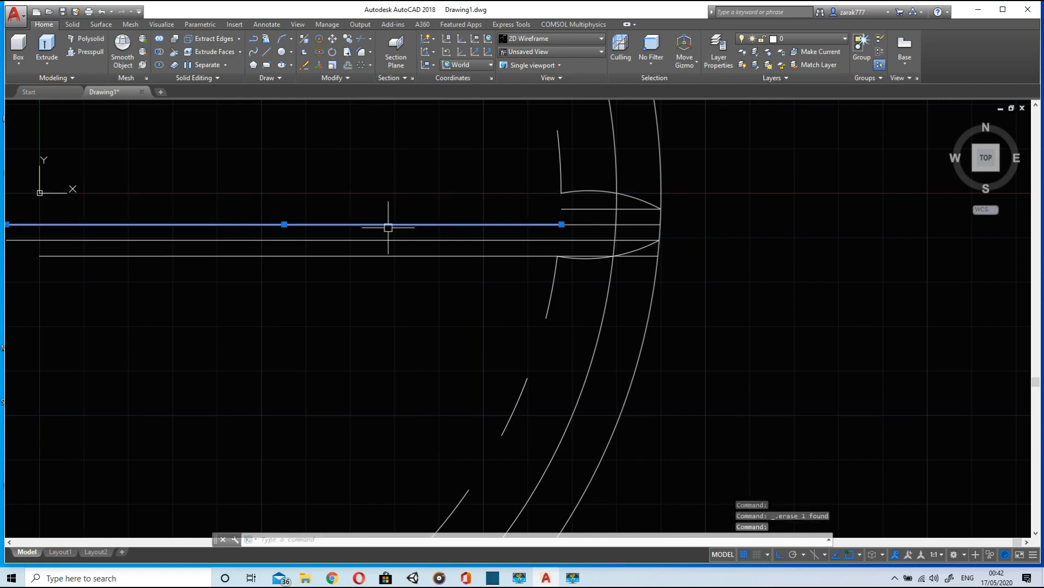
left_click(387, 227)
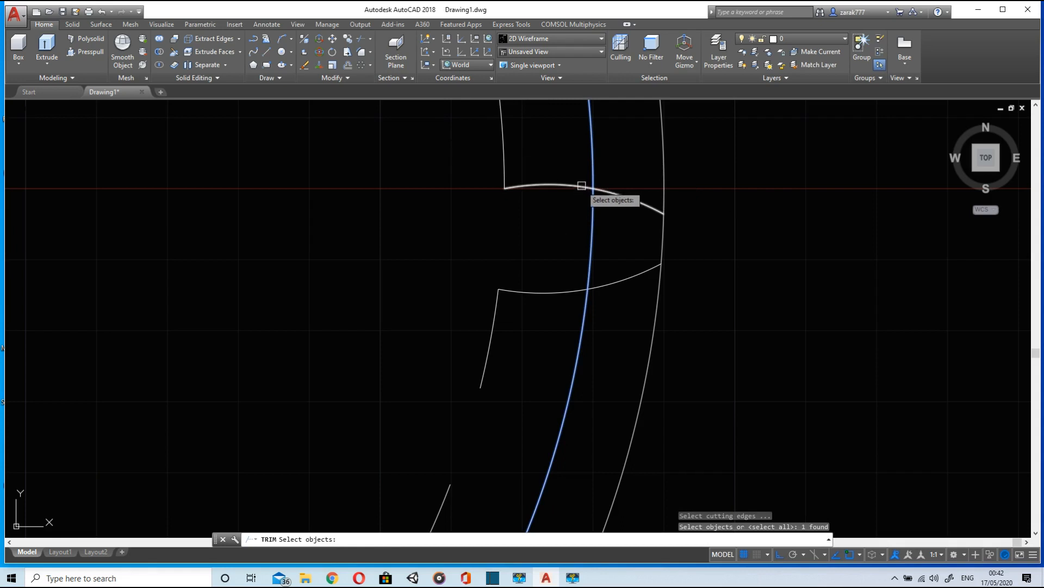
Step: Trim the tooth lines against the circle and delete the inner helper circle
left_click(563, 288)
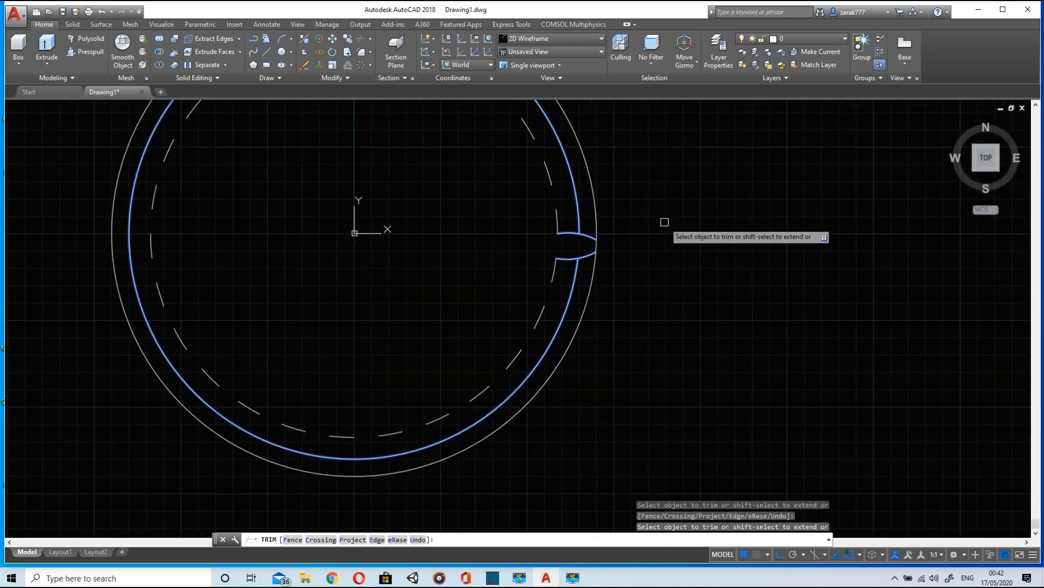
key("Escape")
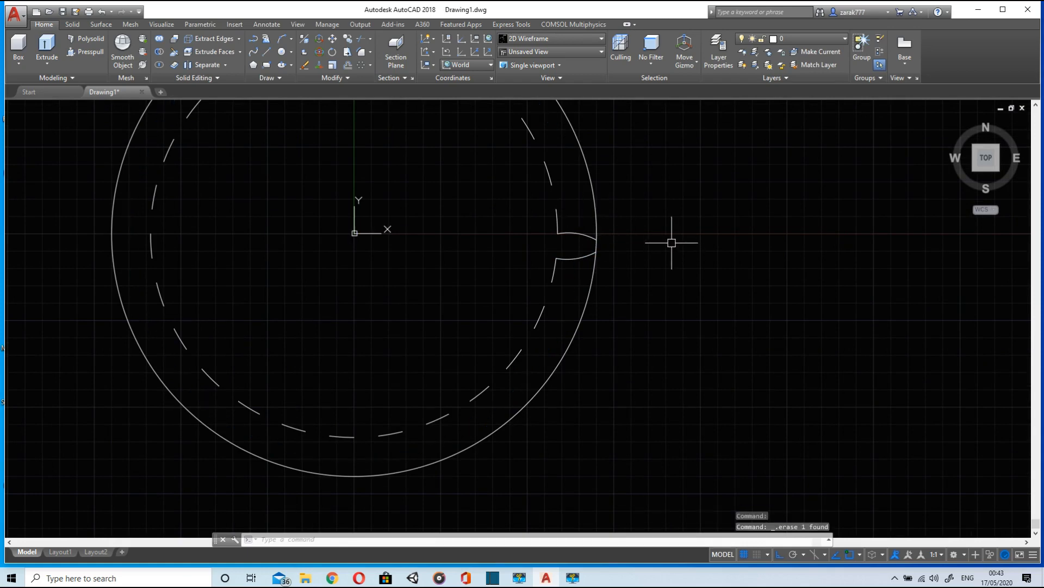
mouse_move(650, 225)
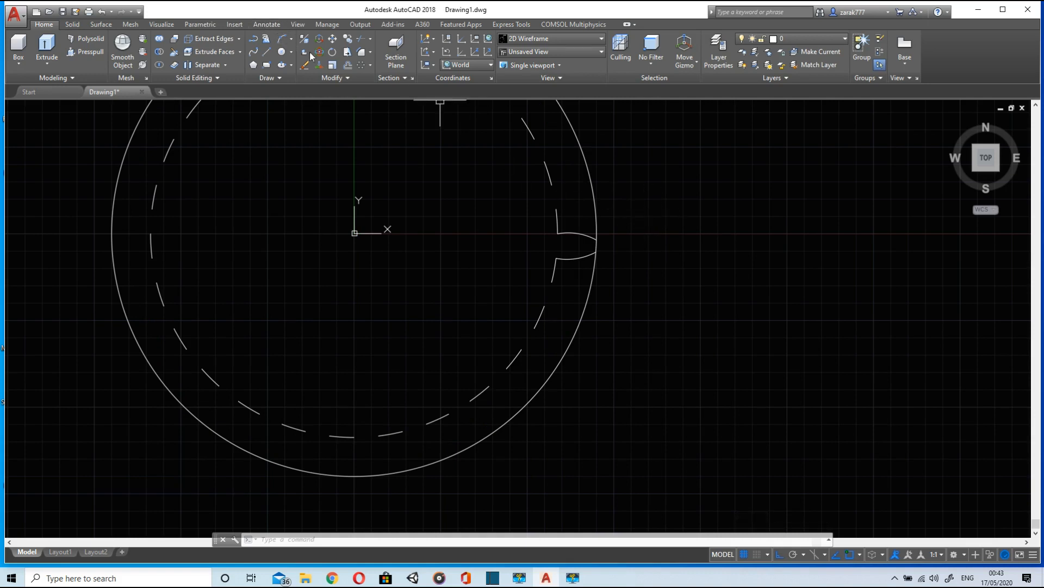
Step: Trim away the outer circle, leaving one tooth profile beside the dashed ring
left_click(303, 53)
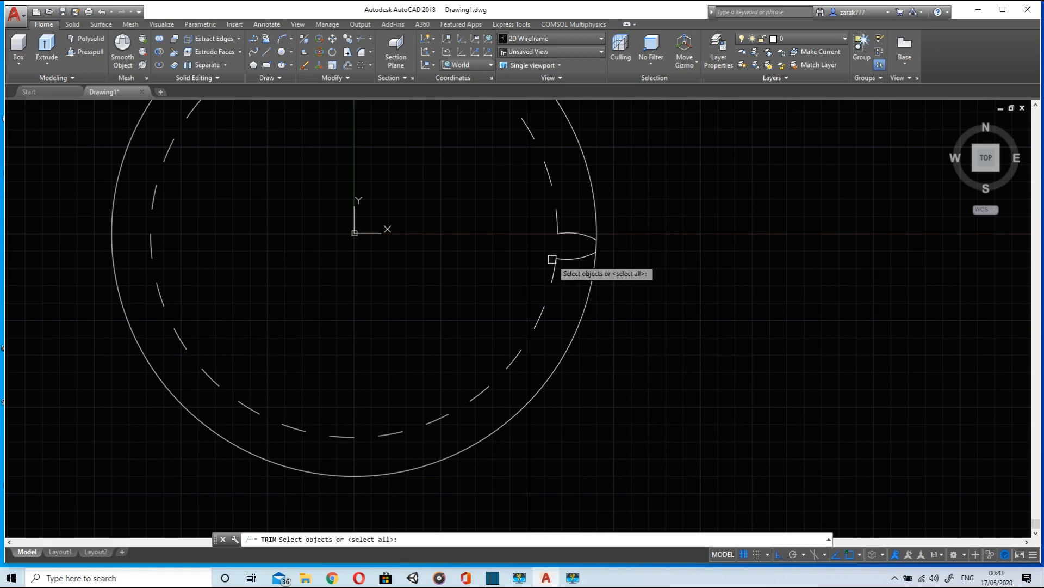
left_click(574, 240)
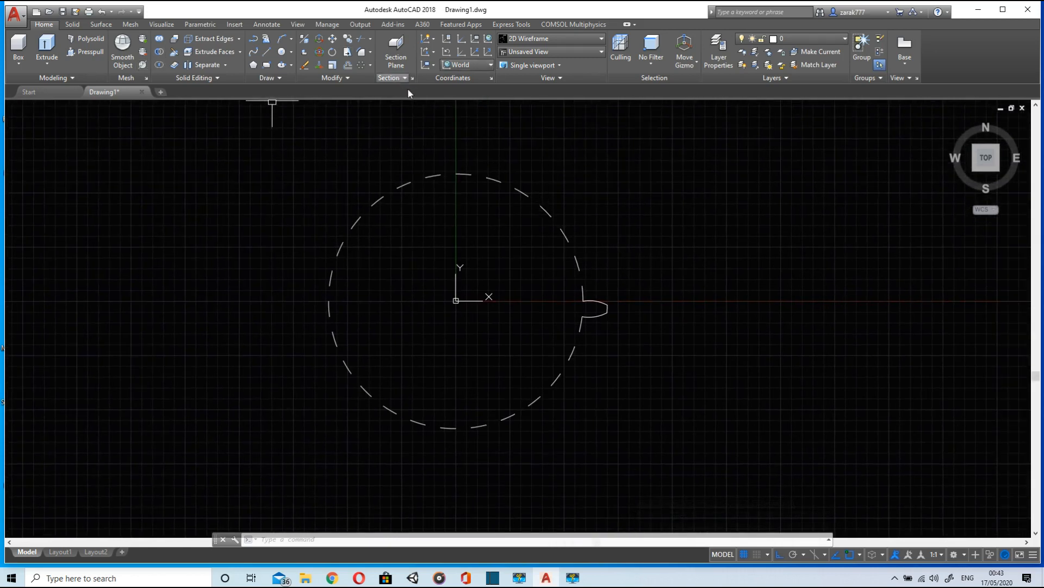
mouse_move(777, 369)
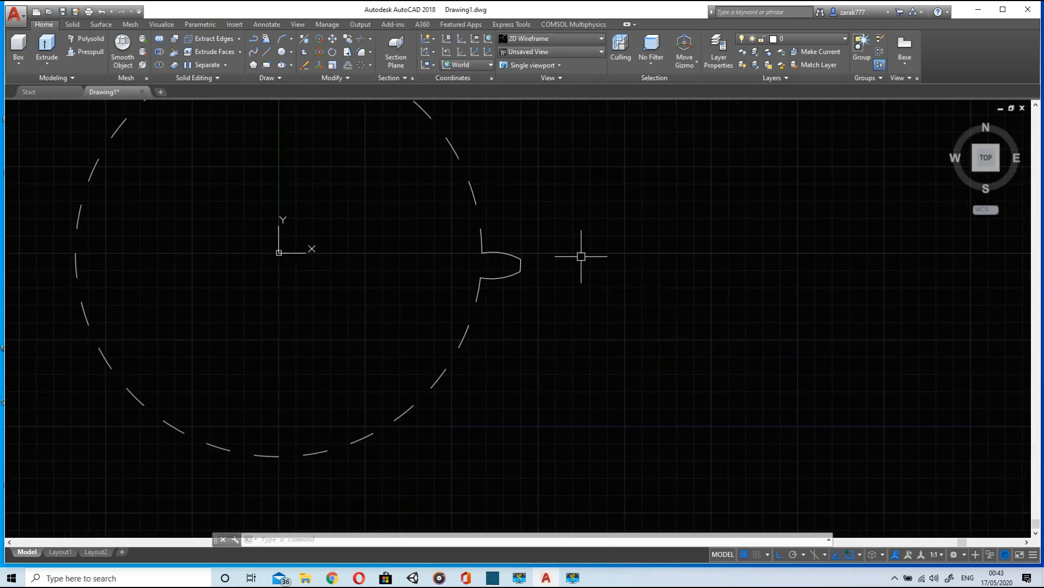
left_click(499, 253)
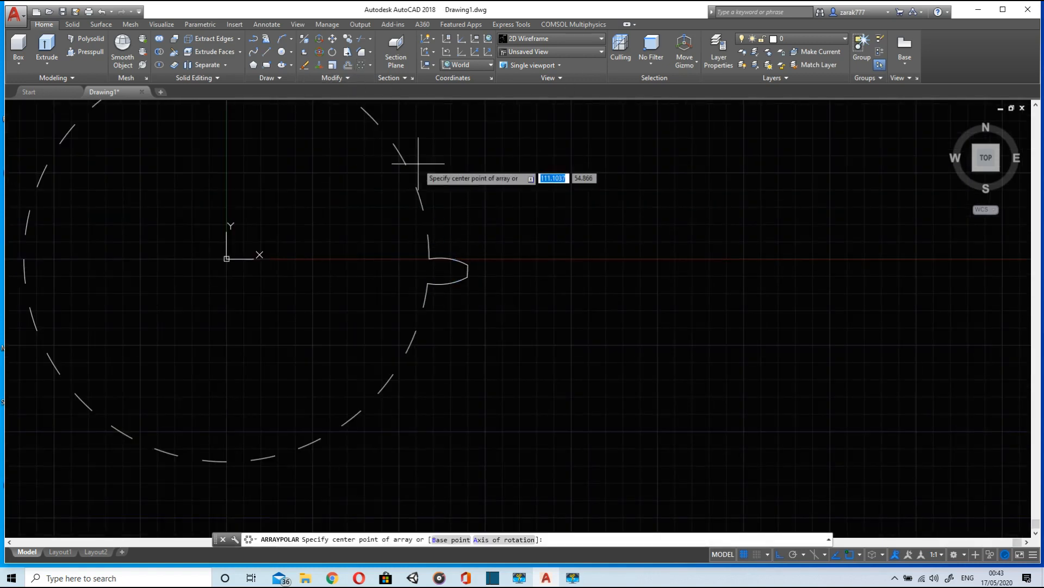
mouse_move(226, 257)
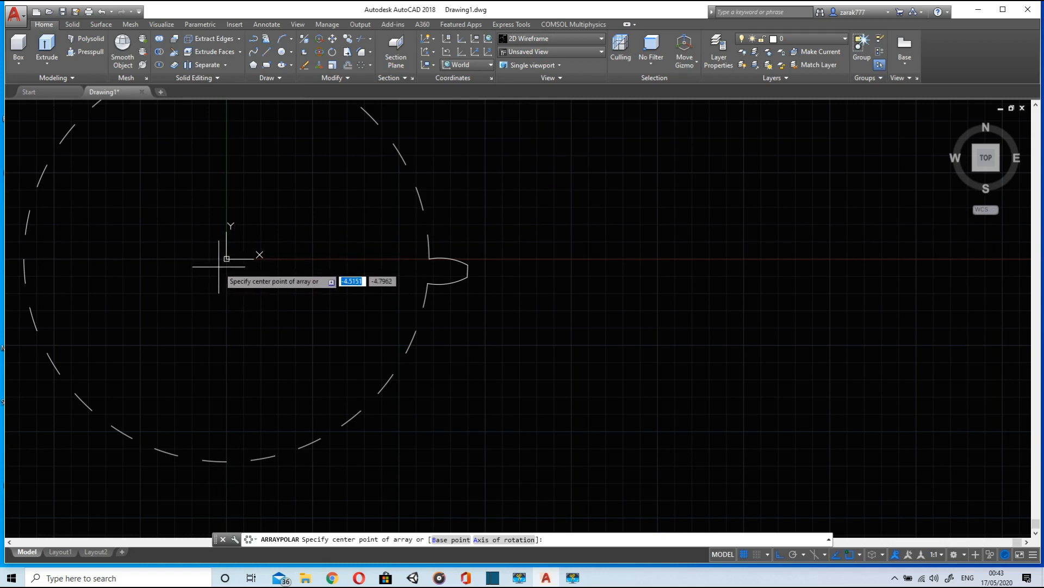
mouse_move(417, 194)
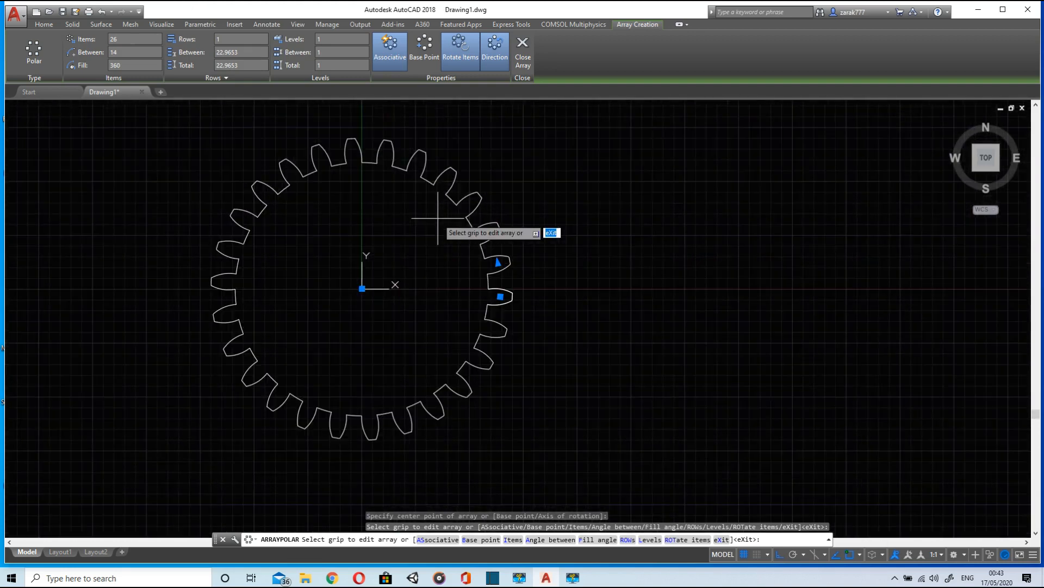
mouse_move(386, 207)
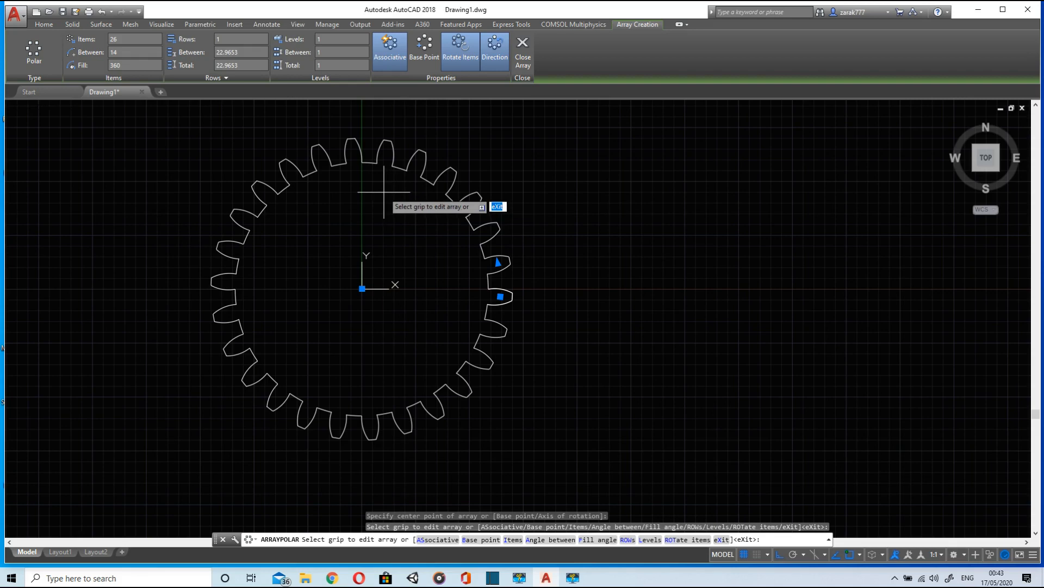
mouse_move(526, 110)
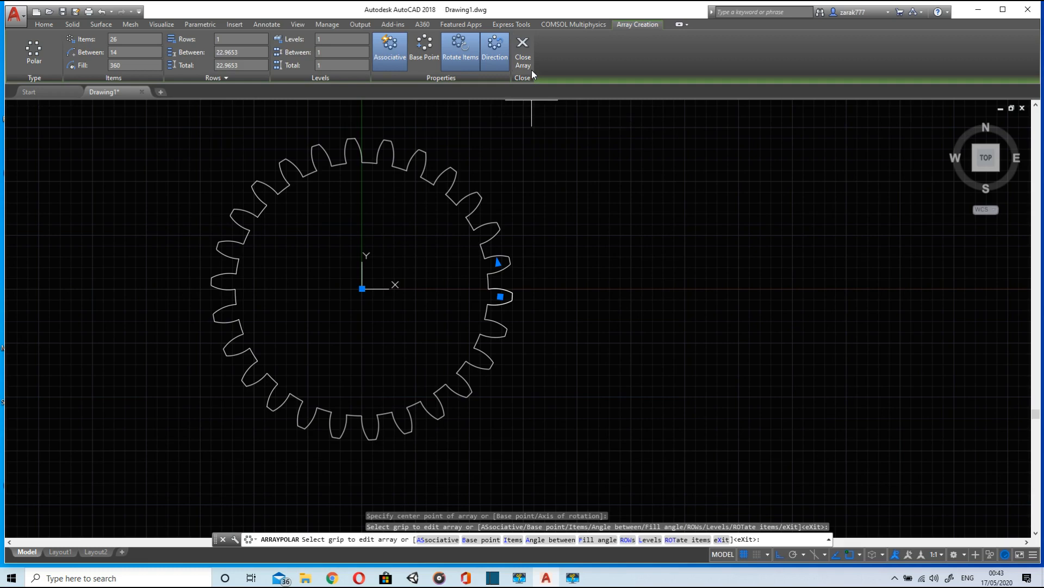
Step: Close the 26-item polar array of the tooth around the origin
left_click(523, 53)
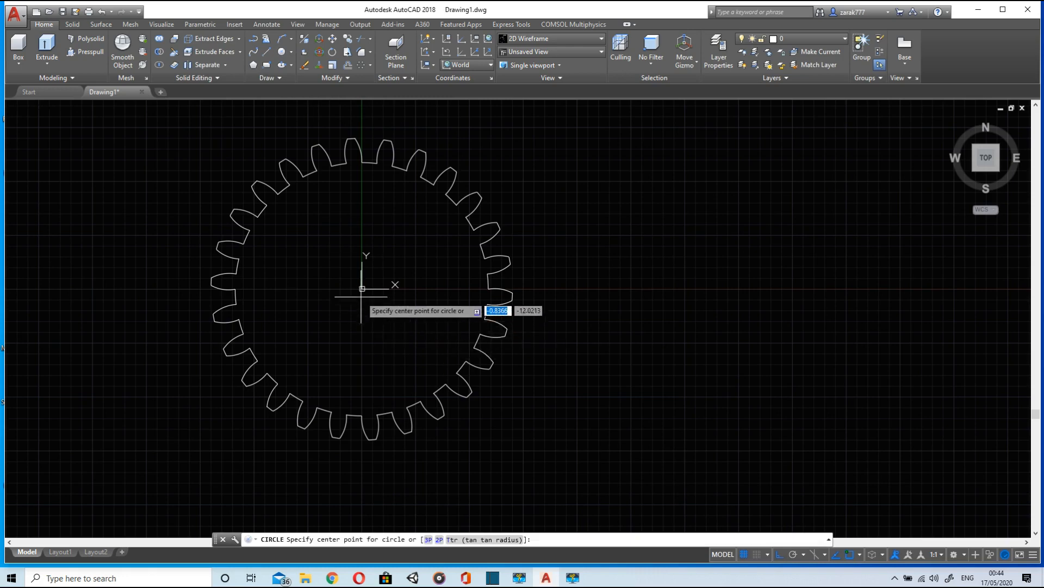
mouse_move(447, 203)
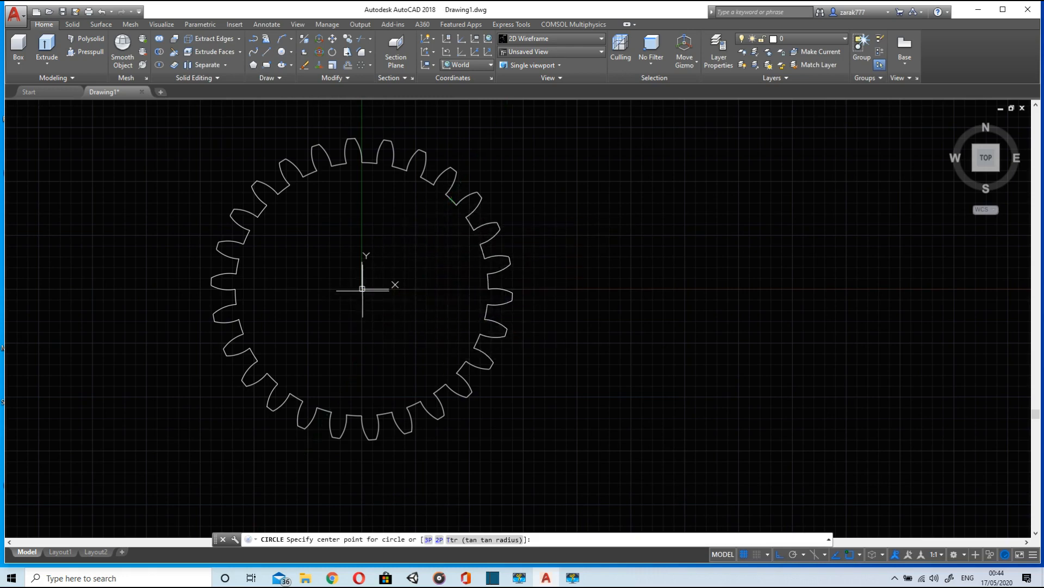
Step: Draw a radius-5 bore circle centred on the gear origin
left_click(362, 288)
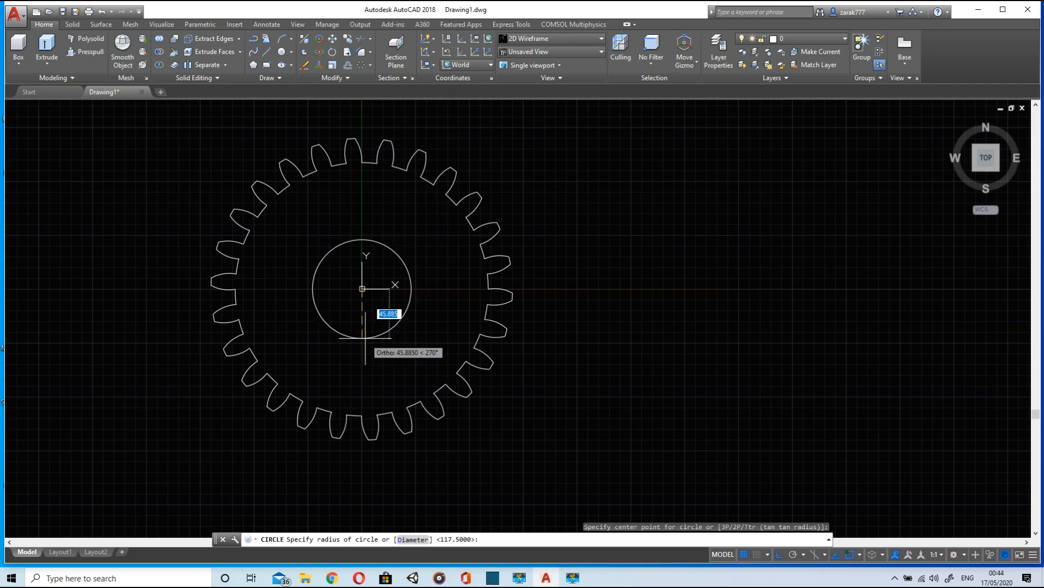
type("5")
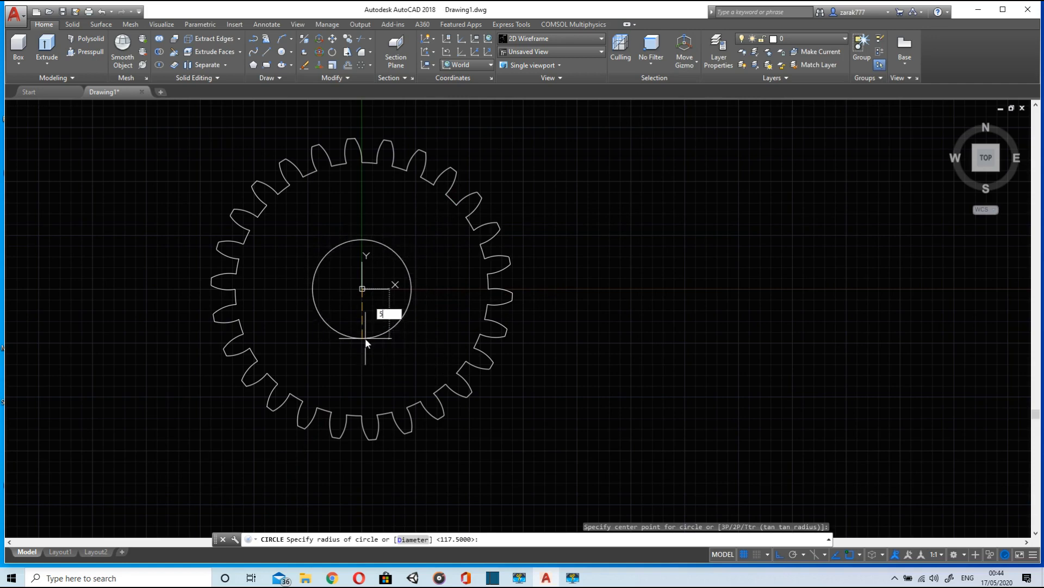
key("Return")
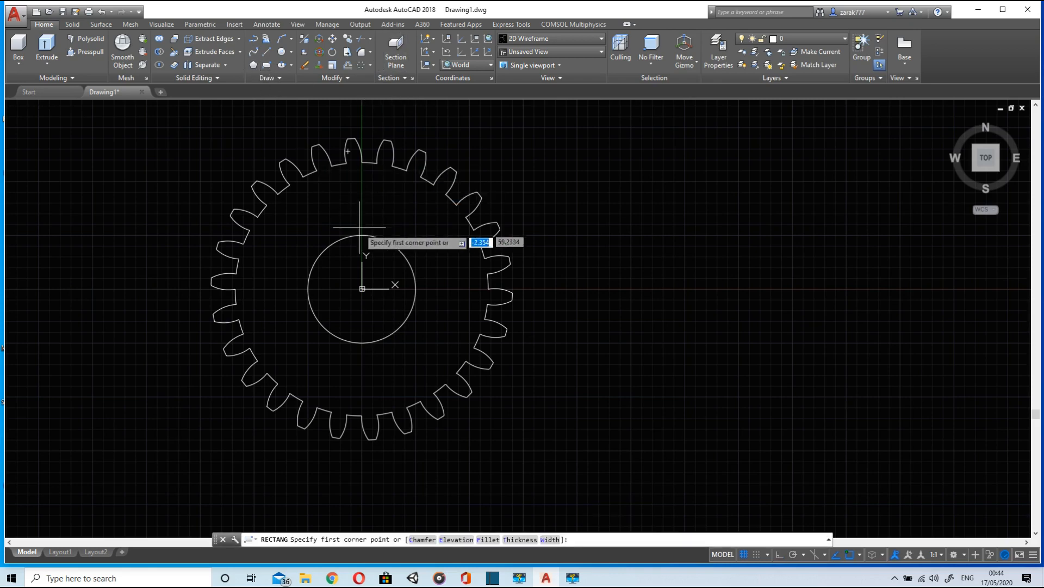
mouse_move(360, 233)
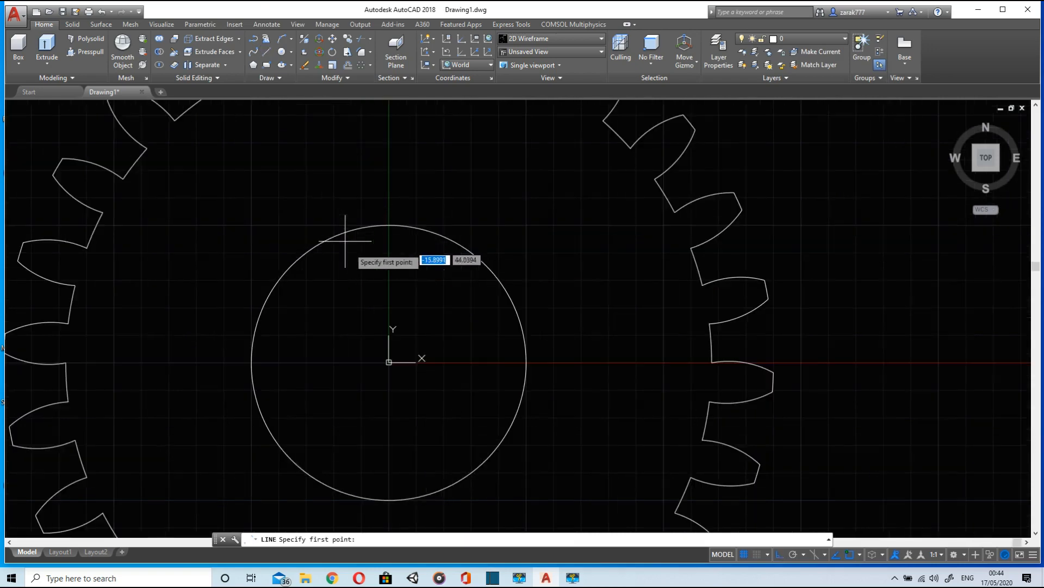
mouse_move(390, 223)
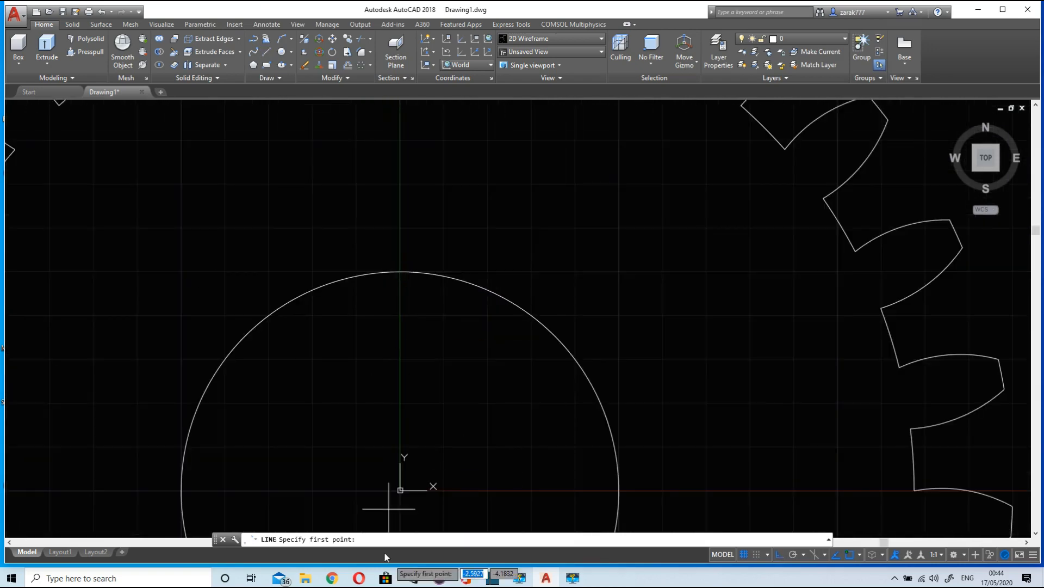
mouse_move(330, 198)
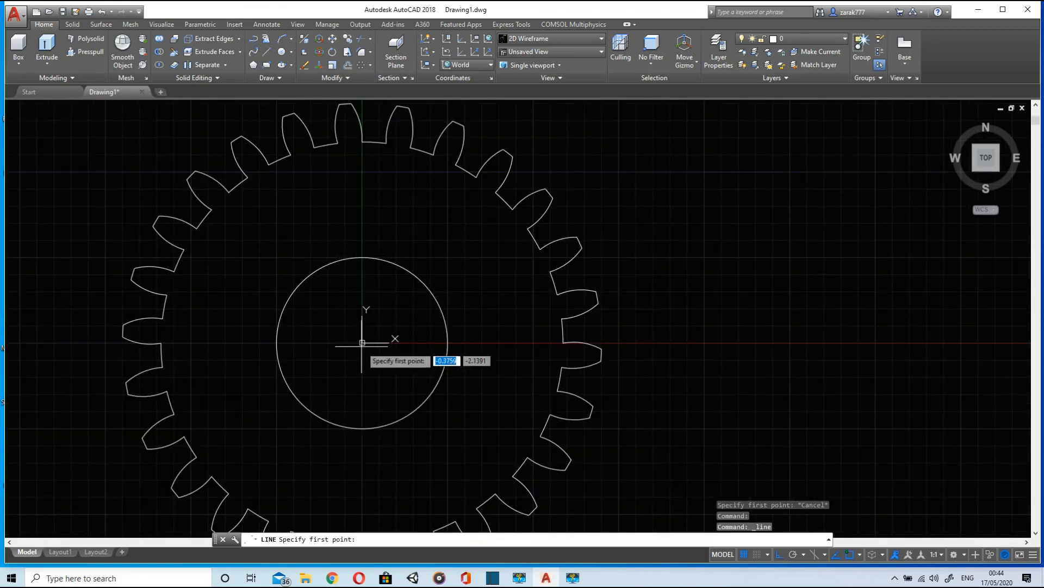
Step: Draw the narrow keyway rectangle lines at the top of the bore circle
scroll("up", 3)
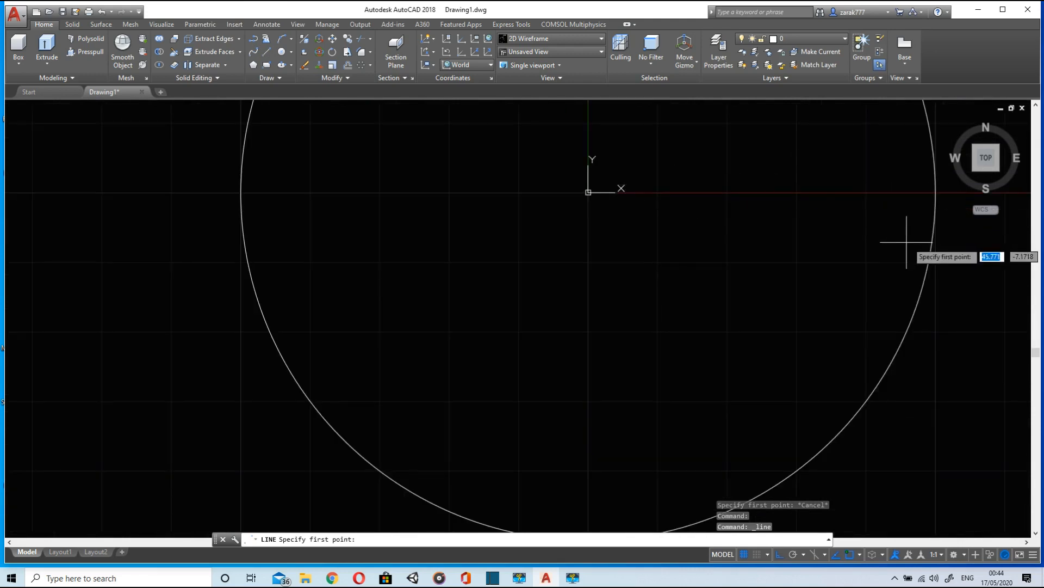
mouse_move(589, 192)
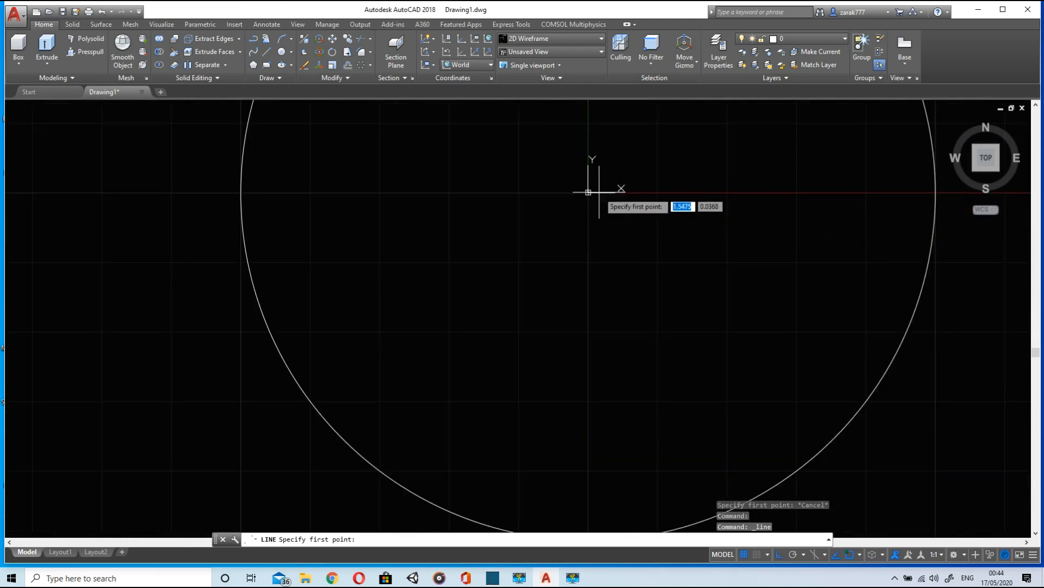
left_click(589, 192)
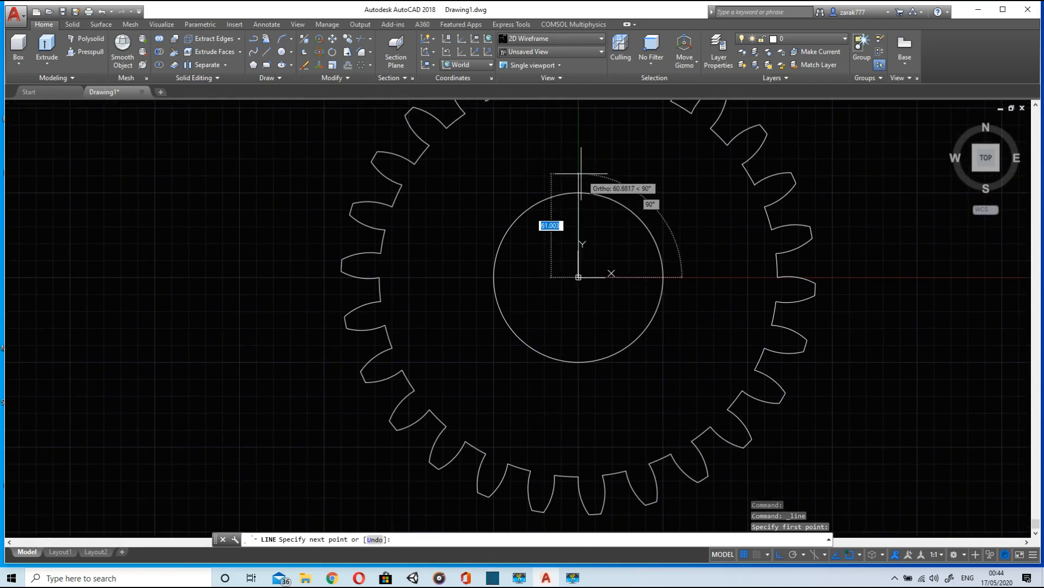
mouse_move(585, 170)
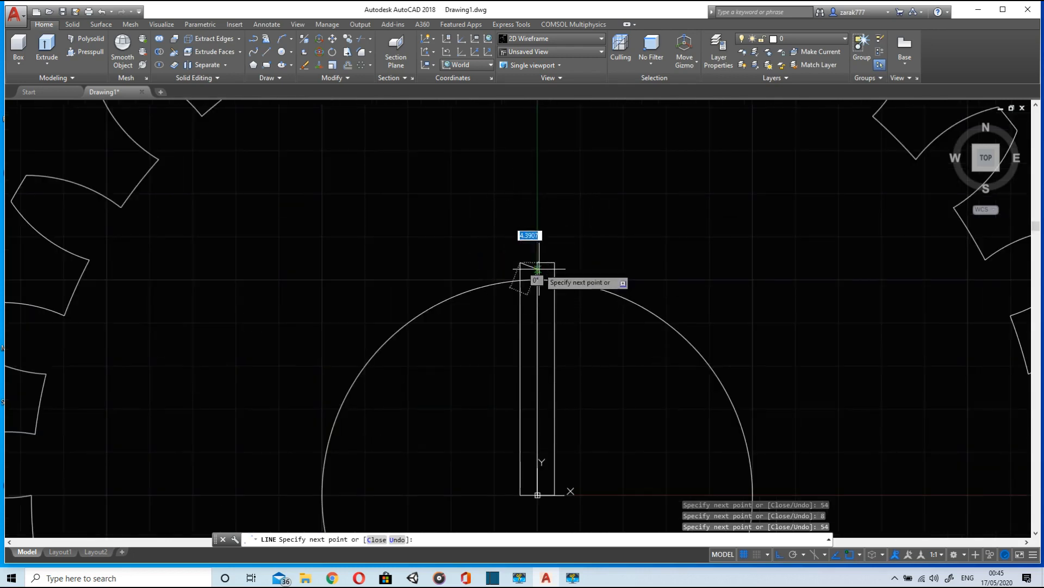
mouse_move(540, 257)
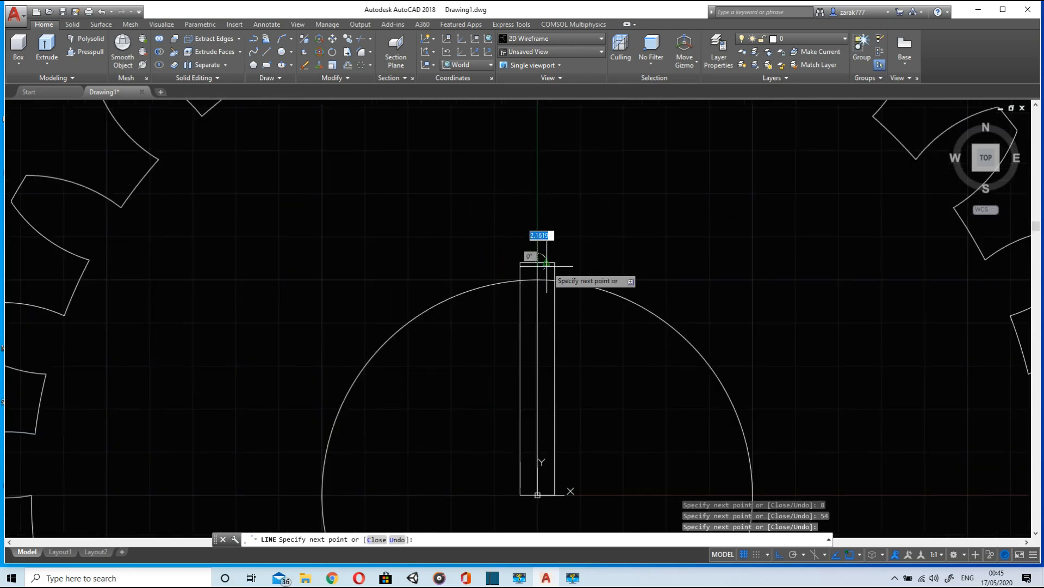
key("Escape")
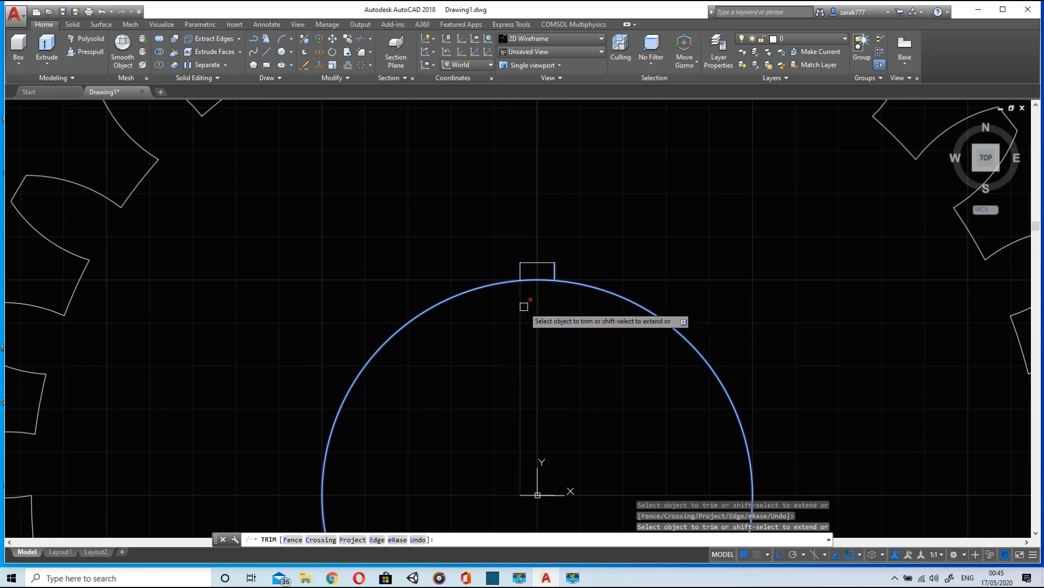
Step: Zoom out to view the finished gear outline with its keyed bore
scroll("down", 3)
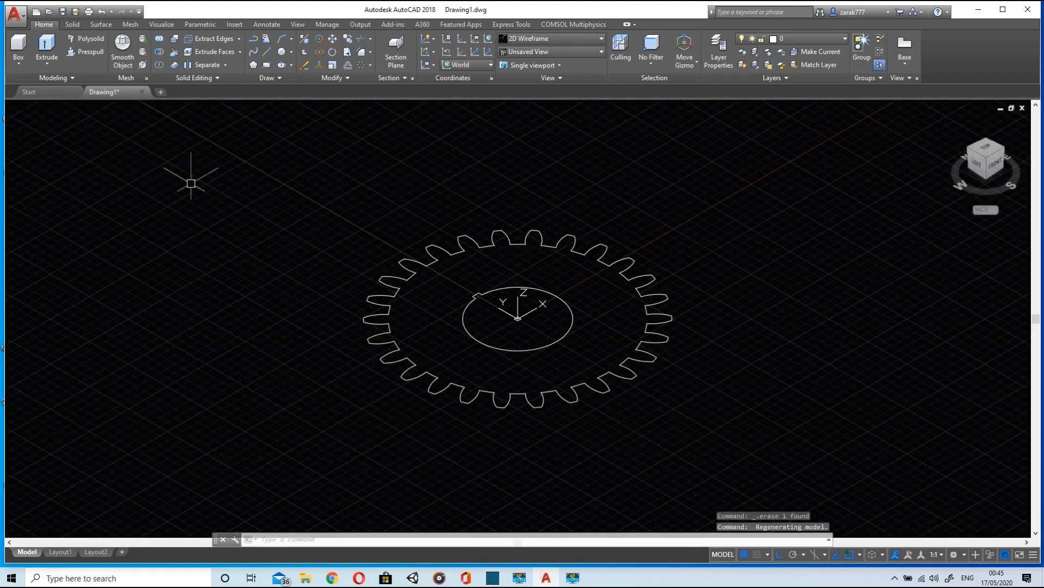
Step: Press-pull the gear profile 50 units into a solid and return to Top view
left_click(85, 51)
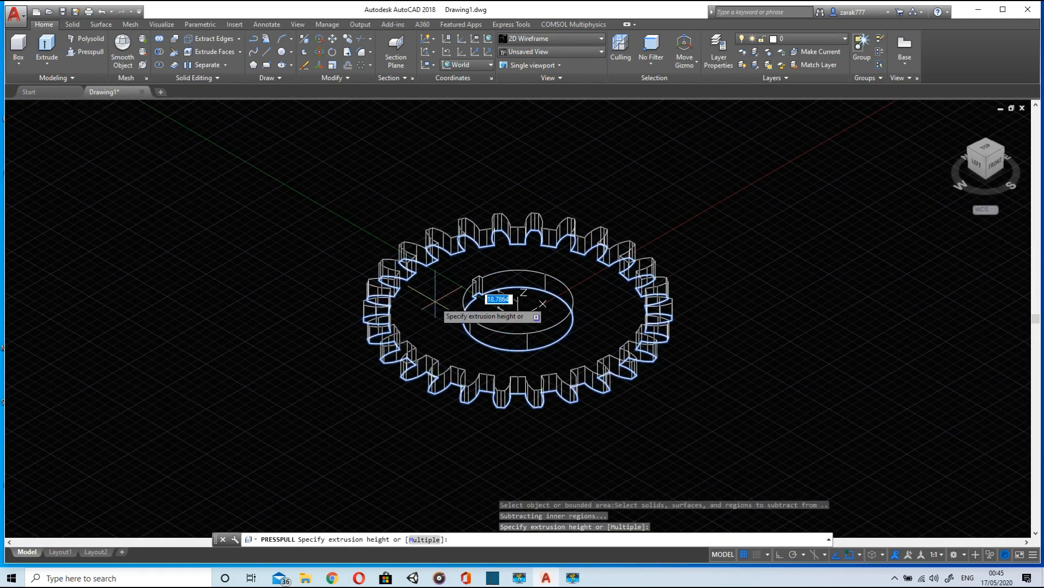
type("5")
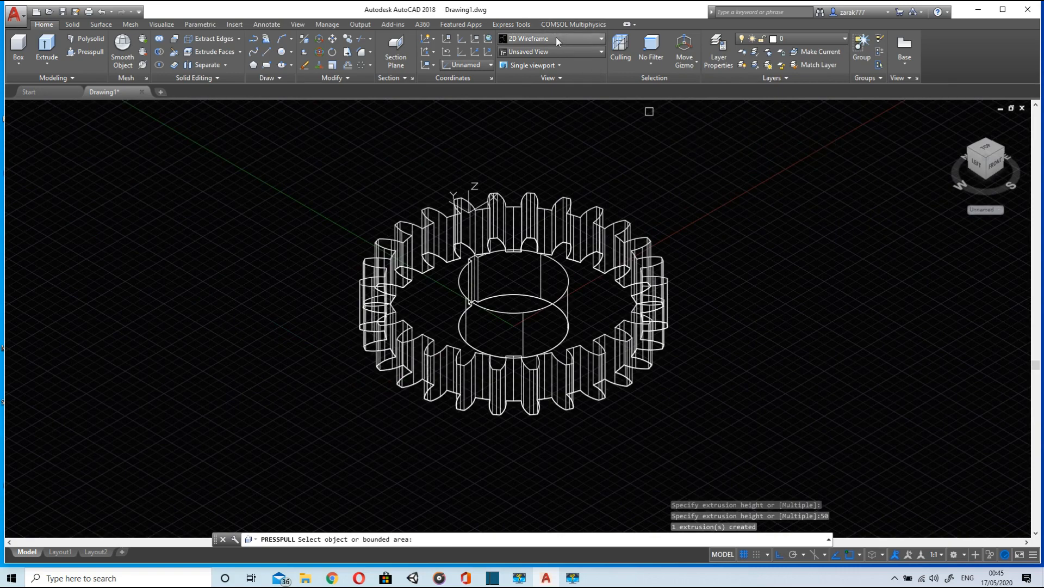
left_click(529, 38)
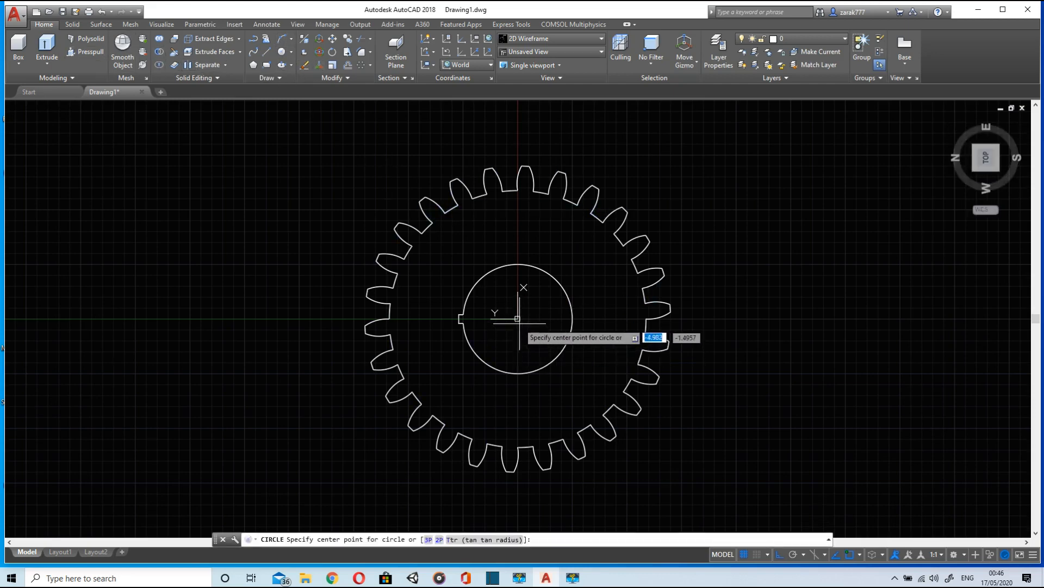
mouse_move(517, 318)
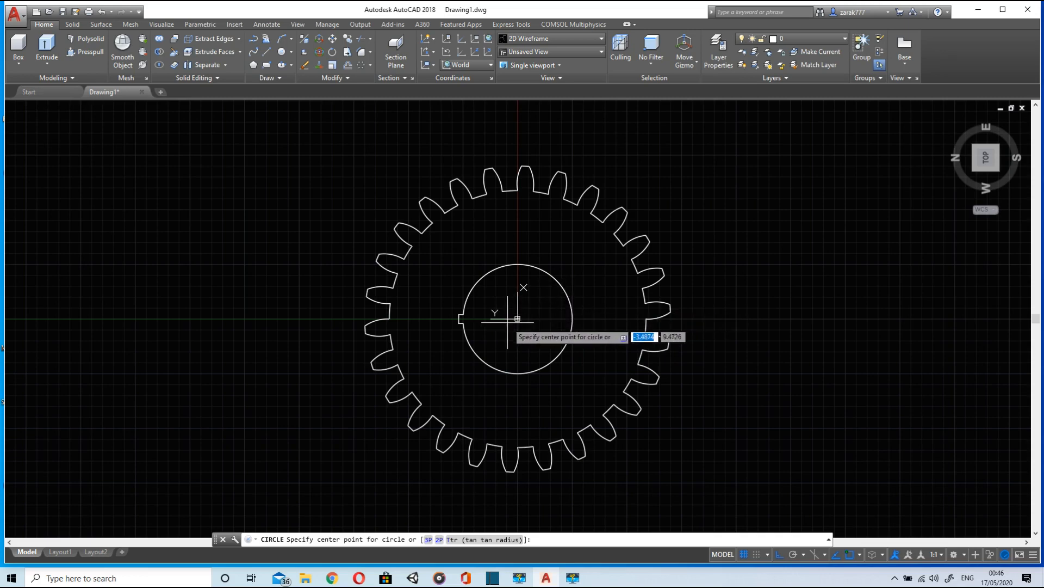
Step: Draw the hub circle concentric with the bore on the gear face, shaded in grey
left_click(517, 319)
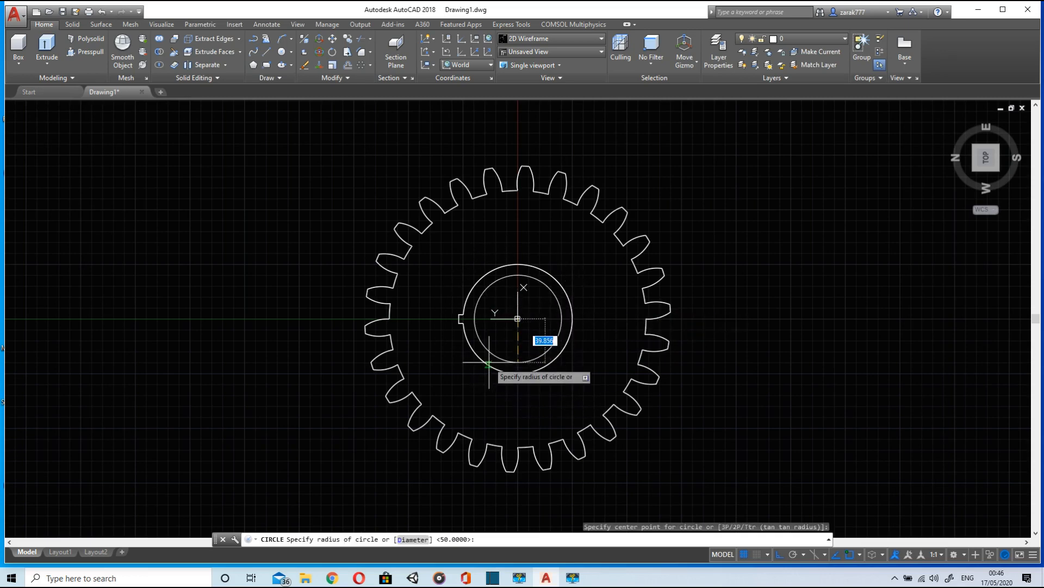
mouse_move(540, 367)
type("7")
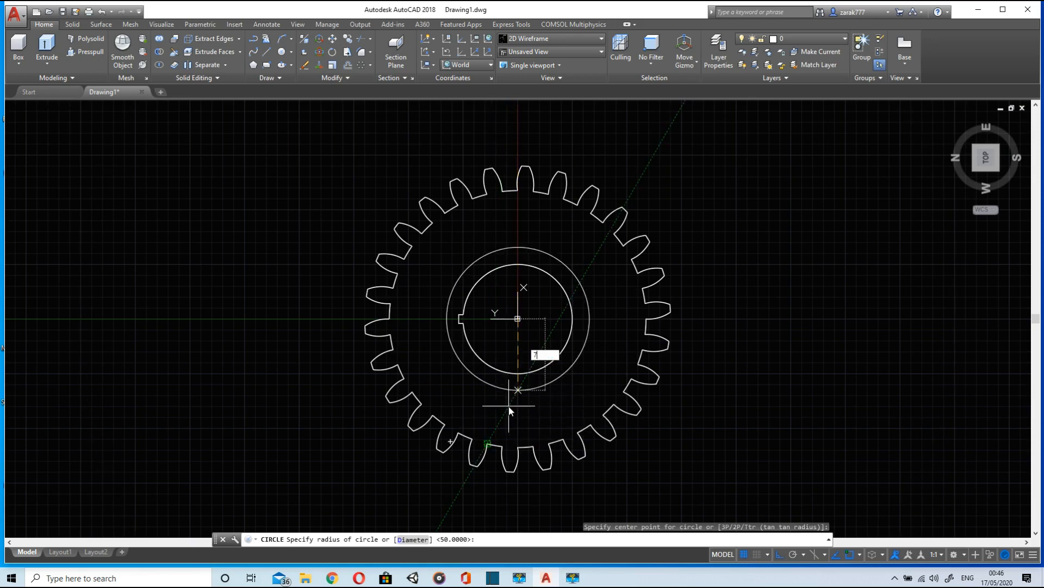
key("Return")
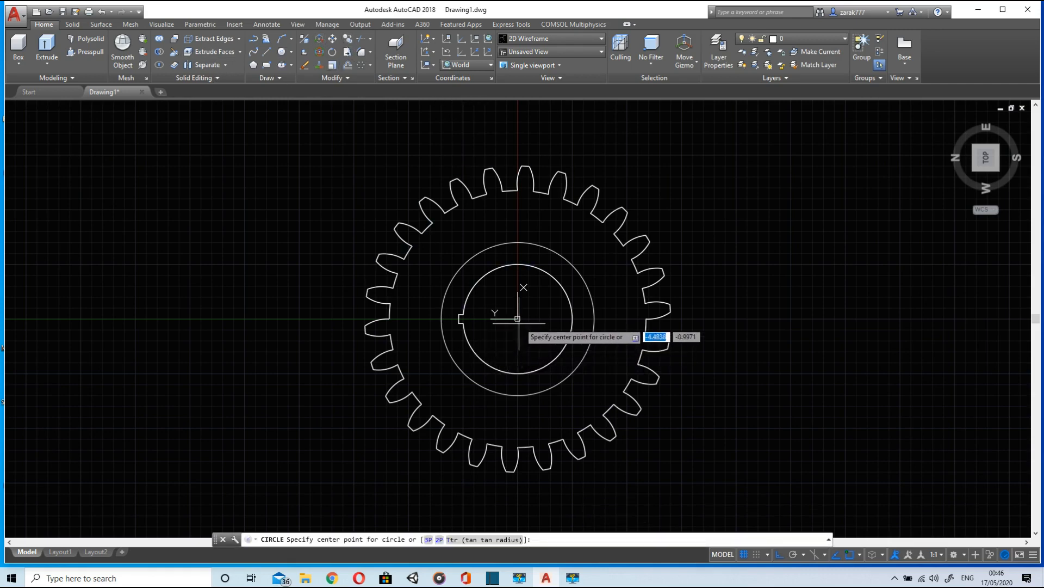
mouse_move(515, 320)
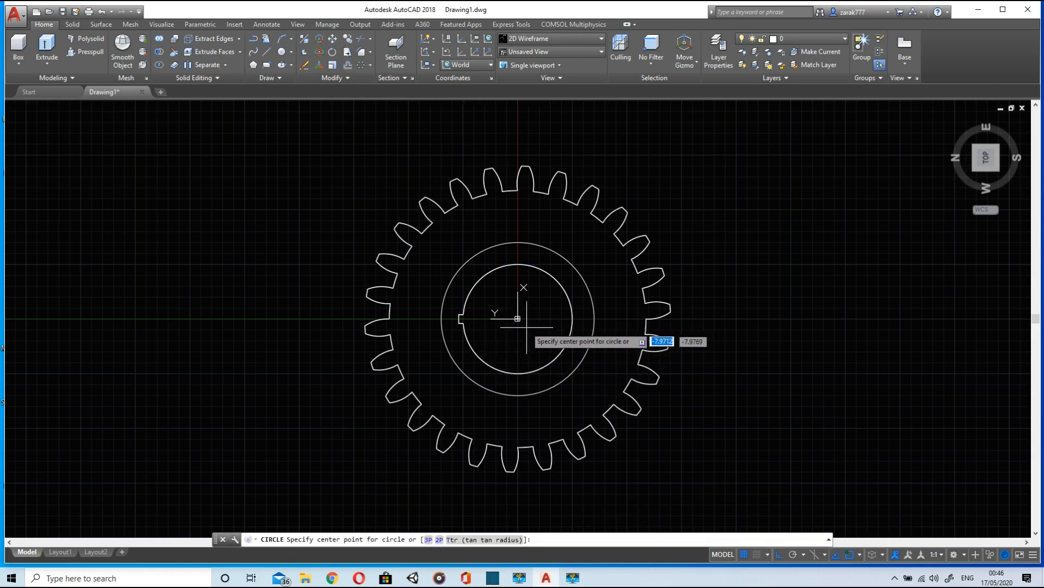
left_click(515, 319)
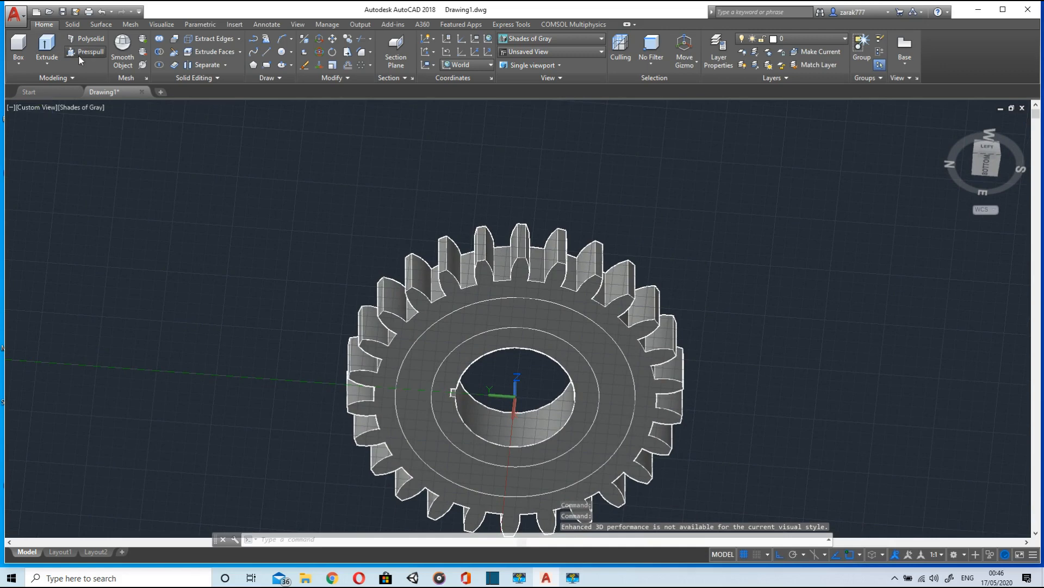
Step: Press-pull the ring between hub circle and bore up 5 units, then show 2D Wireframe
left_click(88, 52)
type("5")
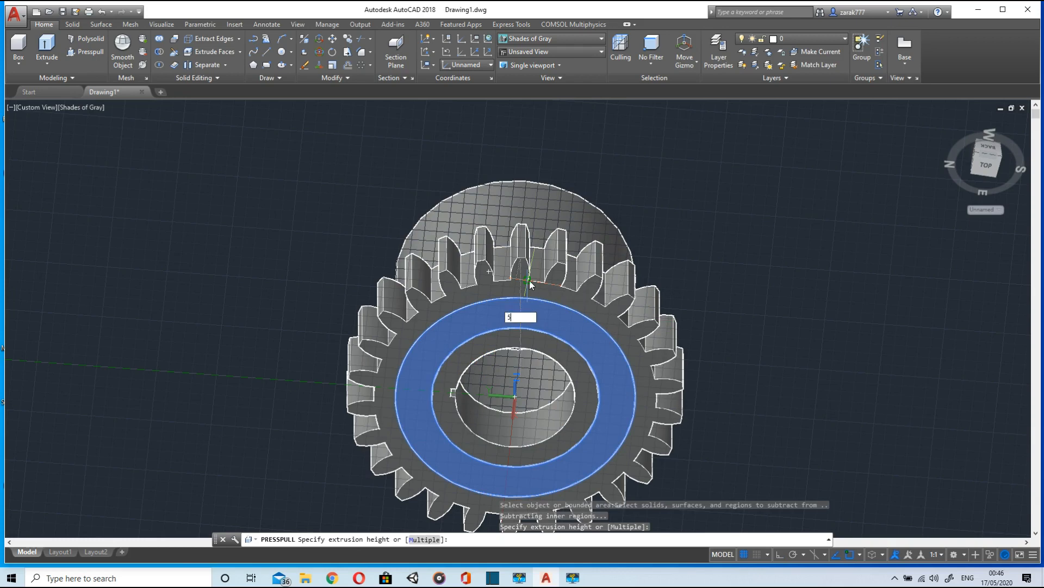
key("Return")
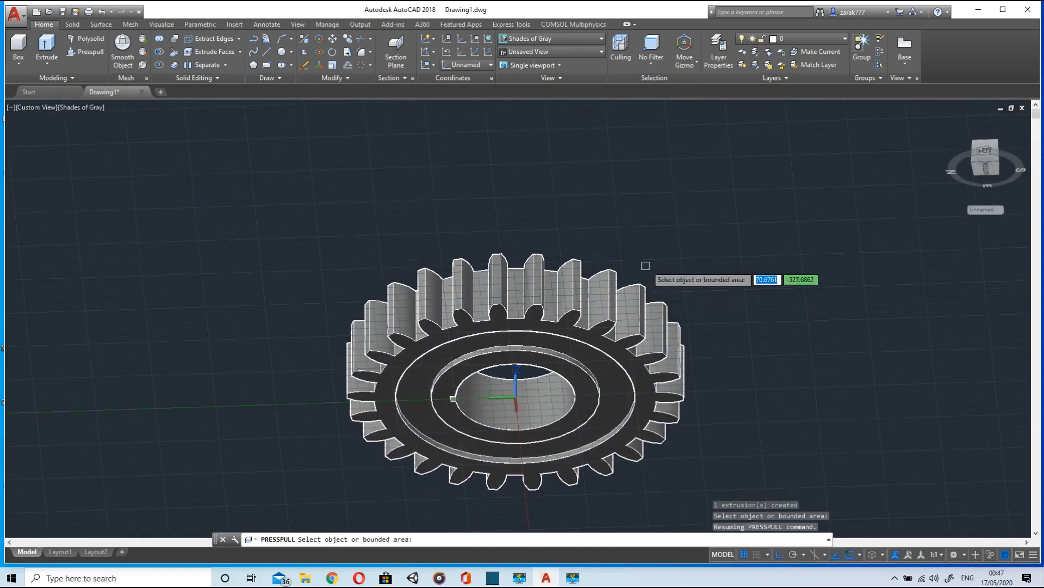
left_click(599, 38)
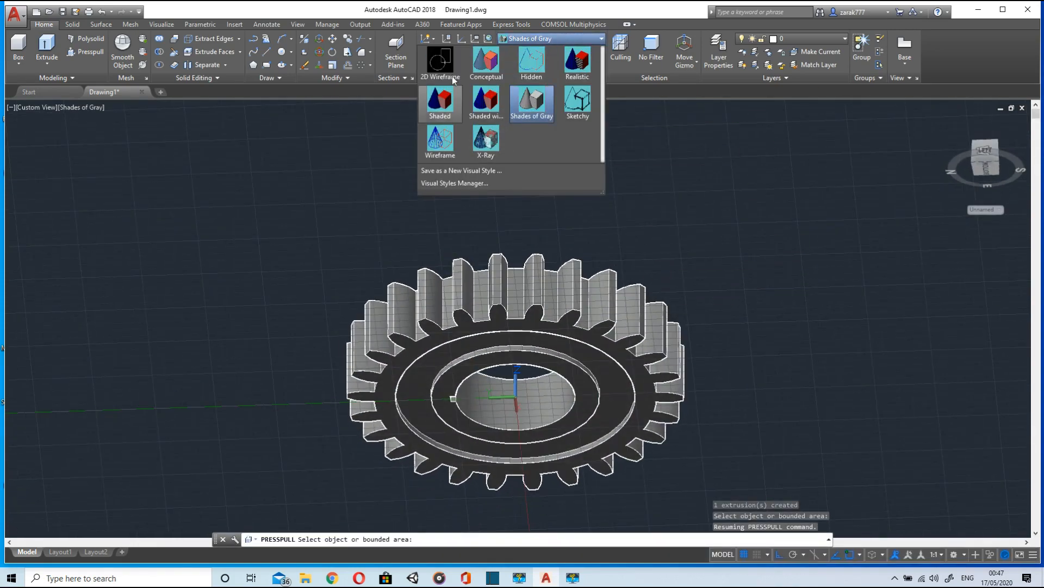
left_click(438, 59)
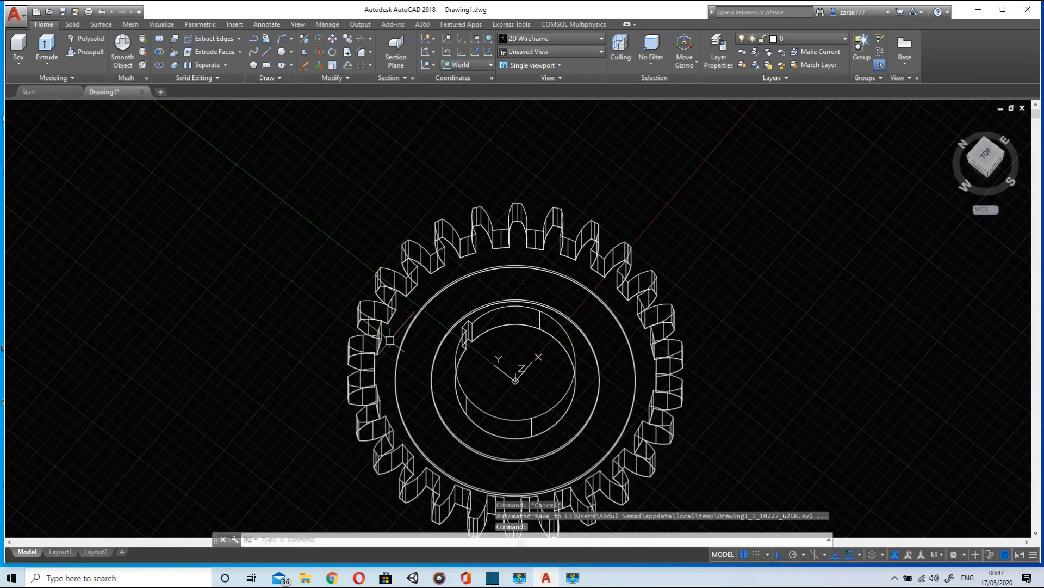
mouse_move(603, 106)
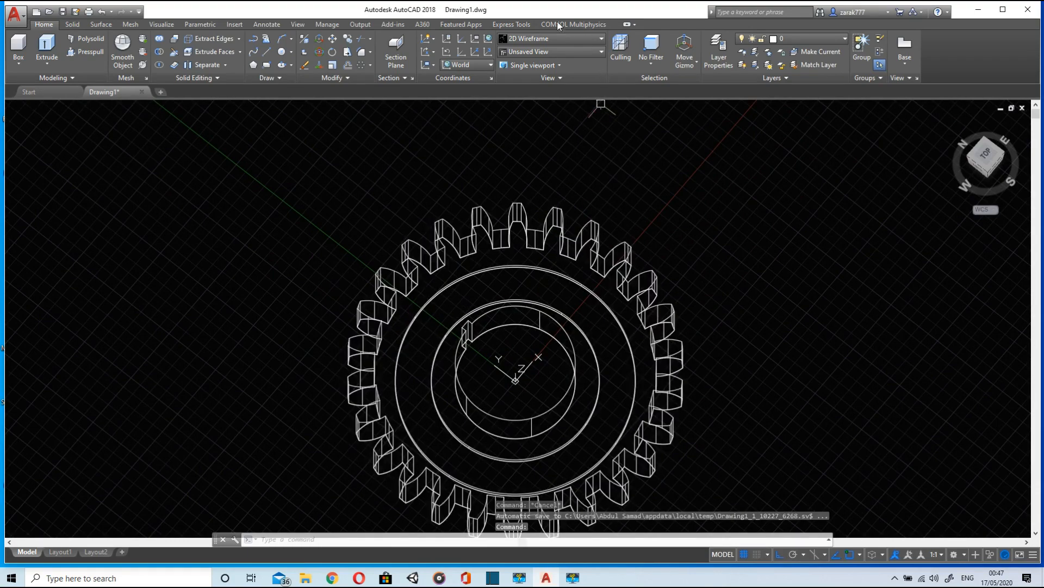
Step: Hide the gear solid, move the hub and bore circles 50 units up in Z, then end isolation
left_click(551, 38)
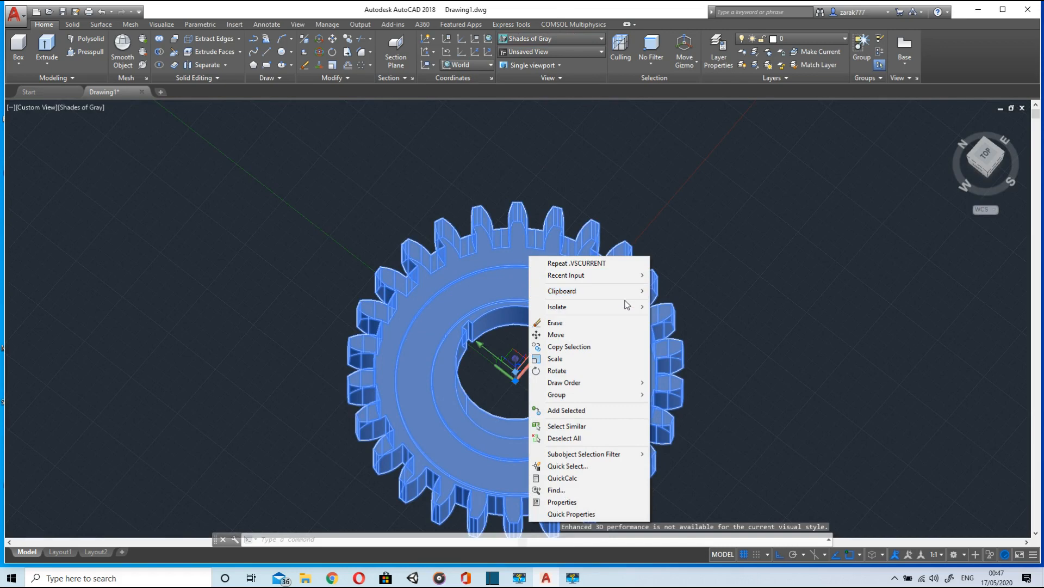
left_click(557, 307)
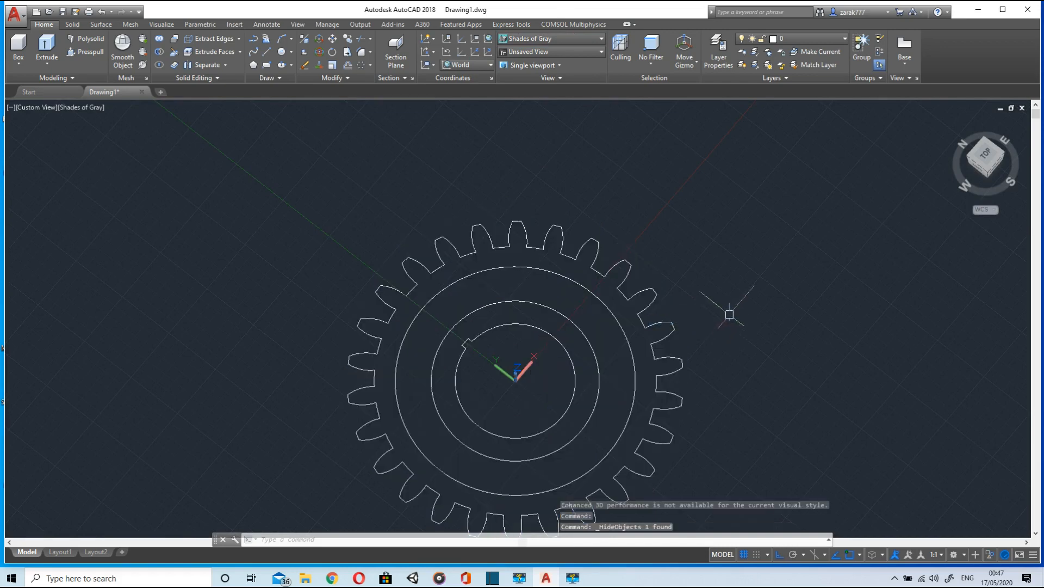
mouse_move(793, 296)
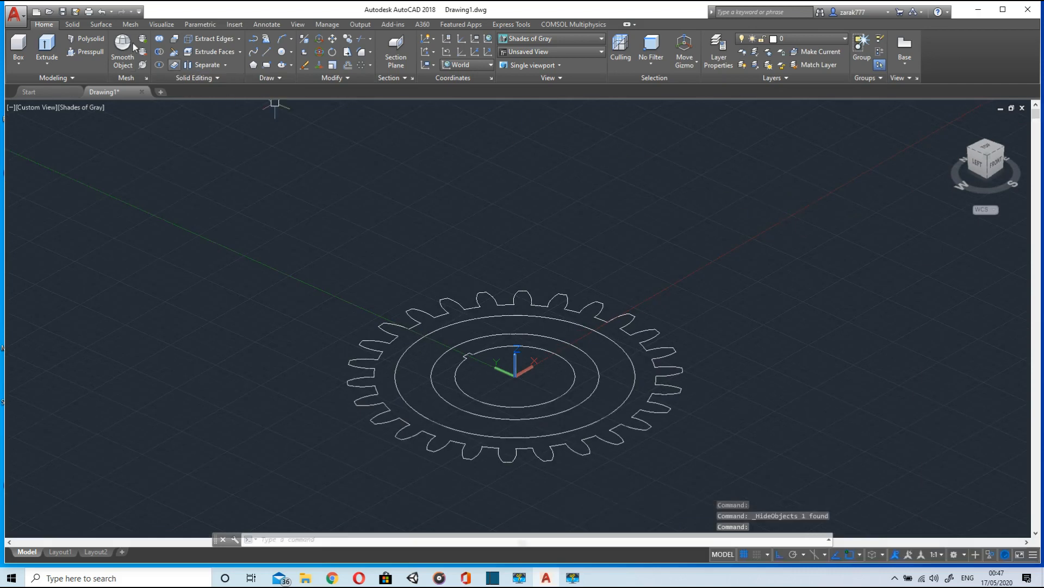
mouse_move(336, 42)
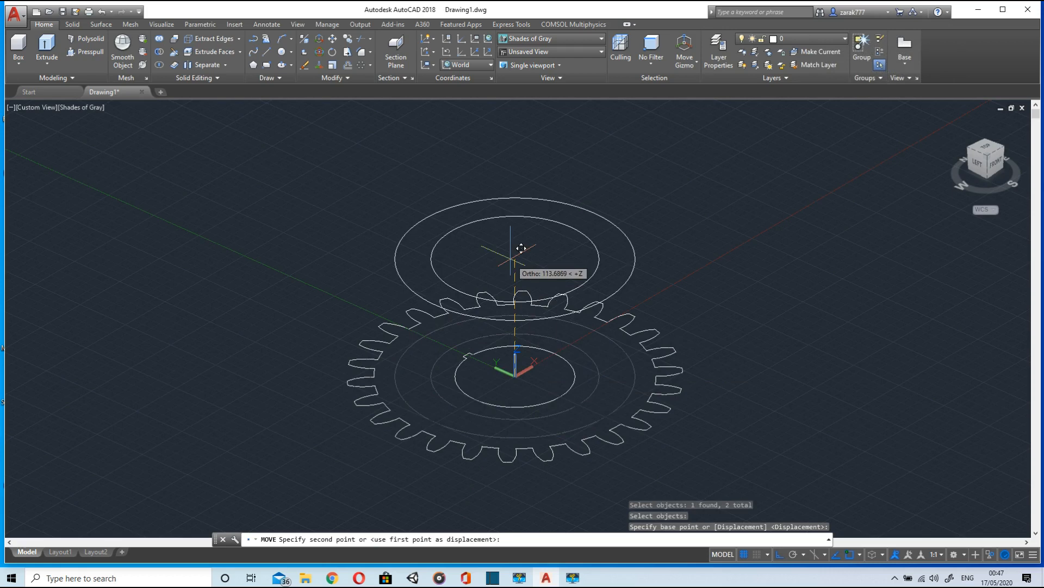
type("50")
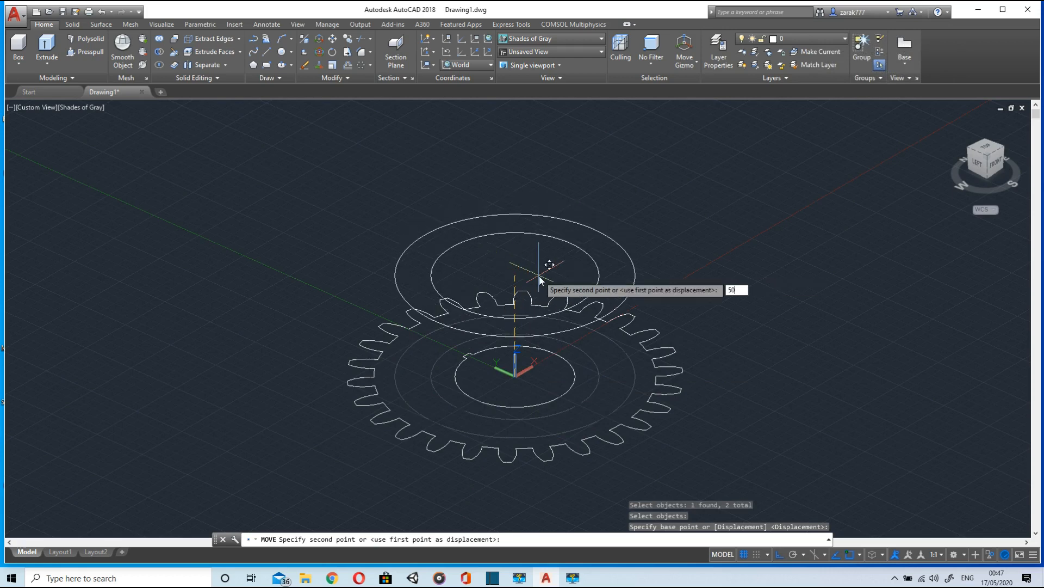
key("Return")
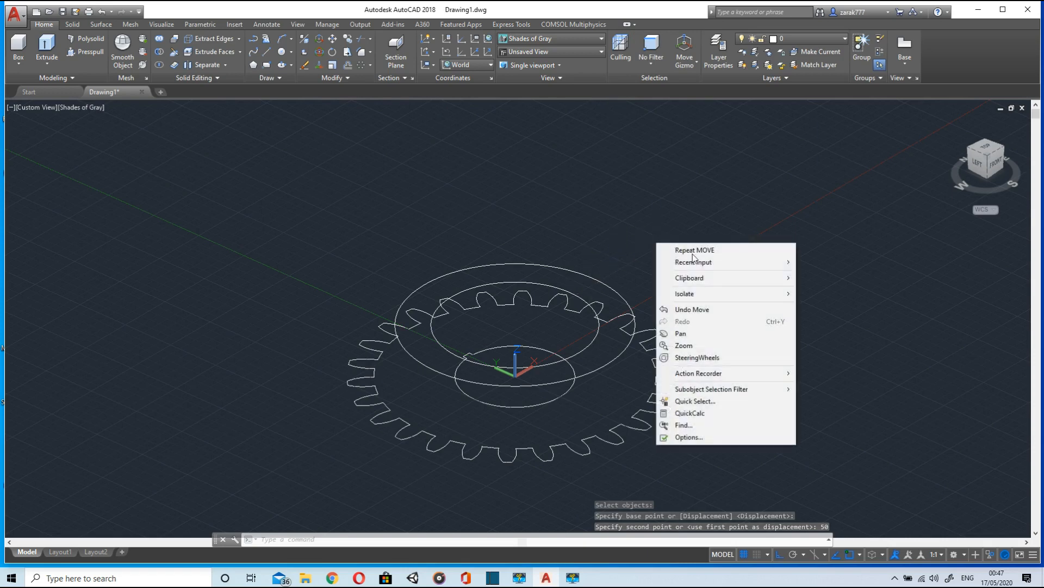
left_click(683, 293)
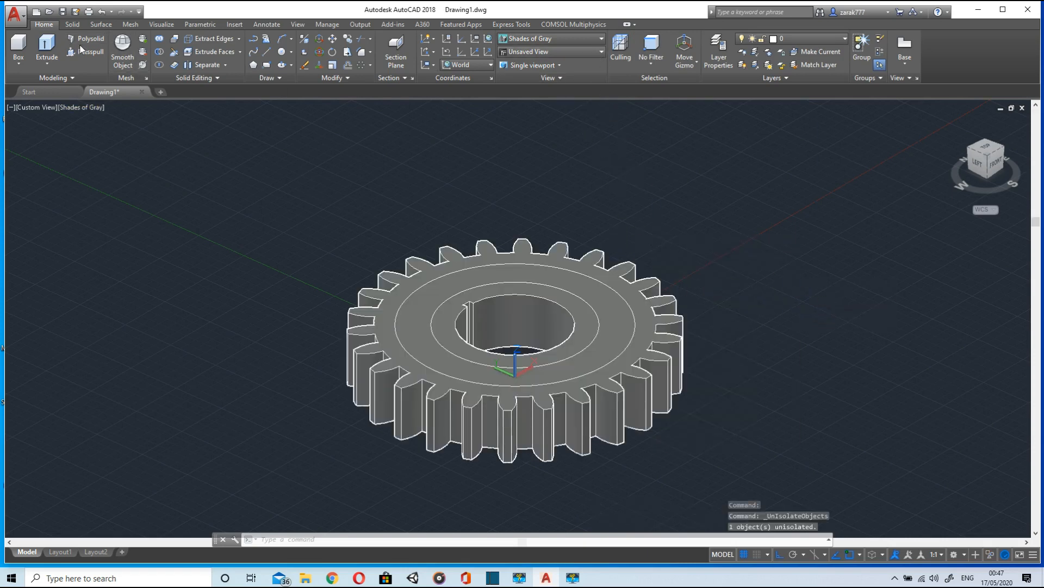
Step: Press-pull a 5-unit hub on the top face ring and switch to Realistic shading
left_click(87, 53)
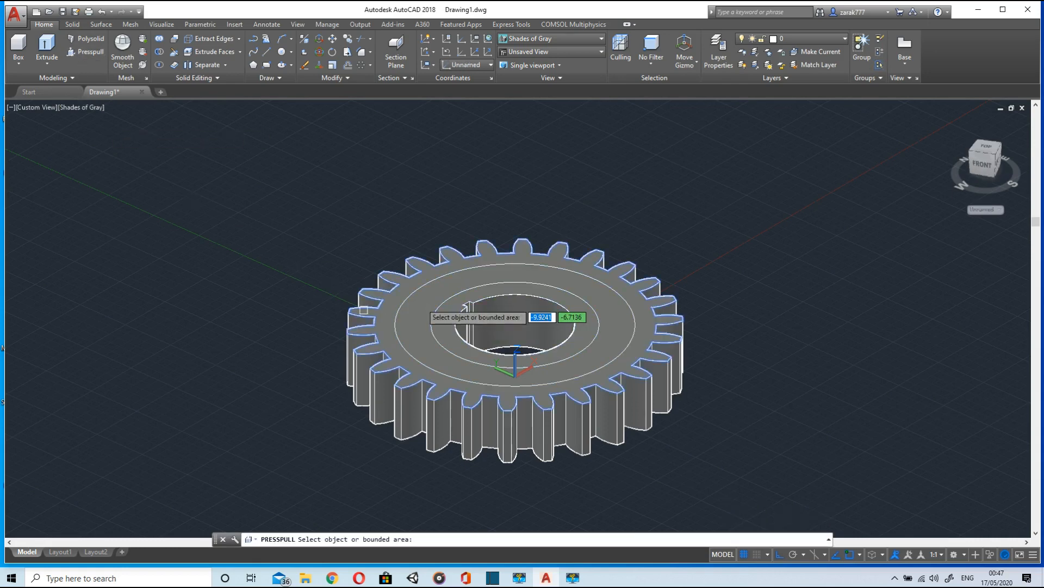
left_click(477, 293)
type("5")
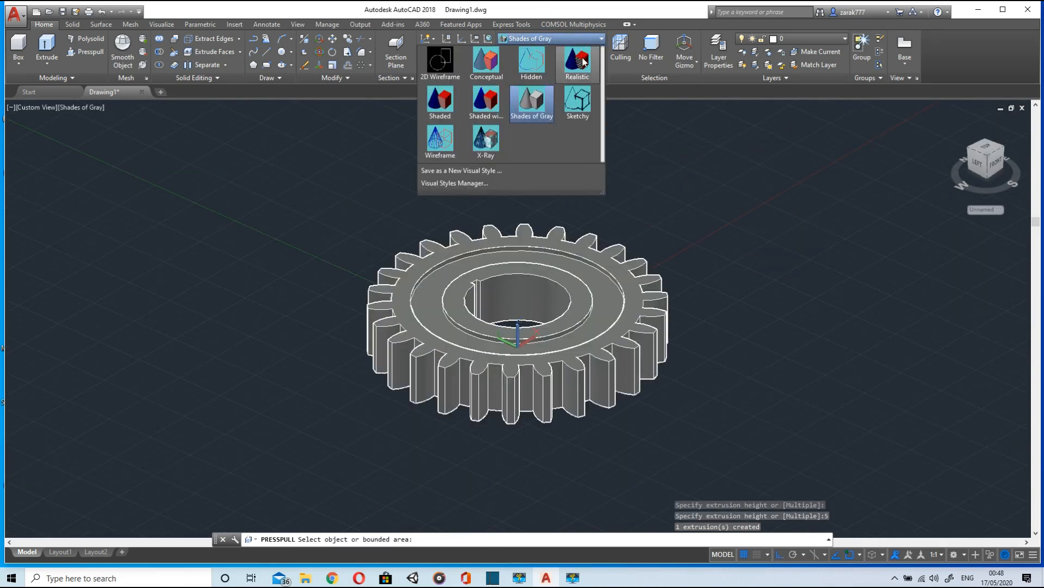
left_click(577, 60)
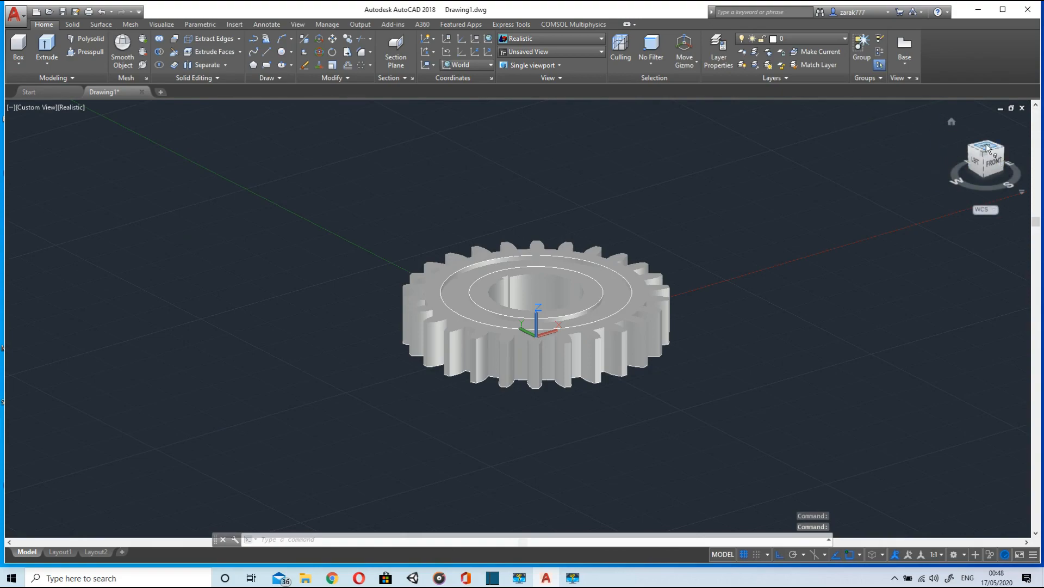
Step: View the gear from the top to outline the ground rectangle, then from SW isometric
left_click(986, 158)
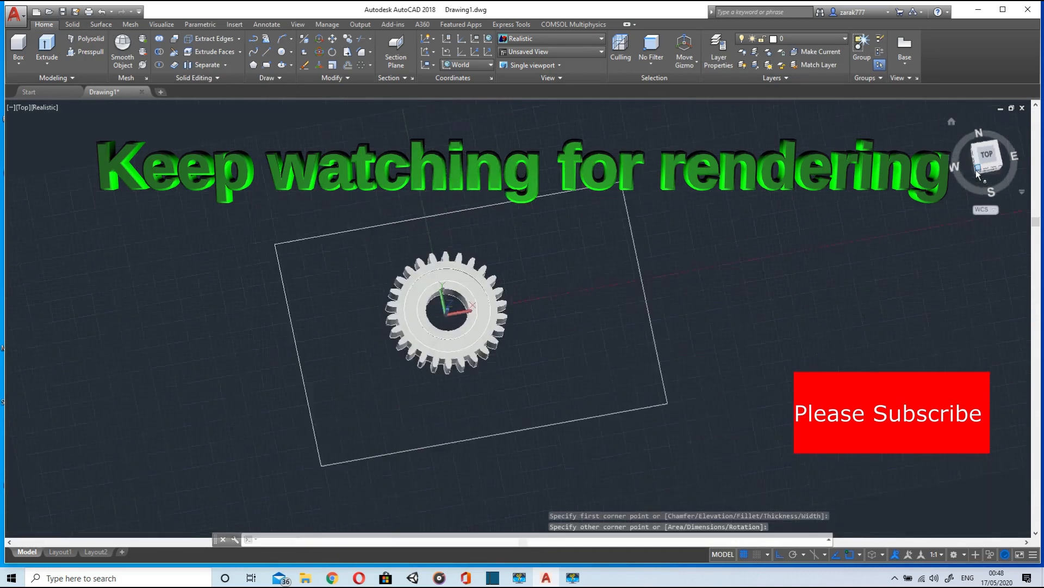
left_click(988, 154)
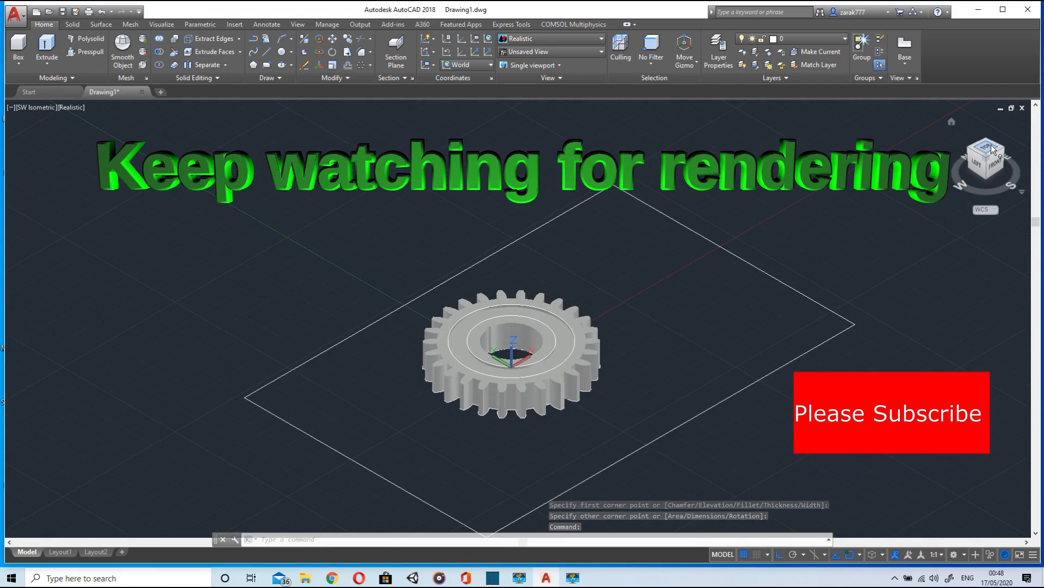